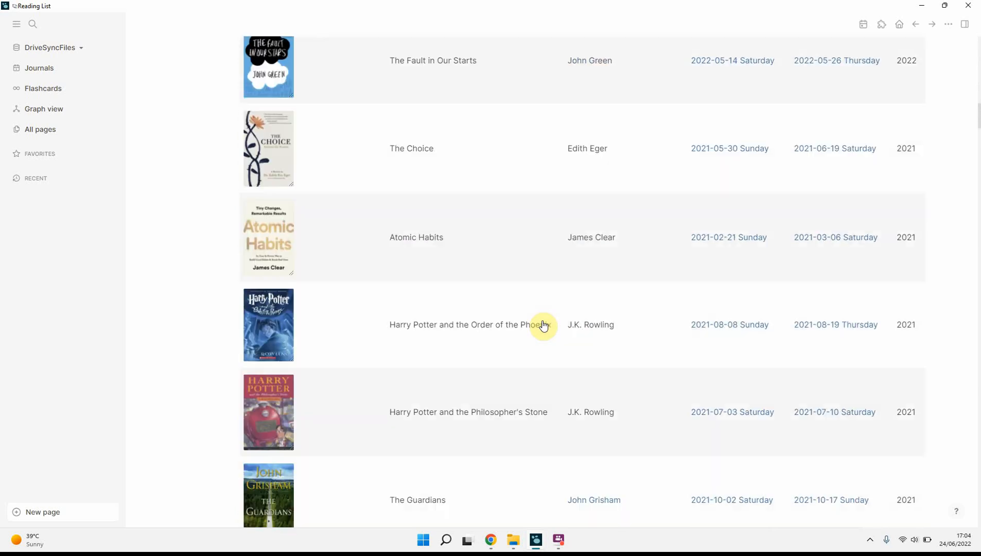
# Step: Scroll while switching to the Demo graph's Jun 24th, 2022 journal page
pyautogui.scroll(-3)
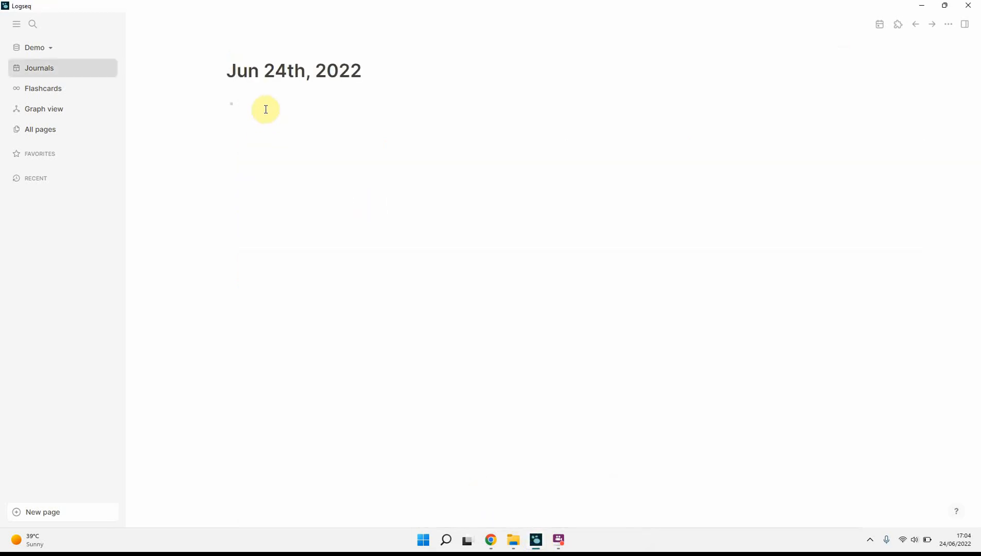
# Step: Create a new page named 'Template' from the sidebar
pyautogui.click(42, 511)
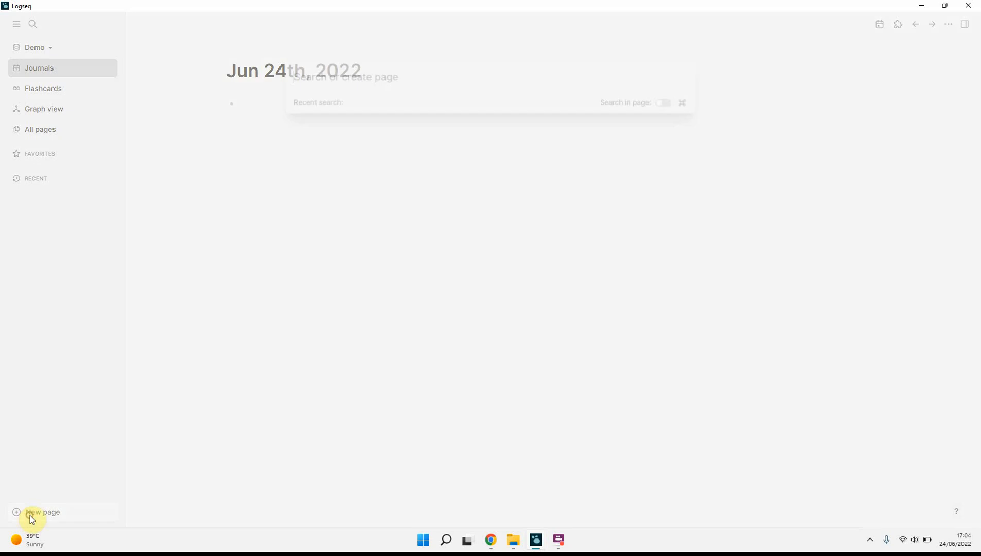
pyautogui.write('Template')
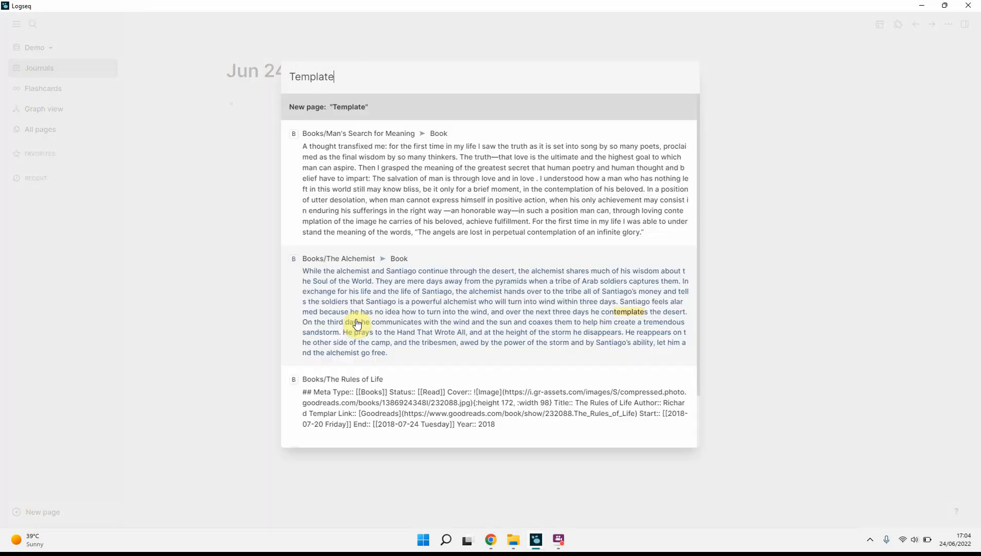
pyautogui.click(327, 106)
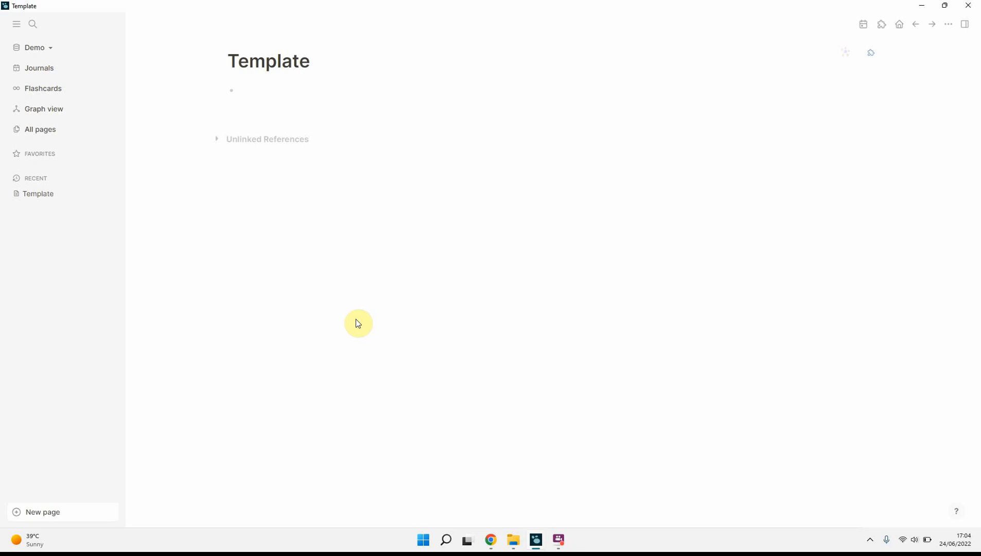
# Step: Type a '# Books' heading and a '## Meta' child block
pyautogui.write('# Books')
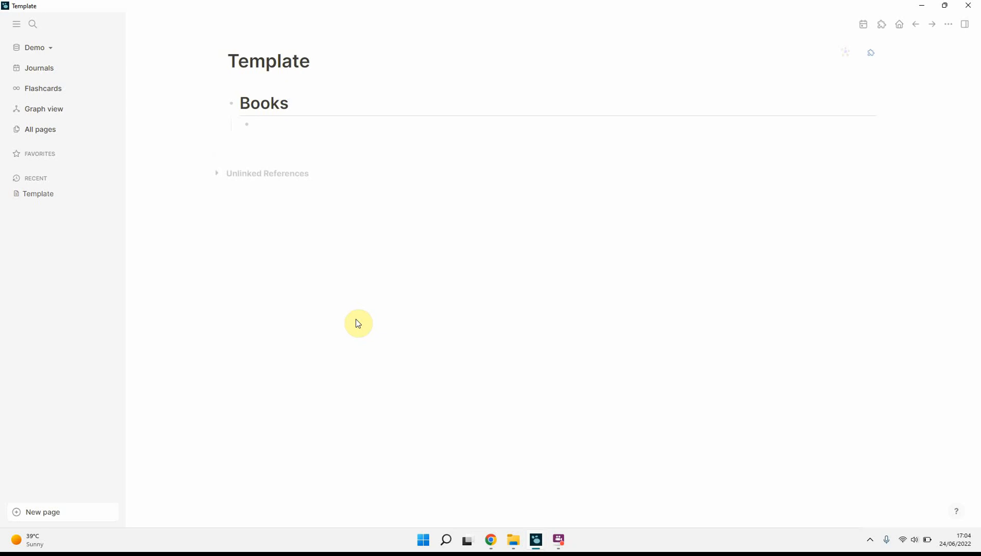
pyautogui.write('##')
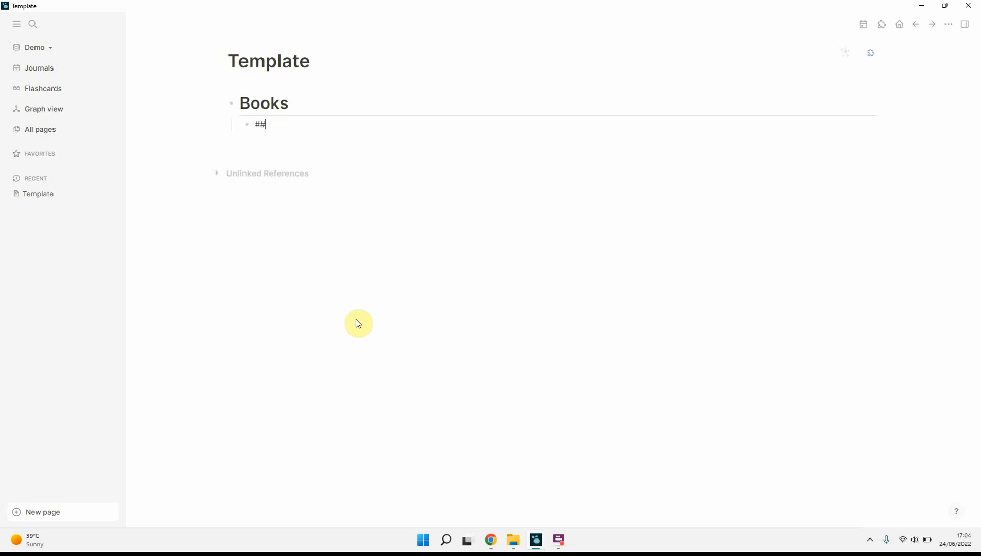
pyautogui.write('Meta')
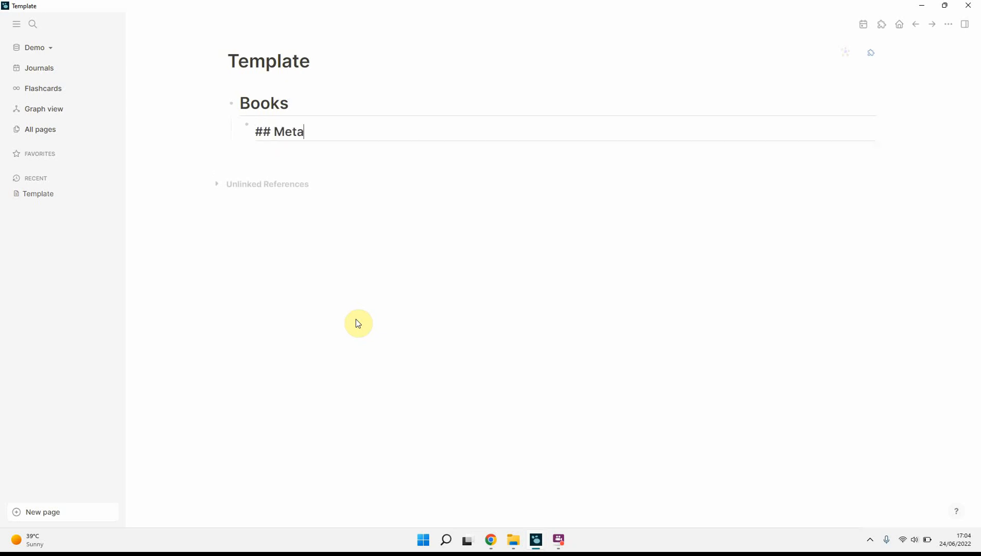
pyautogui.press('enter')
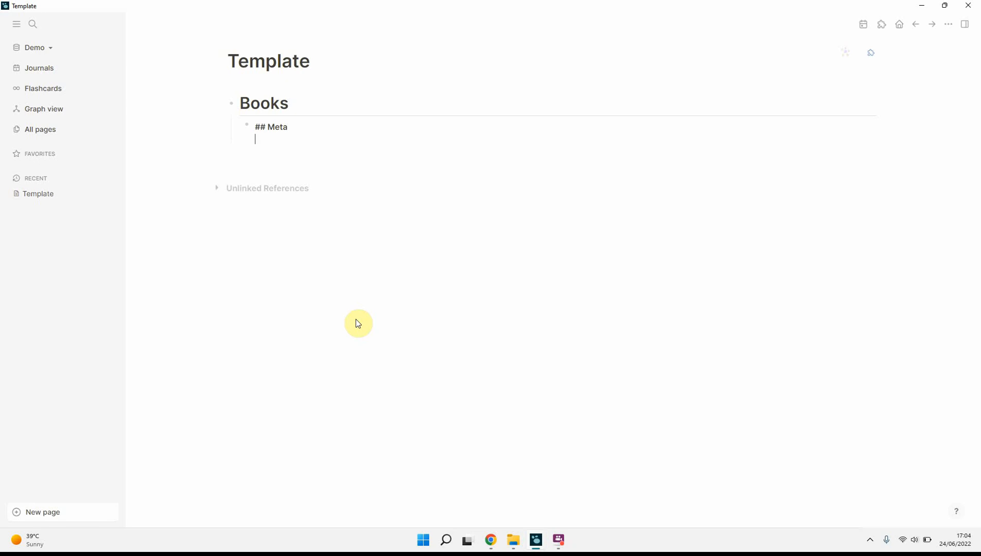
# Step: Add Type:: [[Books]] and an empty Status:: property to the Meta block
pyautogui.write('Ty')
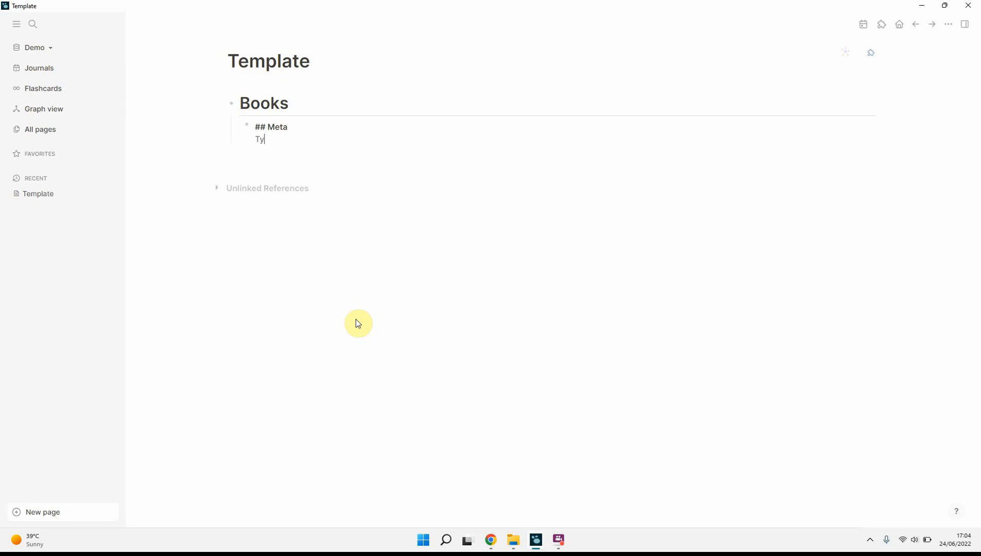
pyautogui.write('pe:: [[')
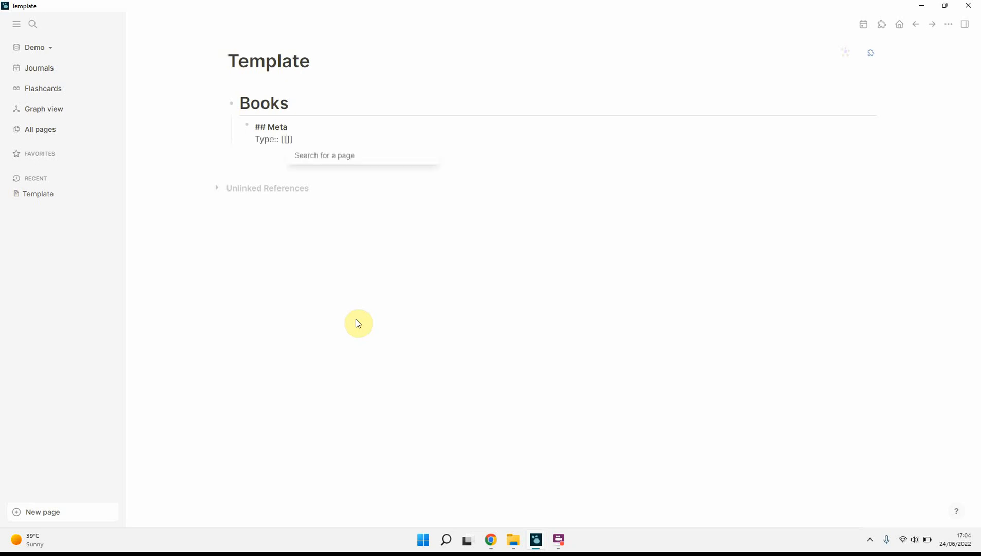
pyautogui.write('Books')
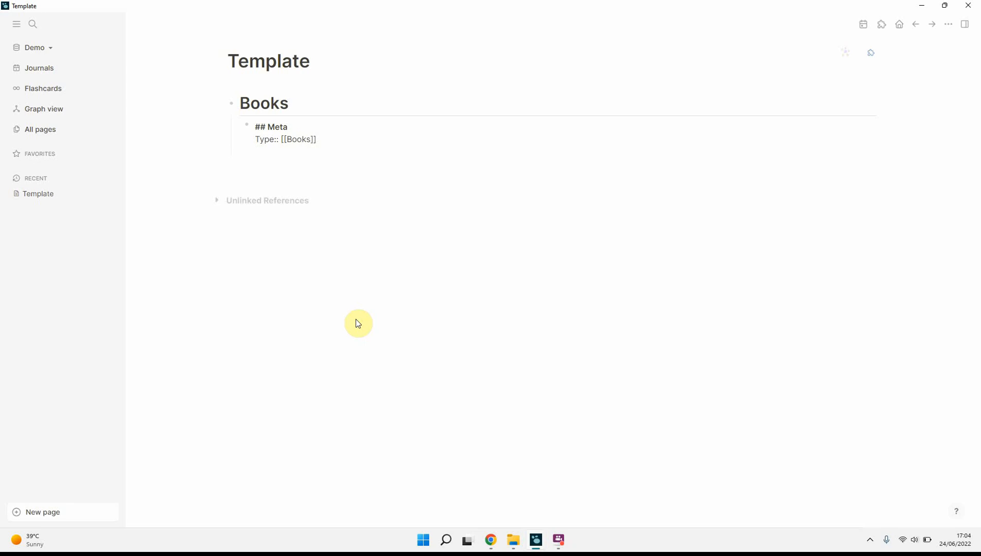
pyautogui.write('St')
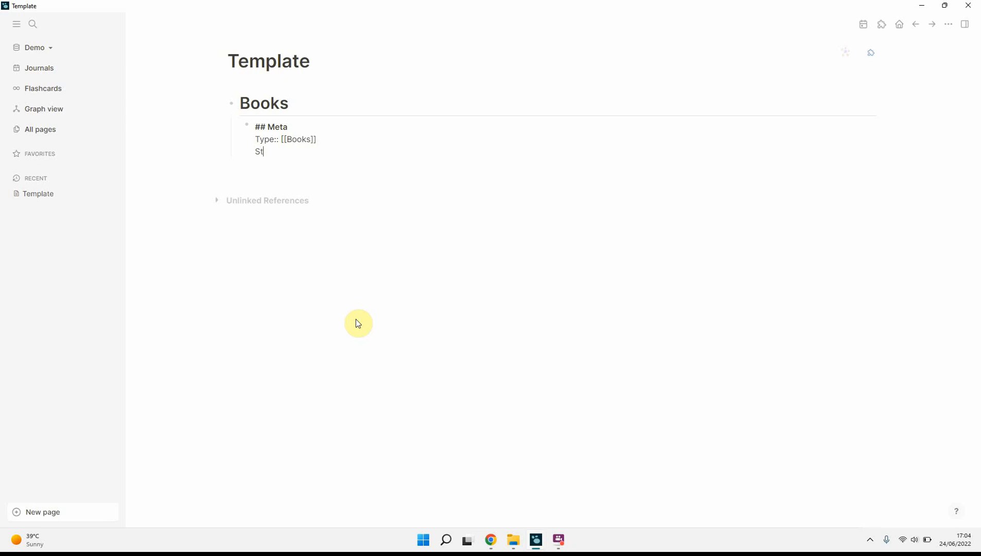
pyautogui.write('atus')
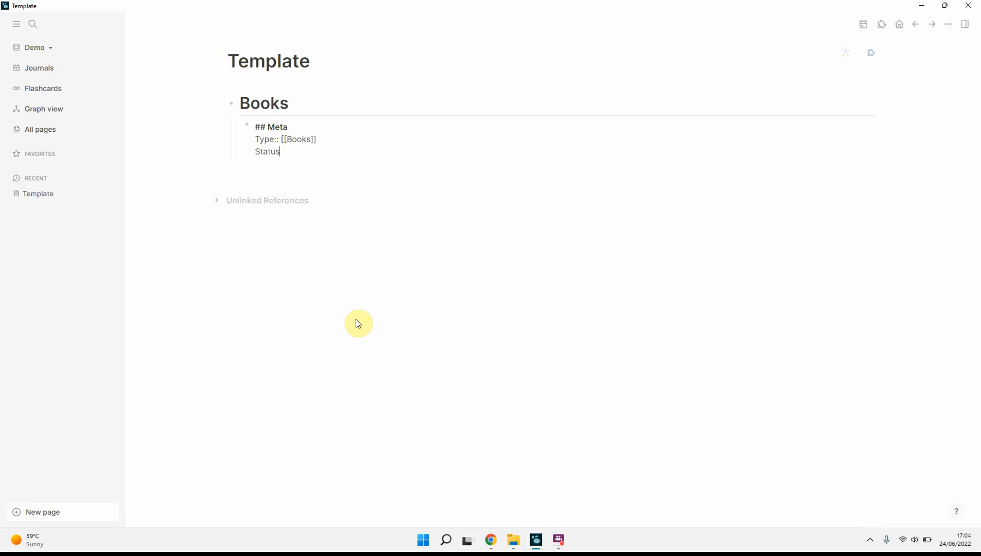
pyautogui.write('::')
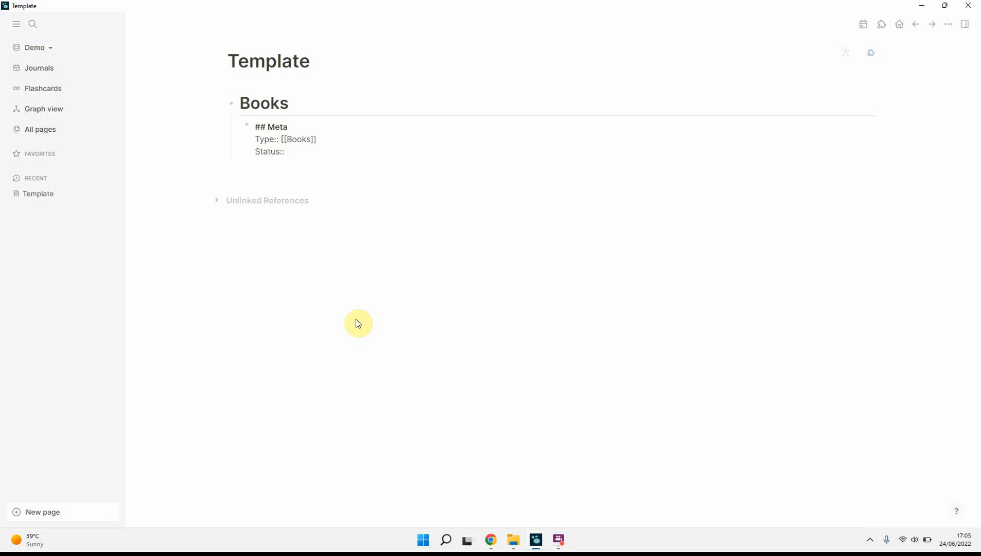
pyautogui.click(287, 151)
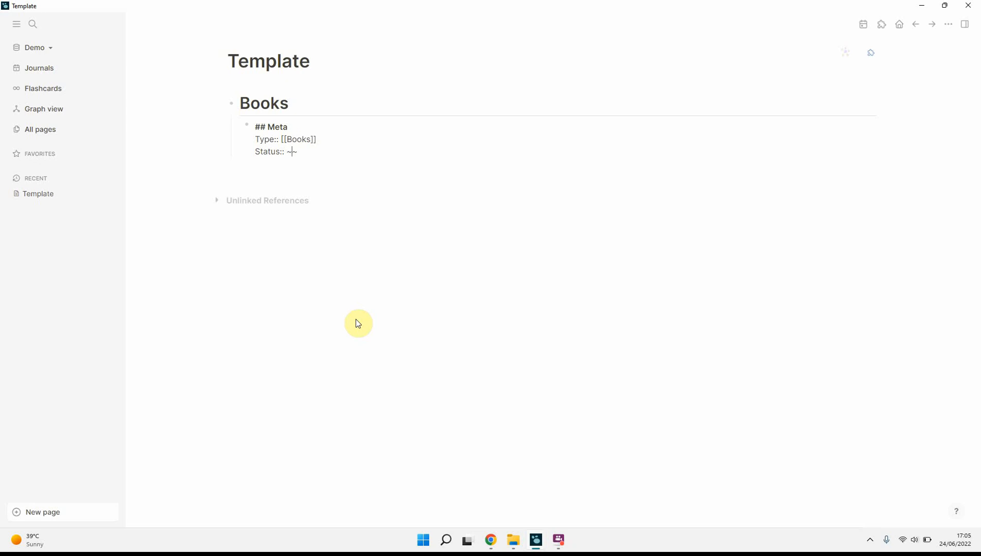
# Step: Start a Cover:: ![image]() image property in the Meta block
pyautogui.write('Cov')
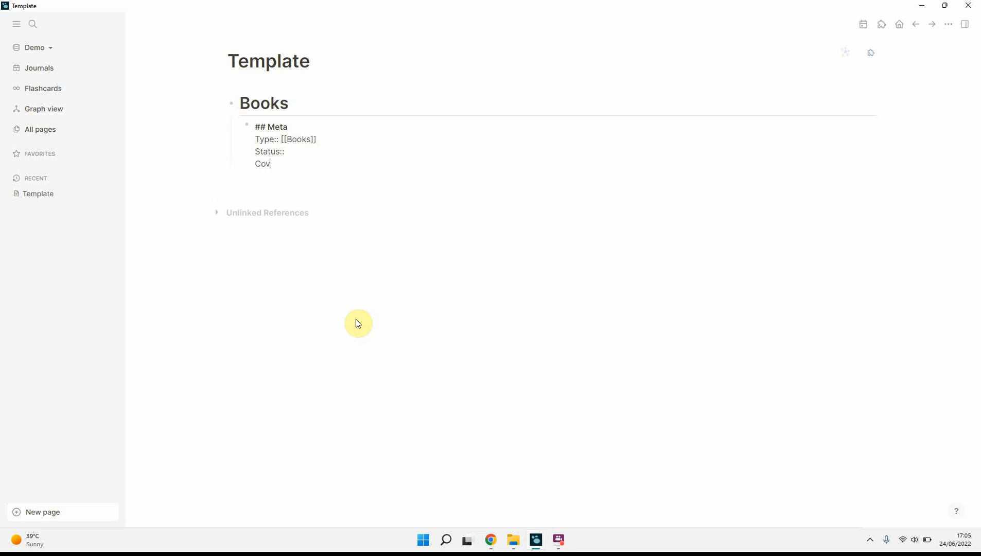
pyautogui.write('er')
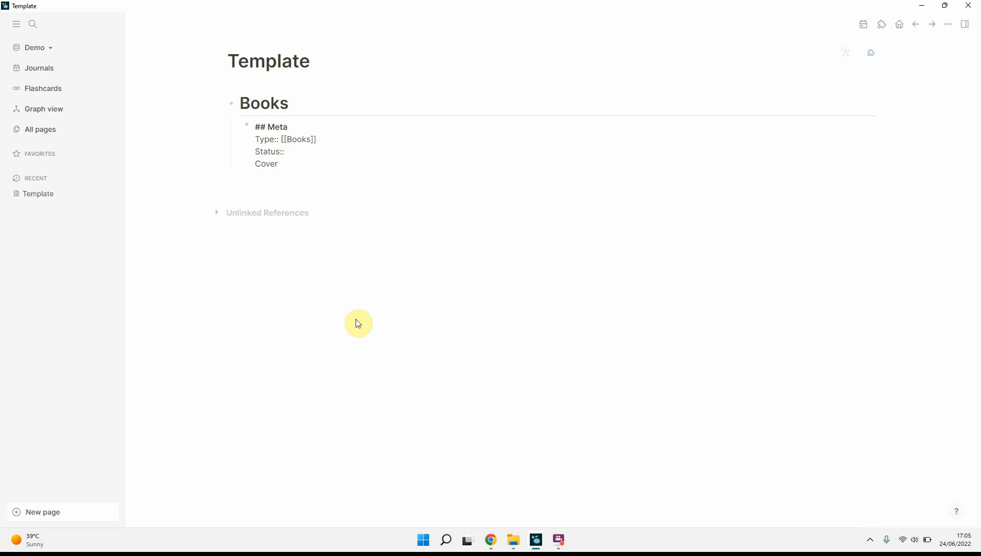
pyautogui.write(':: ![]')
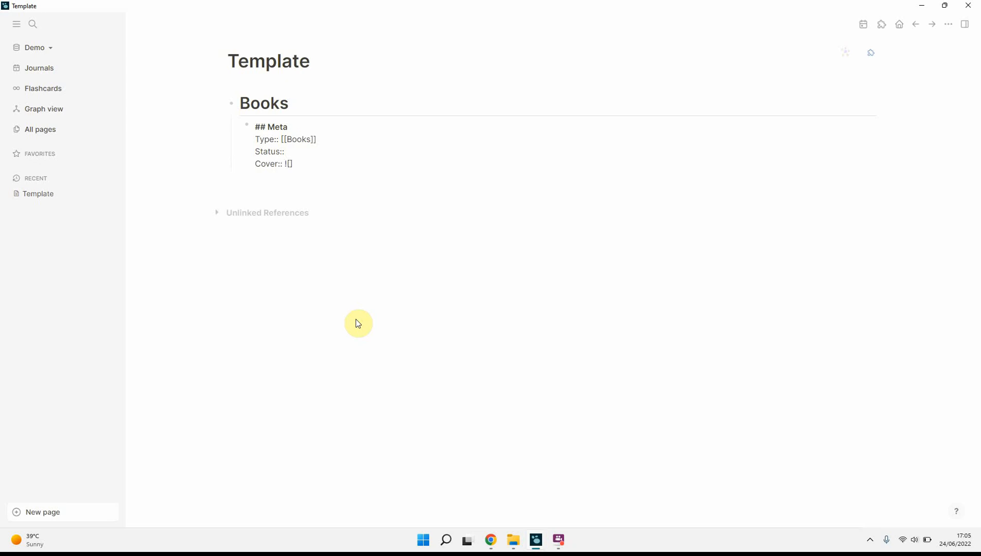
pyautogui.write('image')
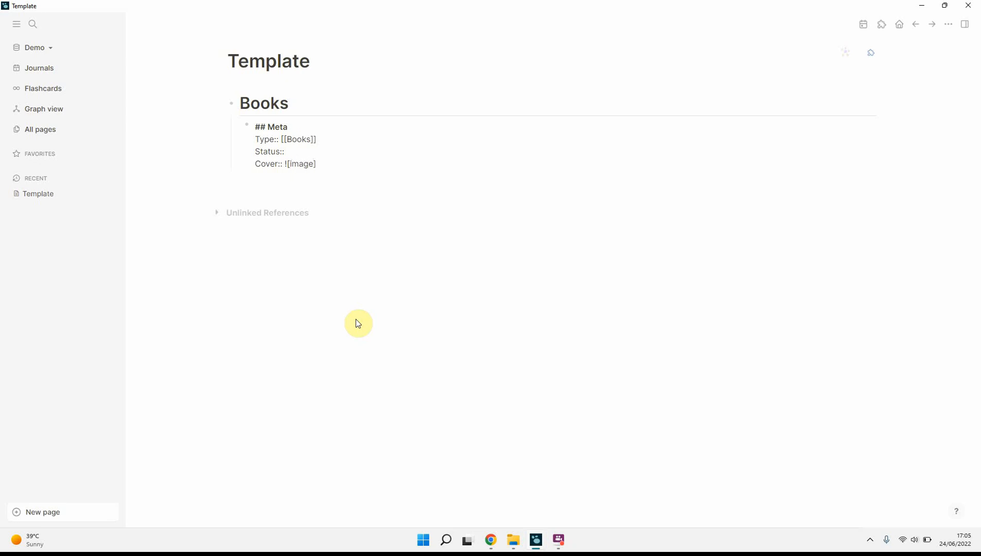
pyautogui.click(316, 163)
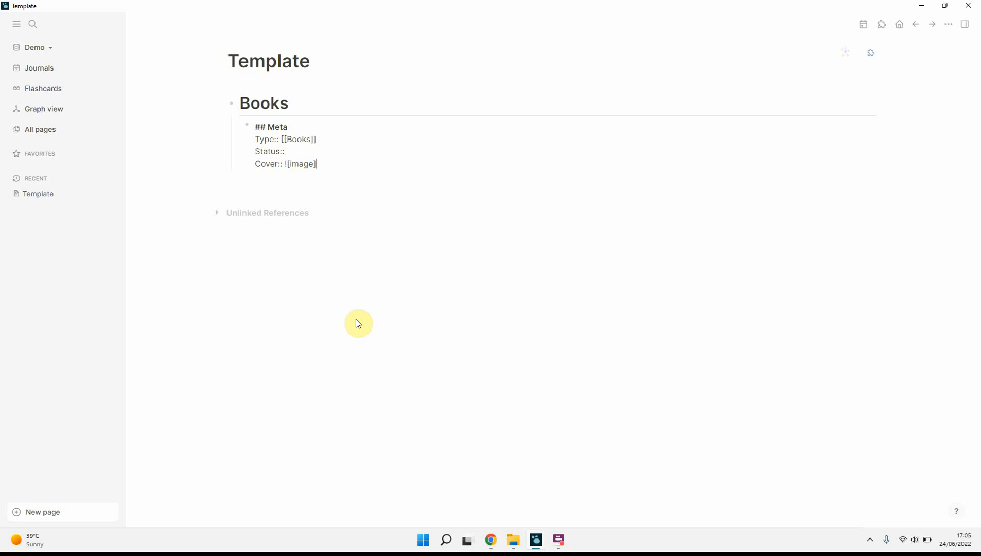
pyautogui.write('()')
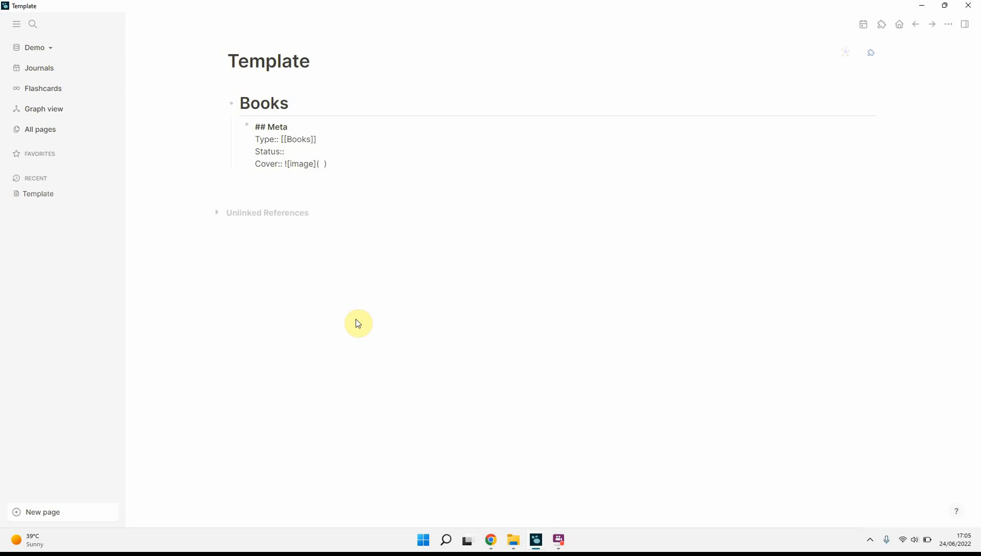
pyautogui.click(330, 164)
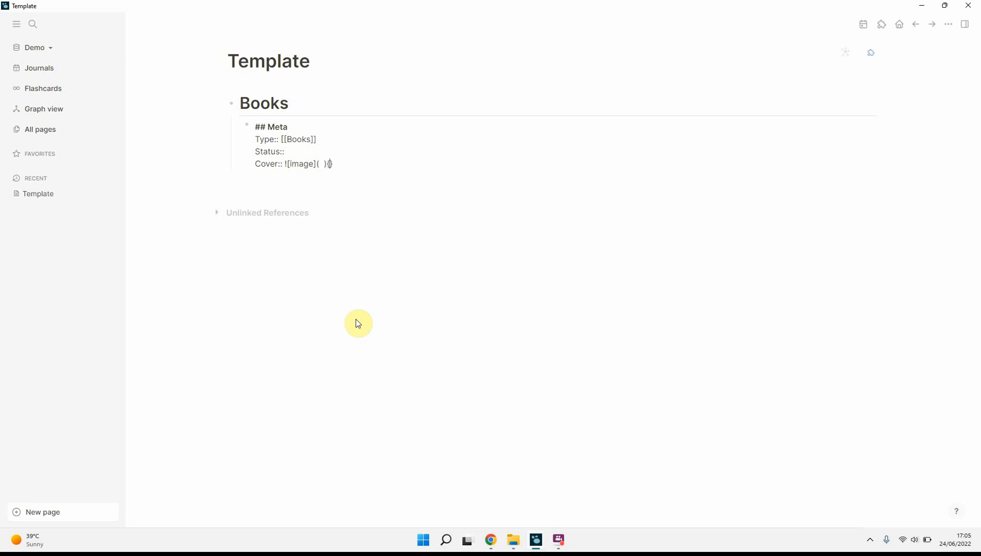
# Step: Size the cover image {:height 172, :width 98} and begin a Title line
pyautogui.write('{')
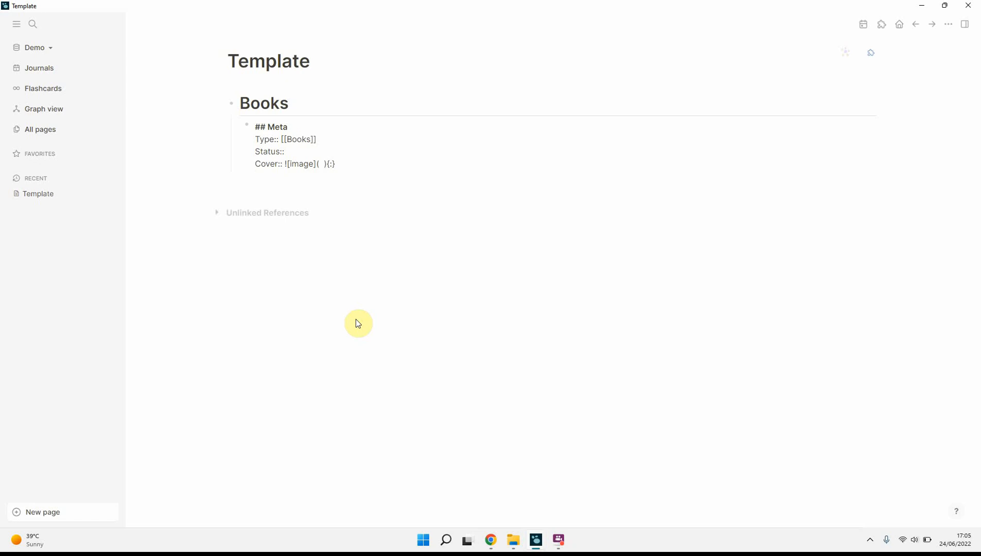
pyautogui.write('height')
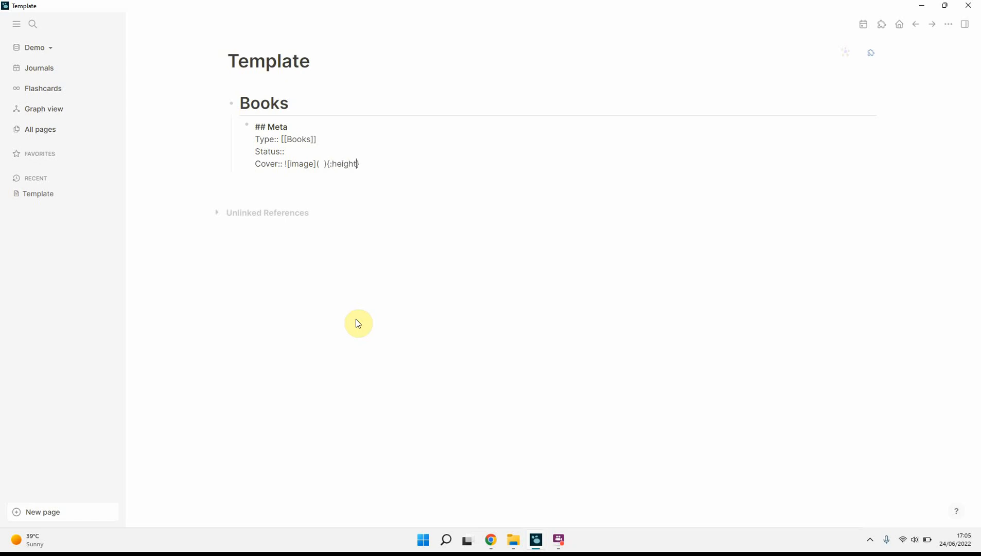
pyautogui.write('1')
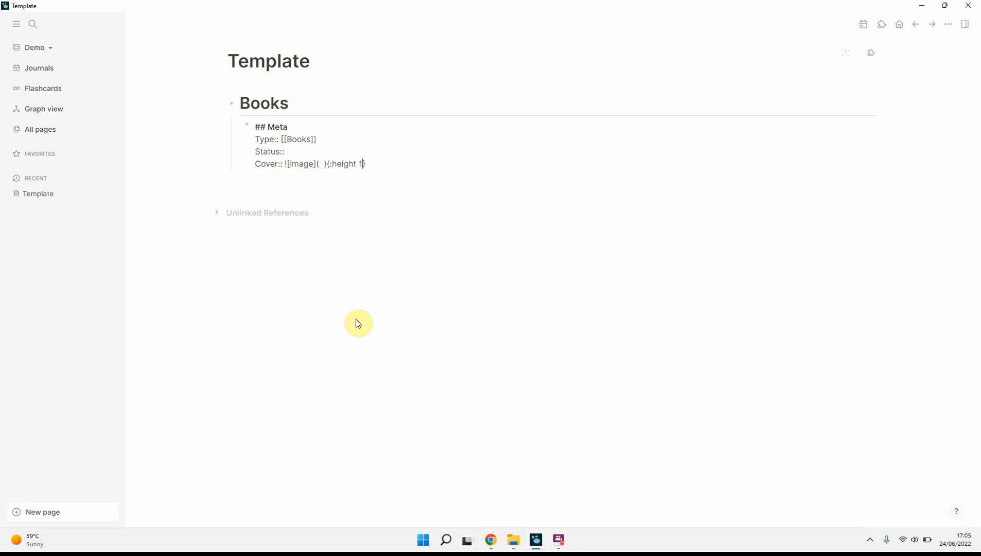
pyautogui.write('72,')
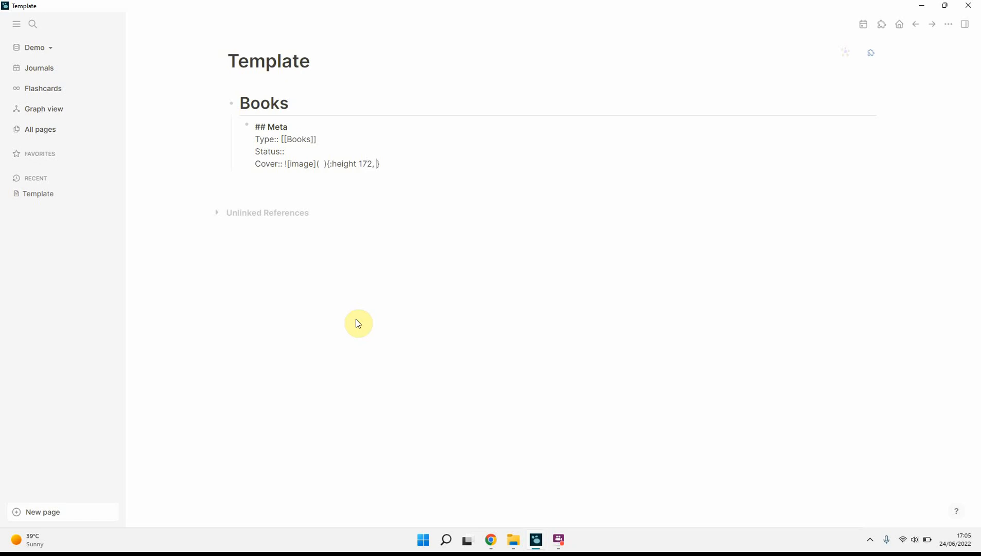
pyautogui.write(':width')
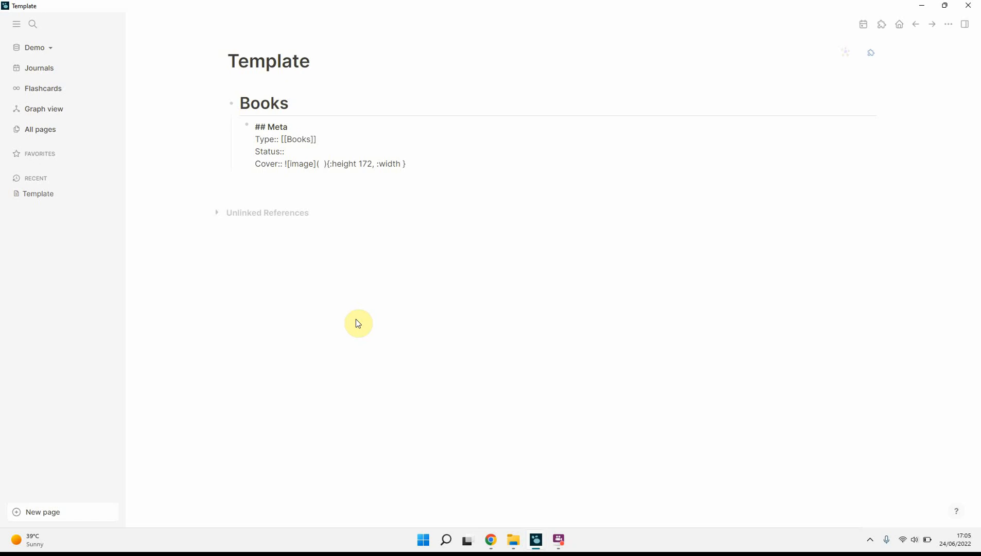
pyautogui.write('98}')
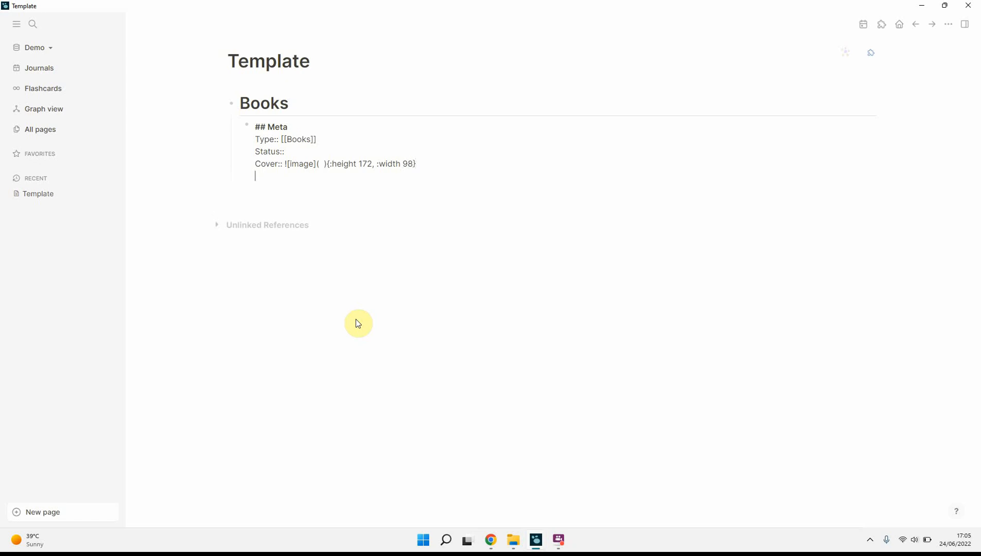
pyautogui.write('Ti')
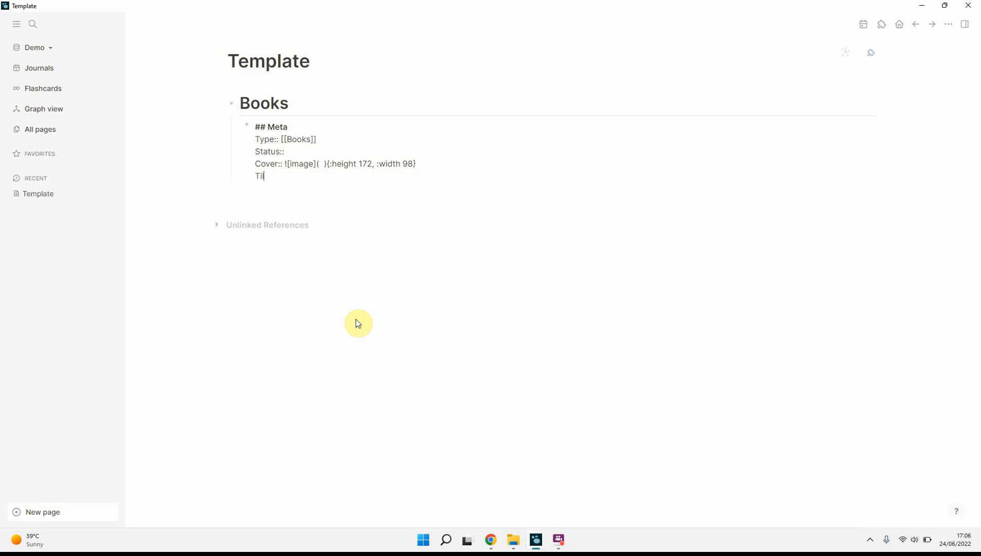
# Step: Add empty Title:: and Author:: properties, fixing the Author typo
pyautogui.write('tle::')
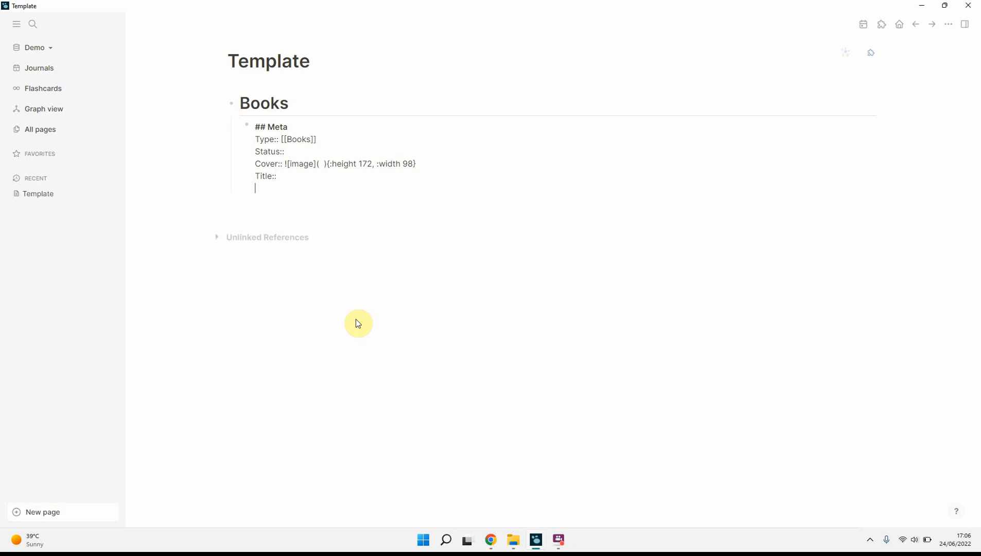
pyautogui.write('Authot::')
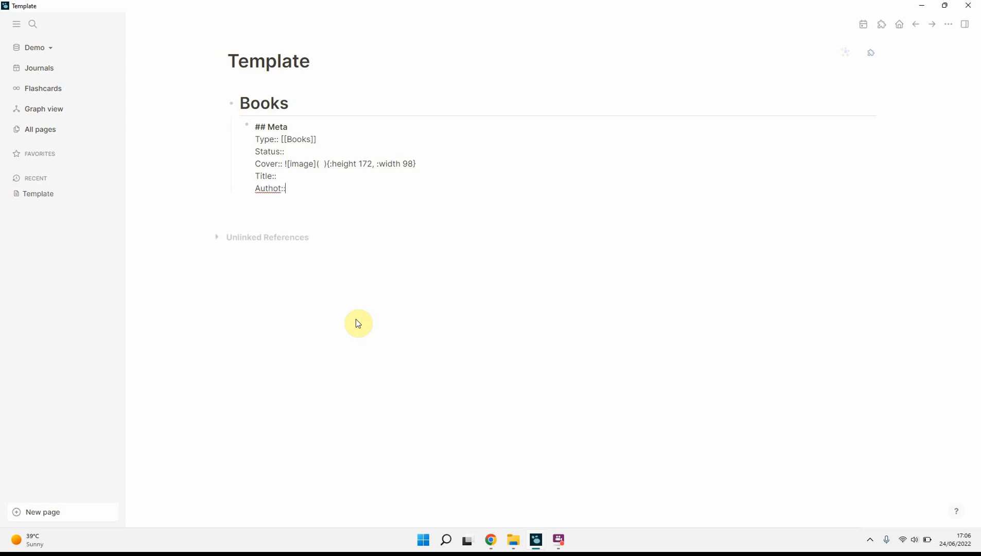
pyautogui.press('Backspace')
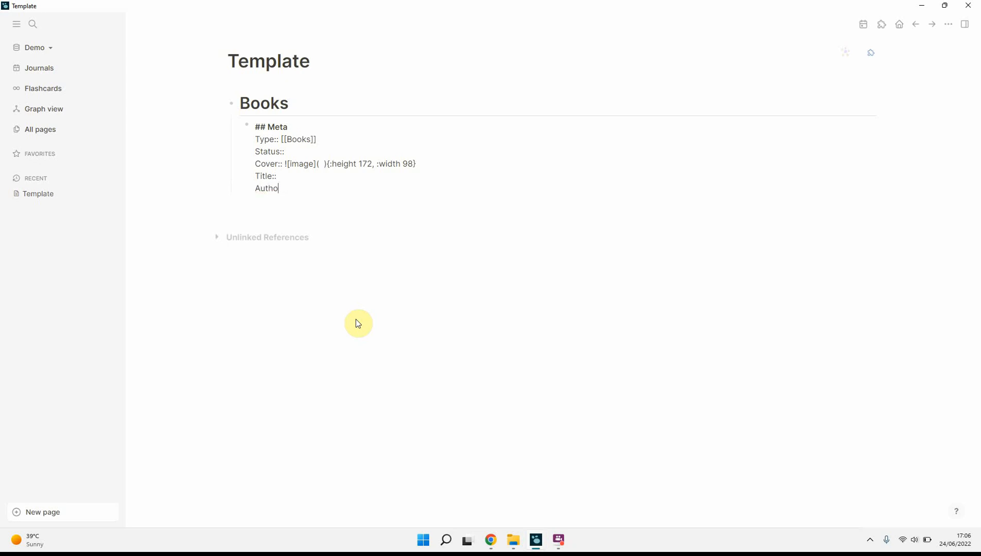
pyautogui.write('r::')
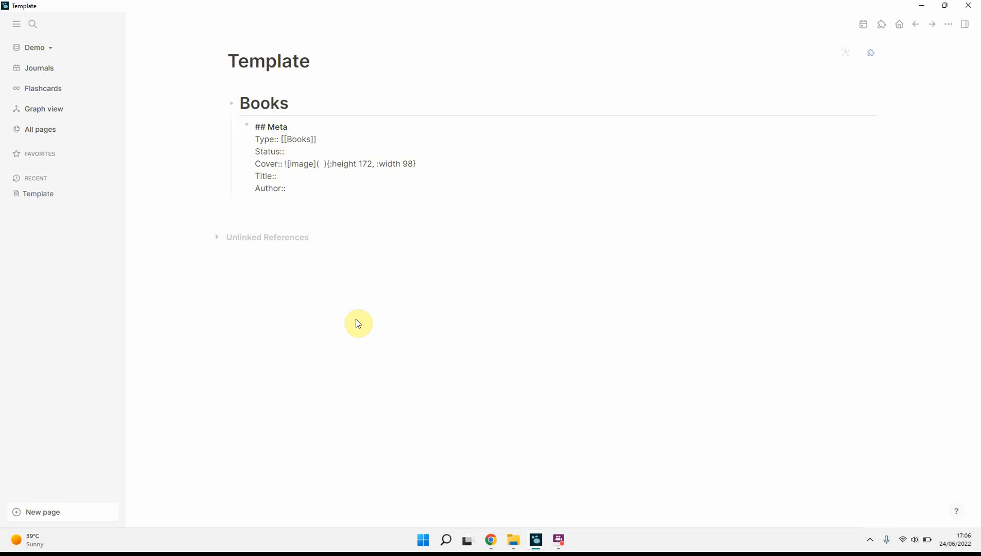
# Step: Add a Link:: [Goodreads]() placeholder and an empty Start:: property
pyautogui.write('Link::')
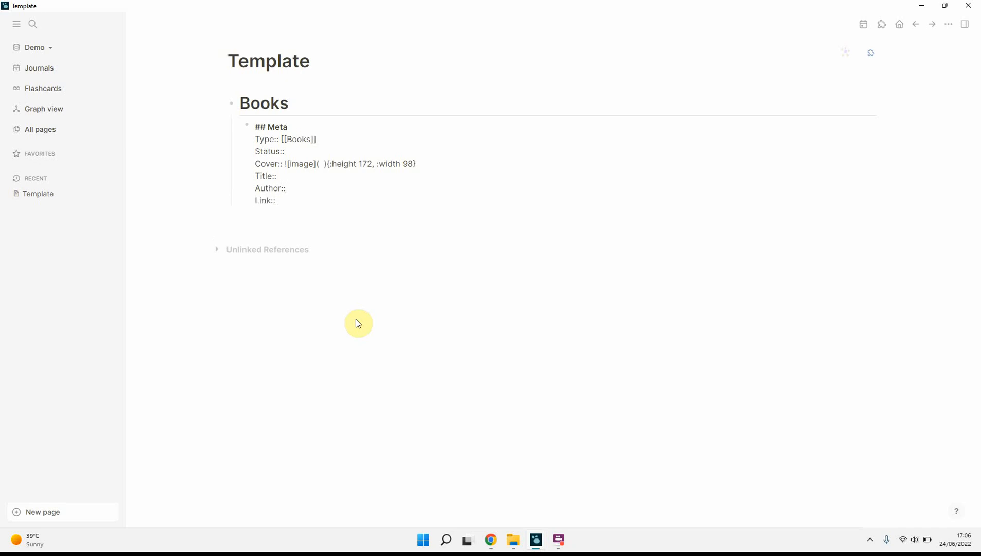
pyautogui.click(275, 200)
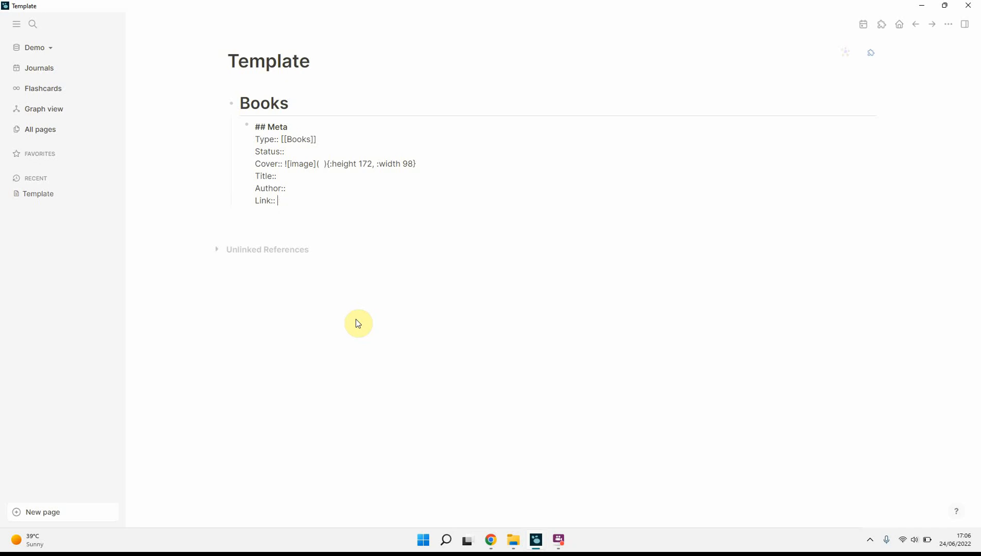
pyautogui.write('[Goodr')
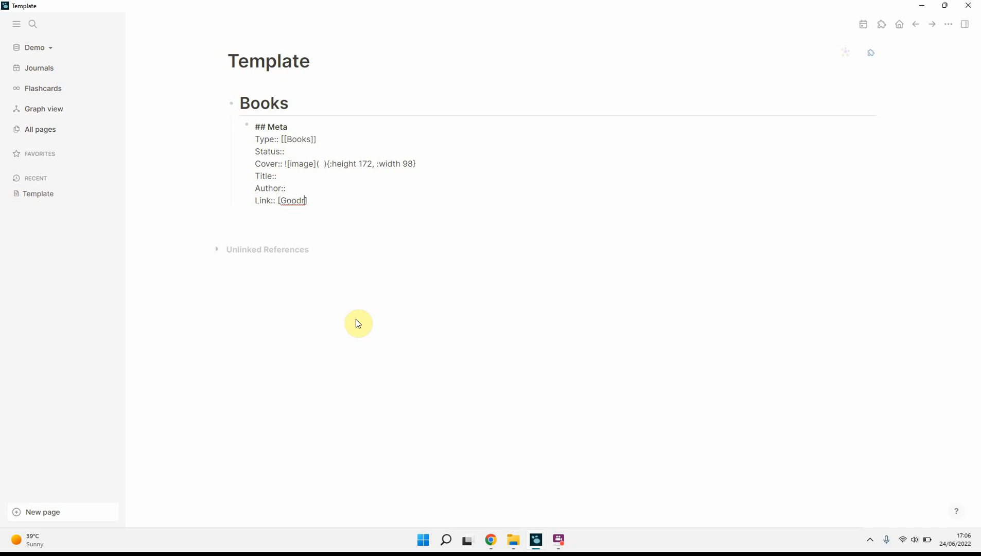
pyautogui.write('eads]')
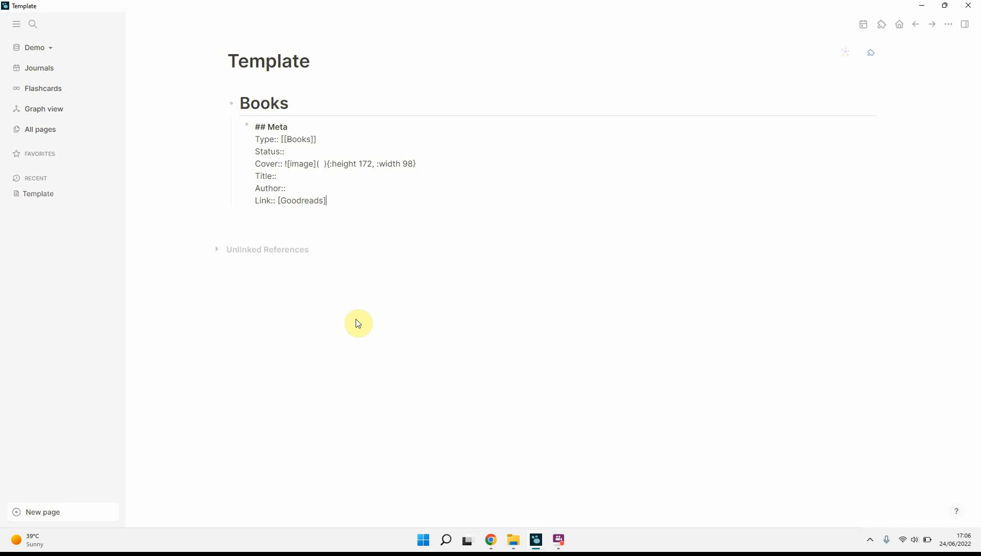
pyautogui.write('()')
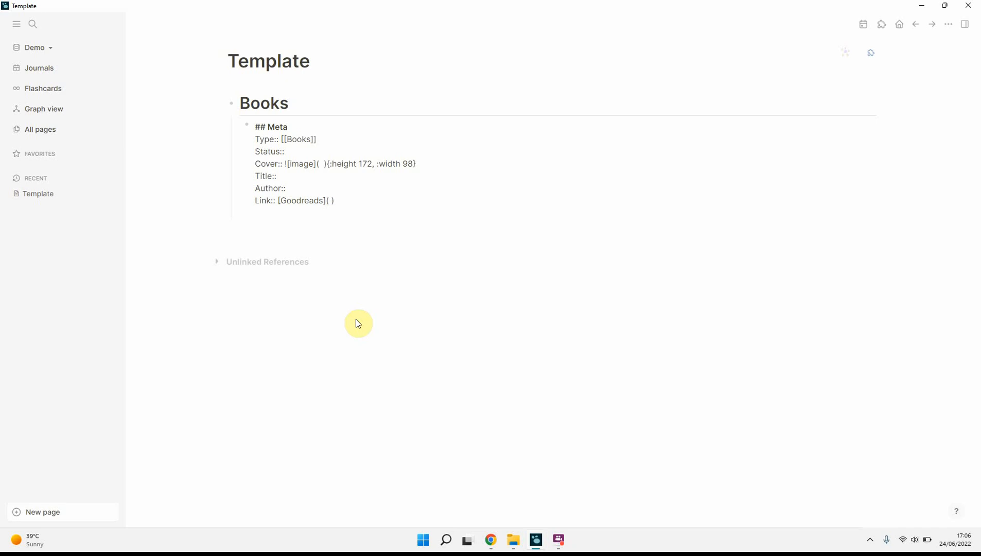
pyautogui.write('Start::')
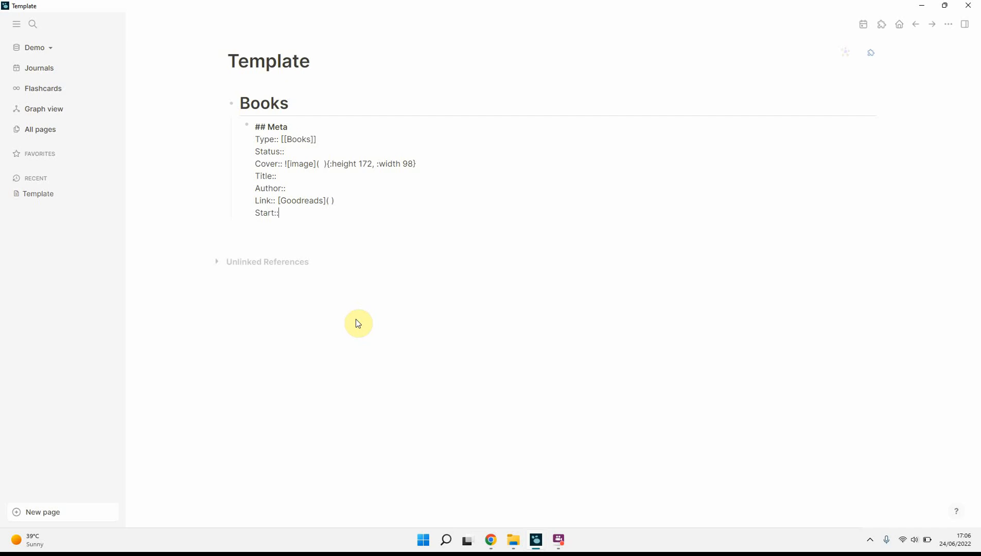
# Step: Add End:: and Year:: properties and click through the Meta lines to finish it
pyautogui.write('End::')
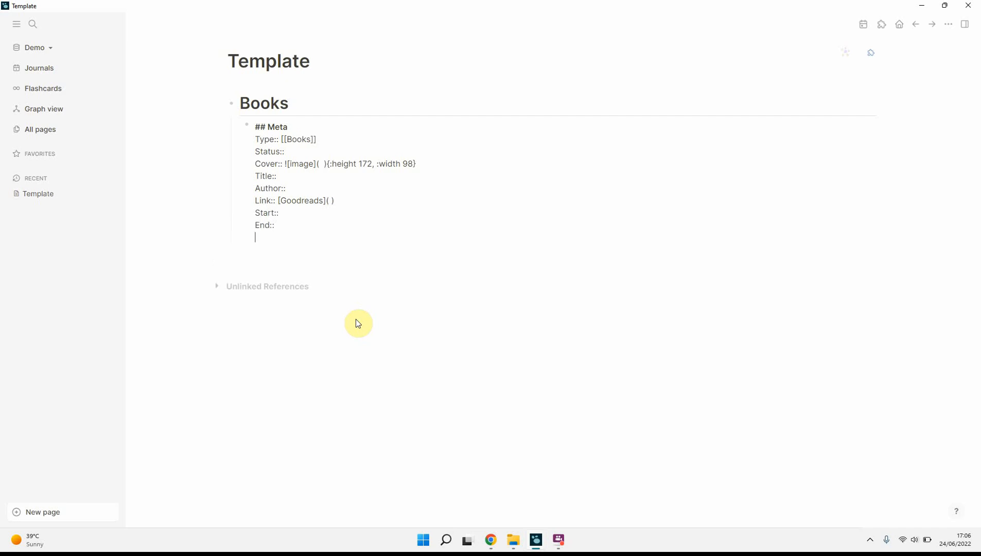
pyautogui.write('Year')
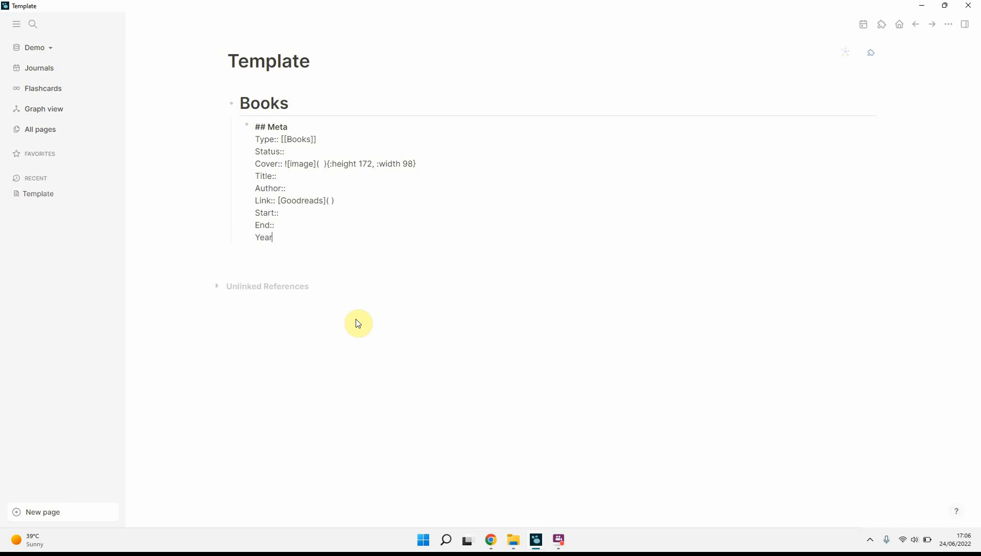
pyautogui.write('::')
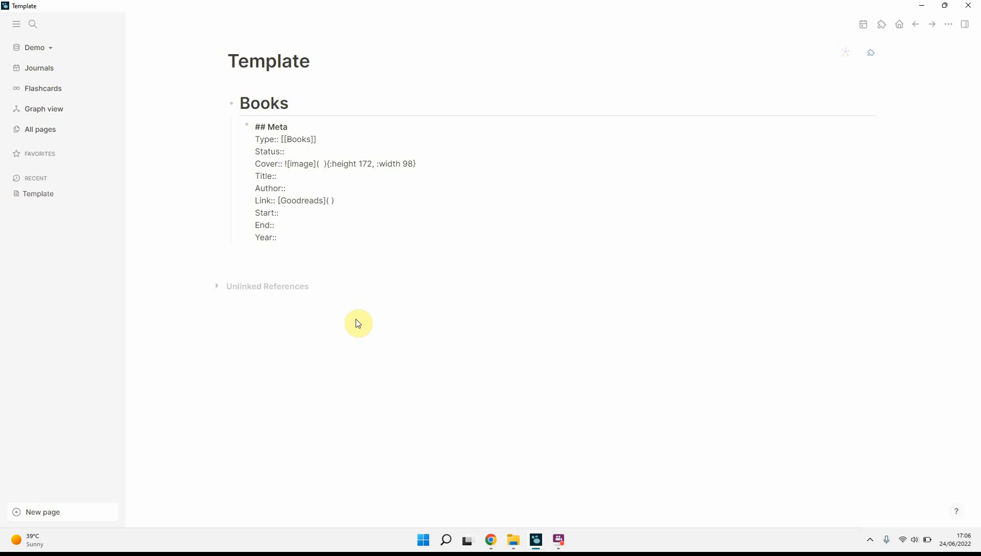
pyautogui.click(279, 237)
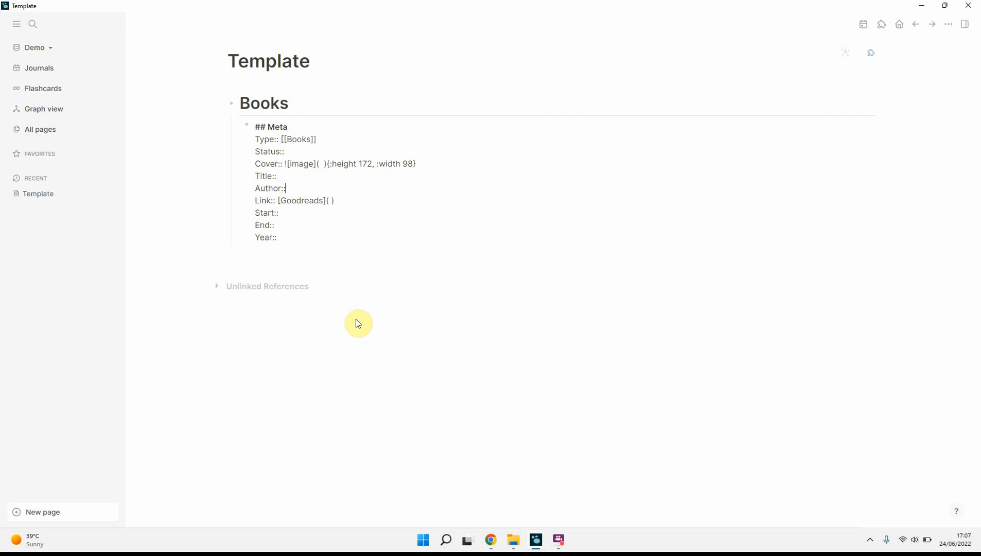
pyautogui.click(288, 152)
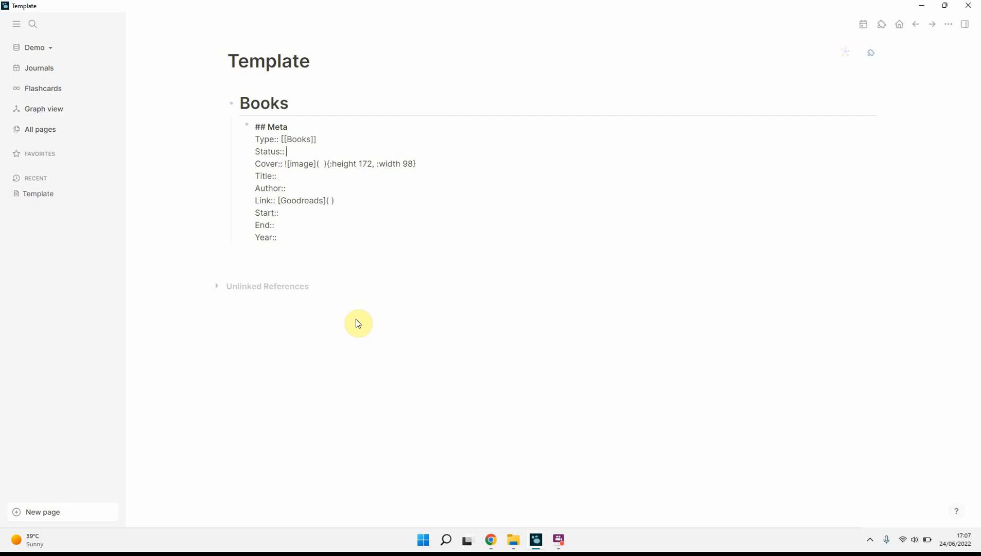
pyautogui.click(278, 212)
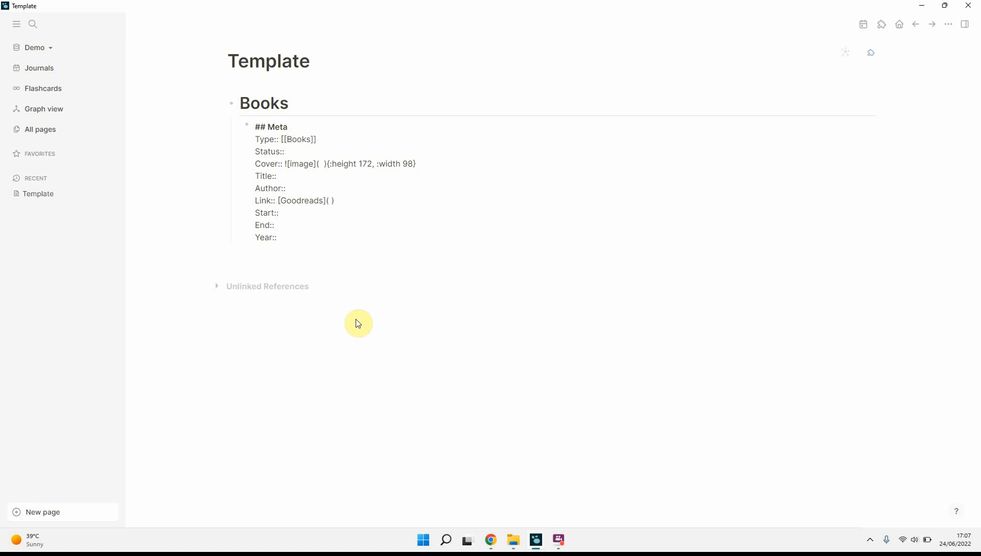
pyautogui.click(278, 237)
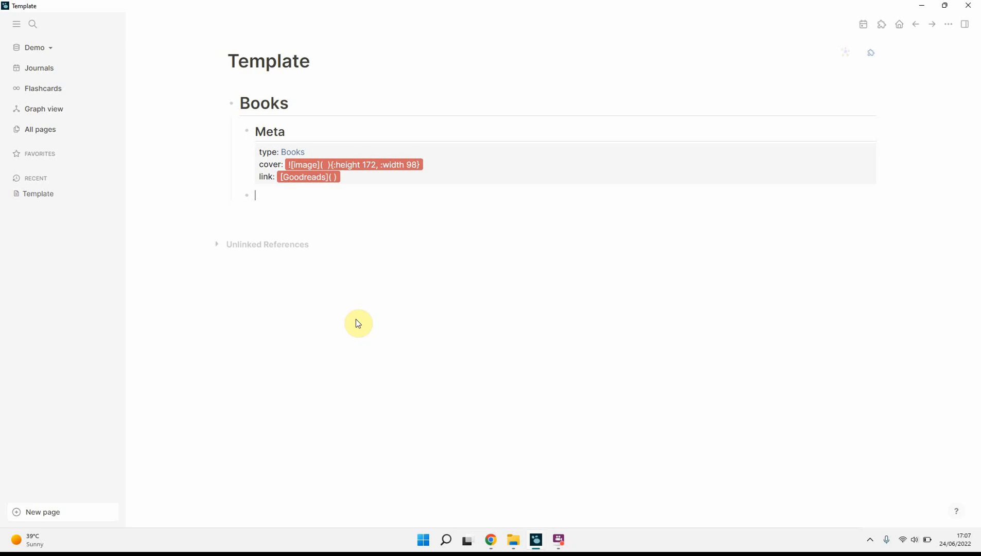
# Step: Type a '## Content' heading block below the Meta block
pyautogui.write('##Boo')
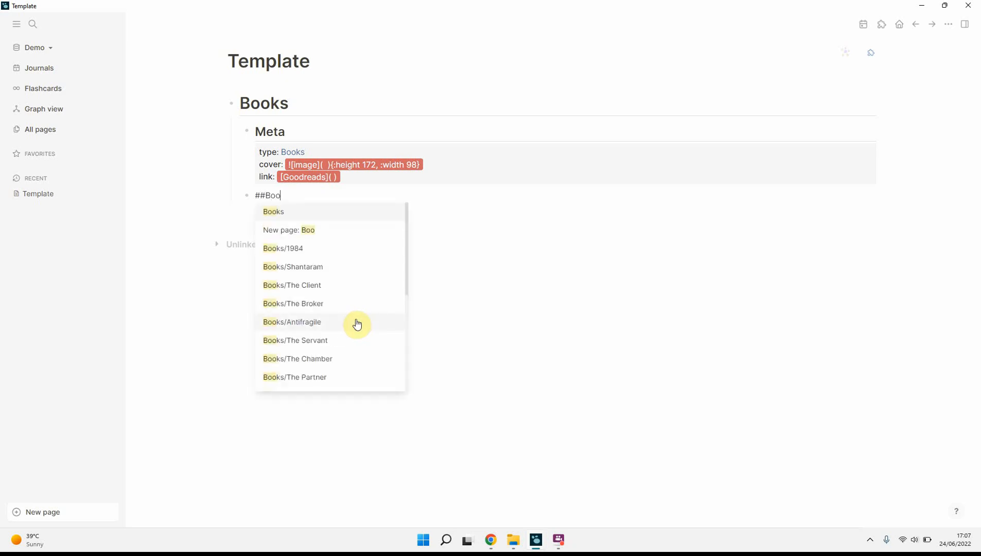
pyautogui.press('backspace')
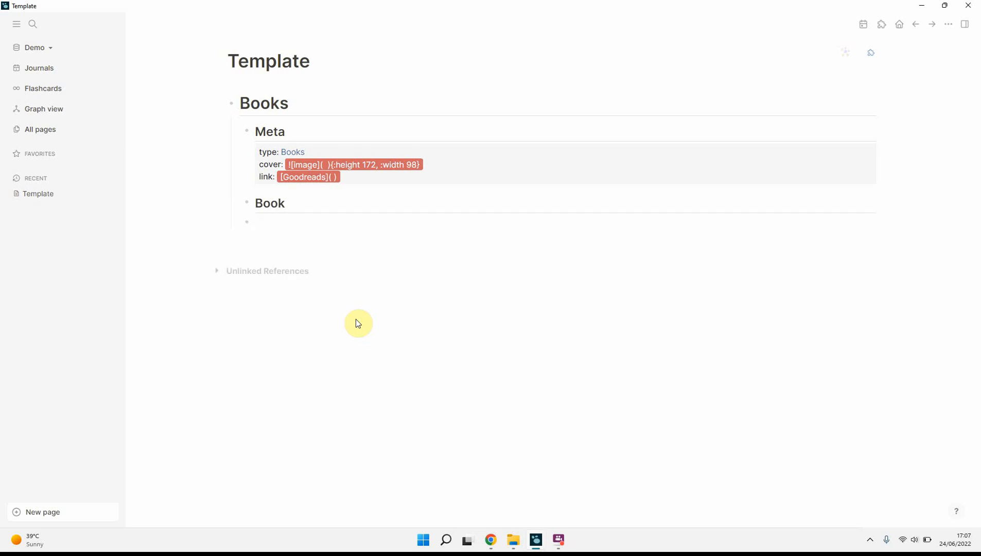
pyautogui.write('## Con')
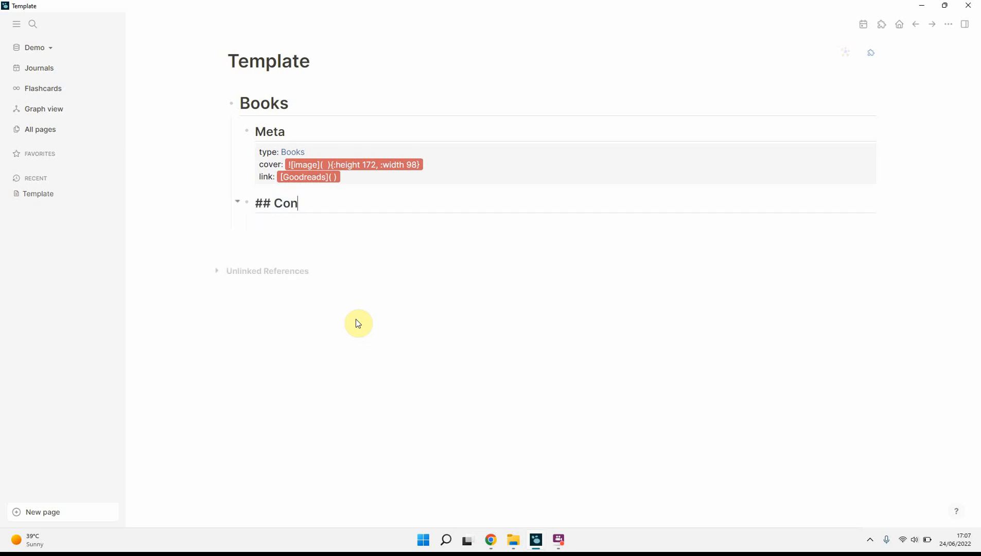
pyautogui.write('tent')
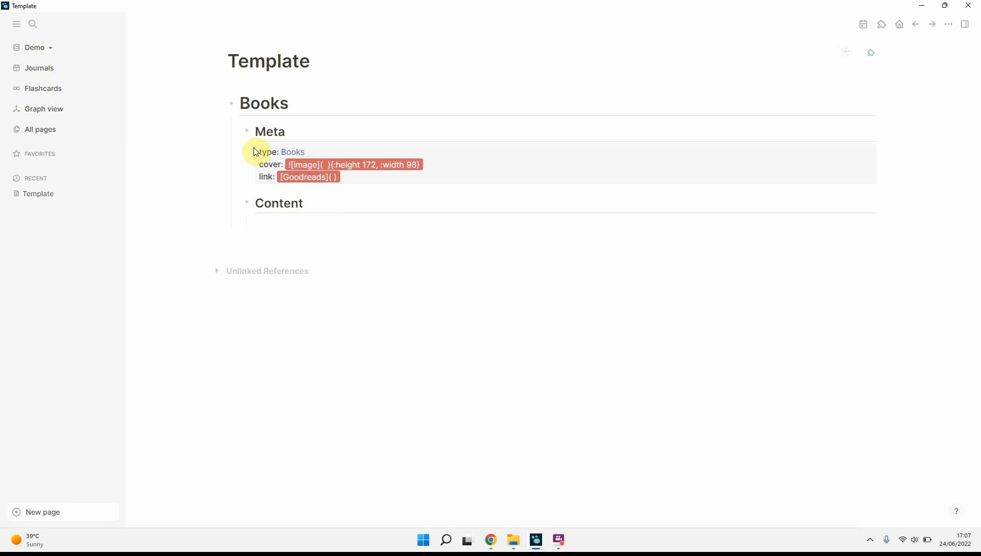
pyautogui.moveTo(231, 103)
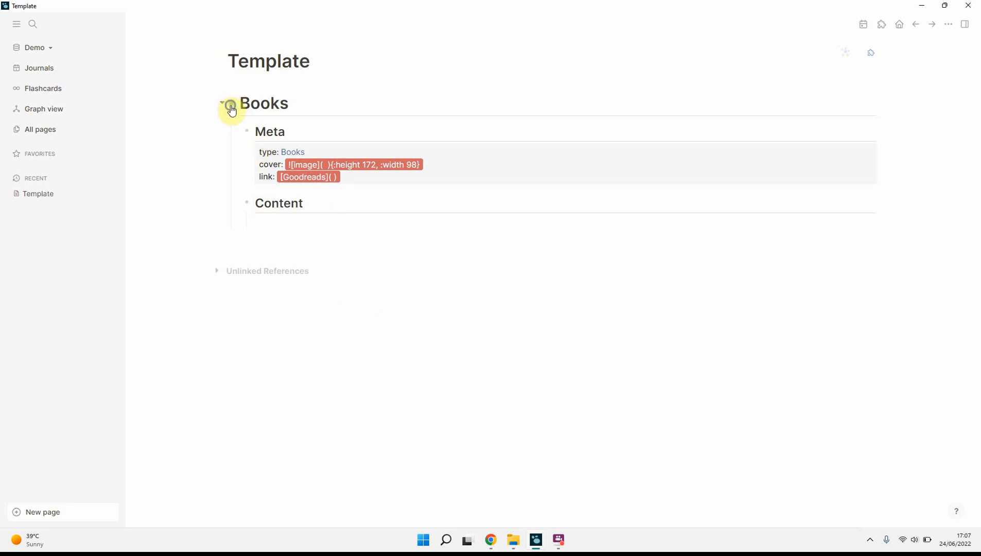
# Step: Save the Books block as template 'Book Template' excluding the parent, then collapse it
pyautogui.click(231, 103)
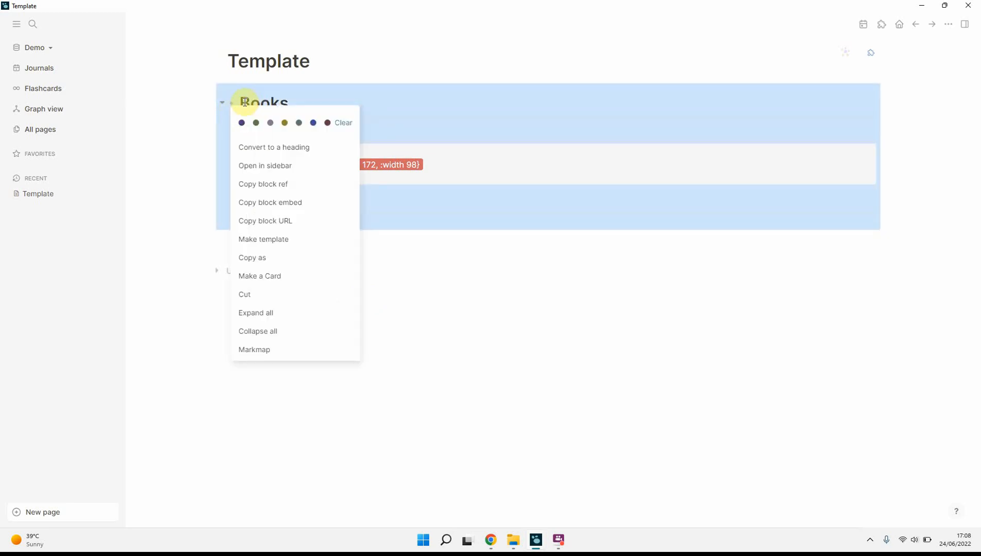
pyautogui.click(263, 239)
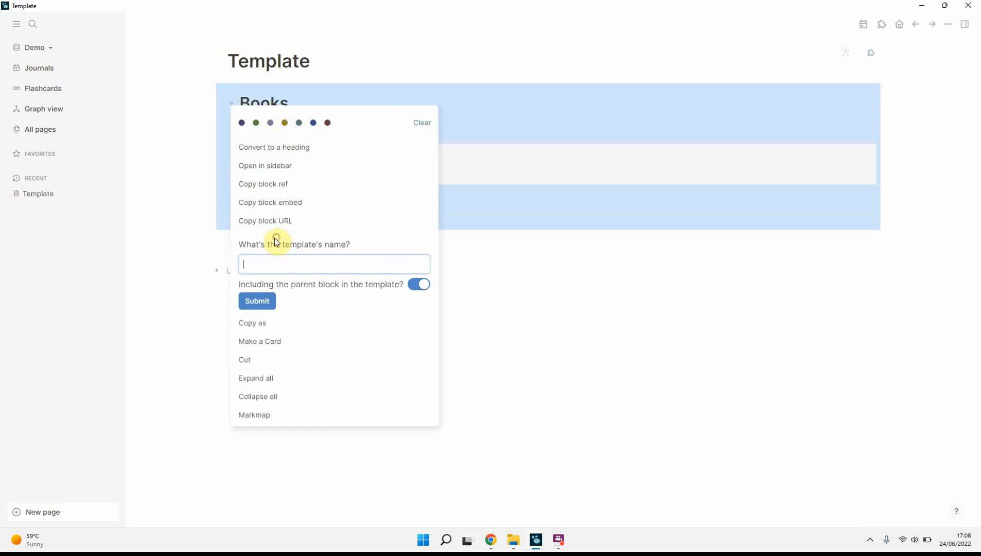
pyautogui.write('Boo Te')
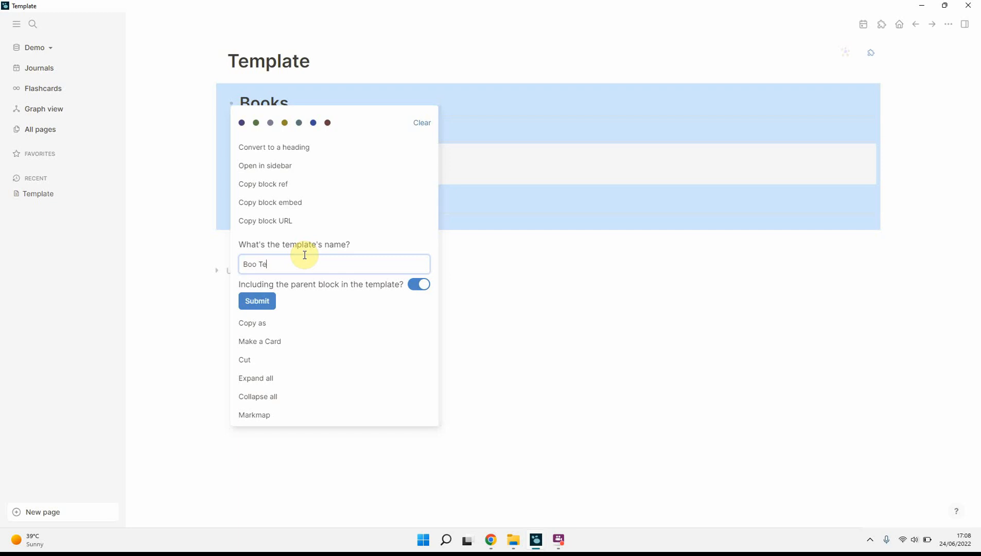
pyautogui.write('Book Templa')
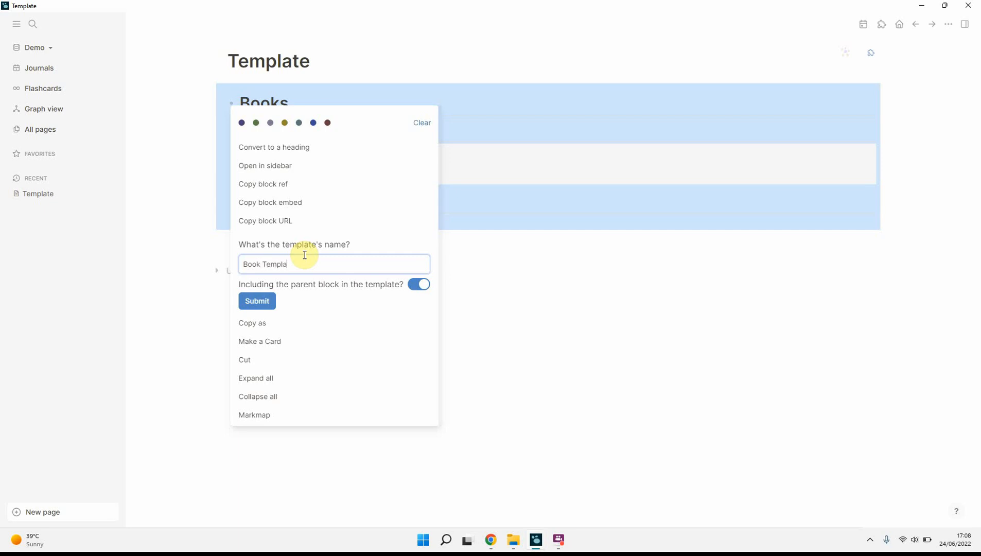
pyautogui.click(418, 284)
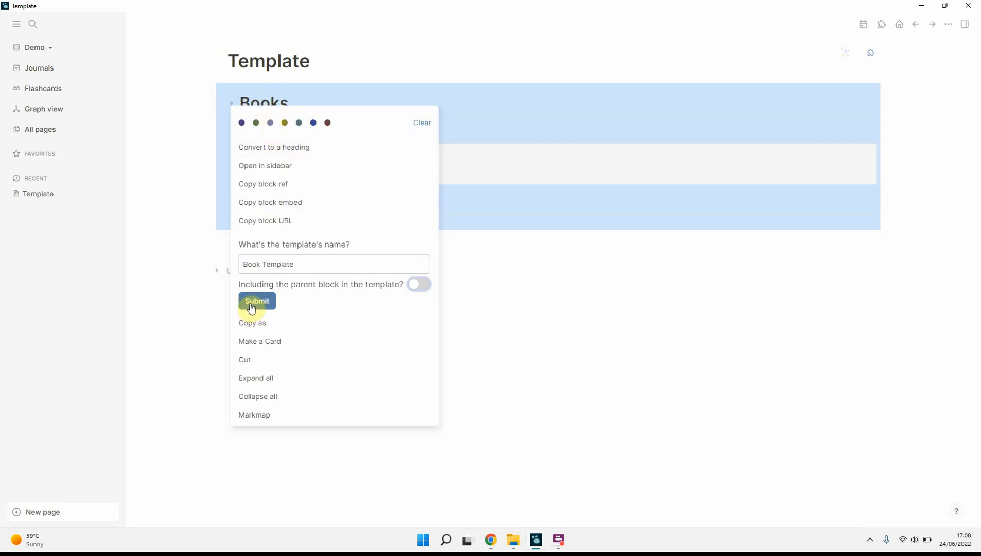
pyautogui.click(256, 301)
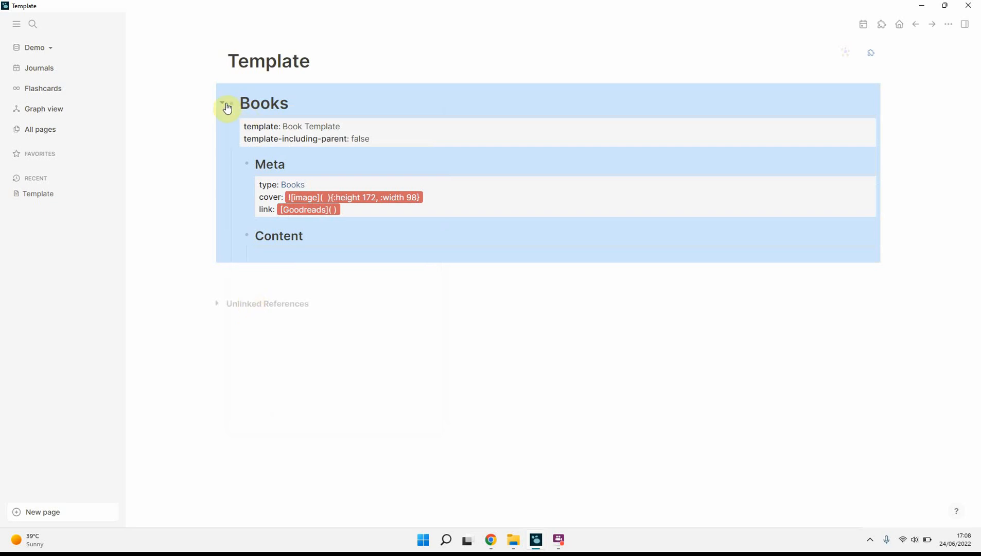
pyautogui.click(229, 107)
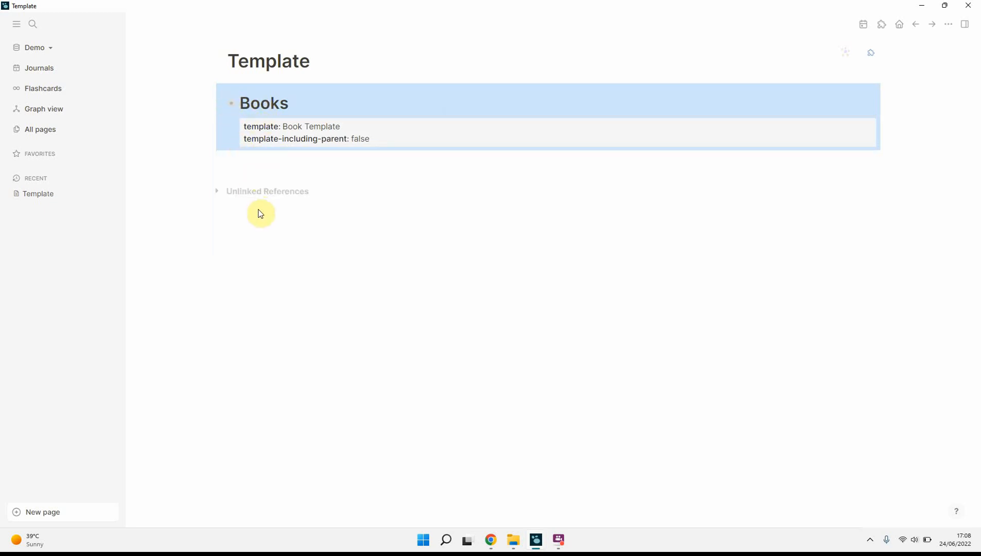
pyautogui.moveTo(306, 195)
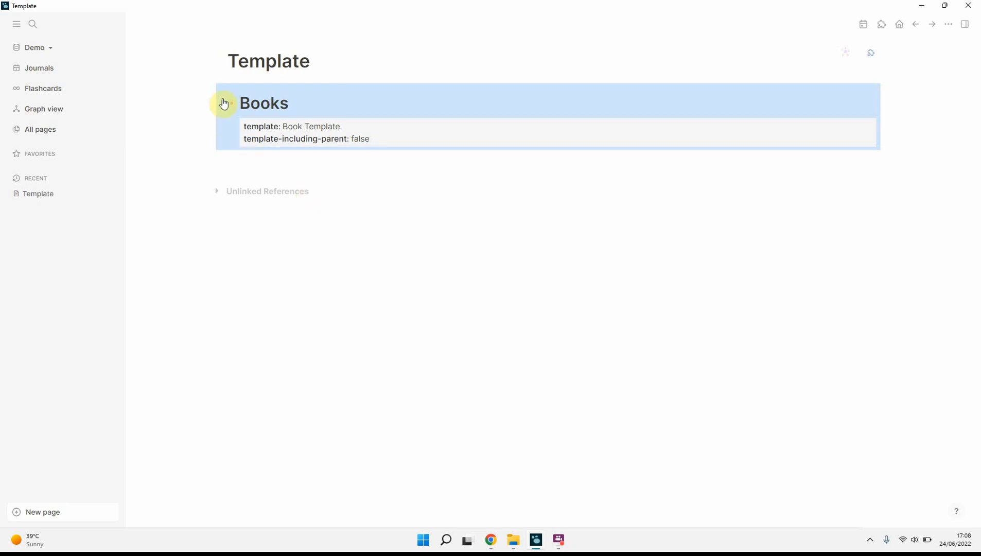
# Step: Expand the Books block and create a page 'Thinking Fast and Slow' via search
pyautogui.click(223, 104)
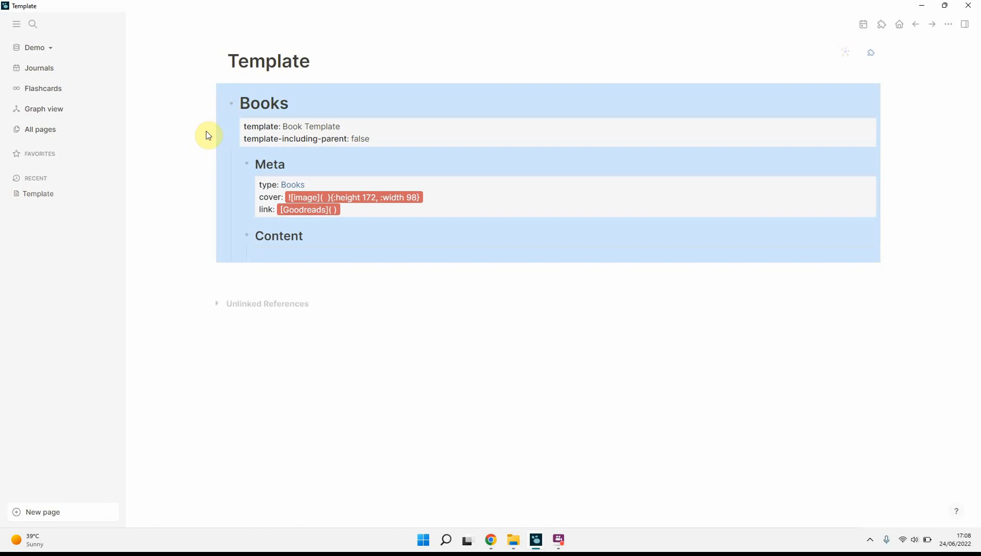
pyautogui.click(32, 23)
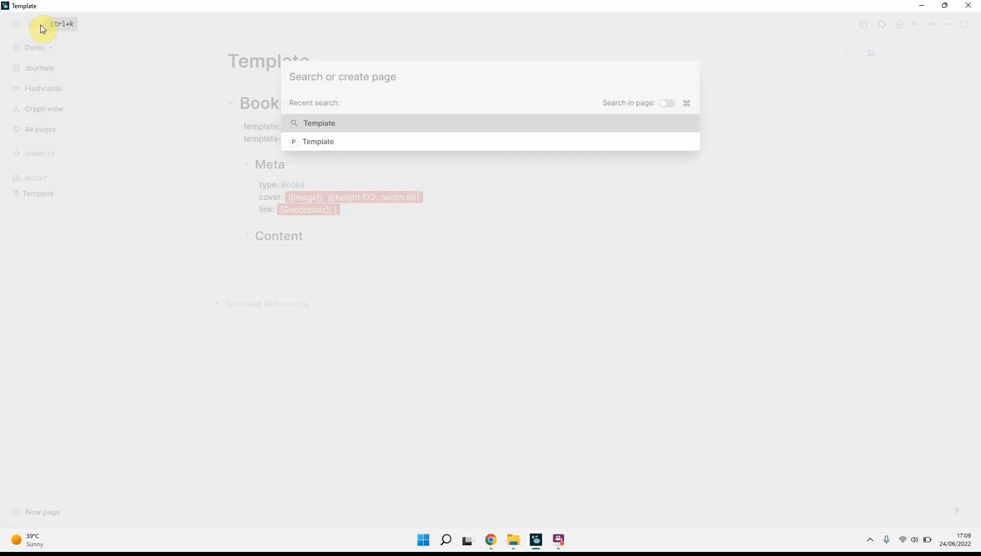
pyautogui.write('Thinking Fast')
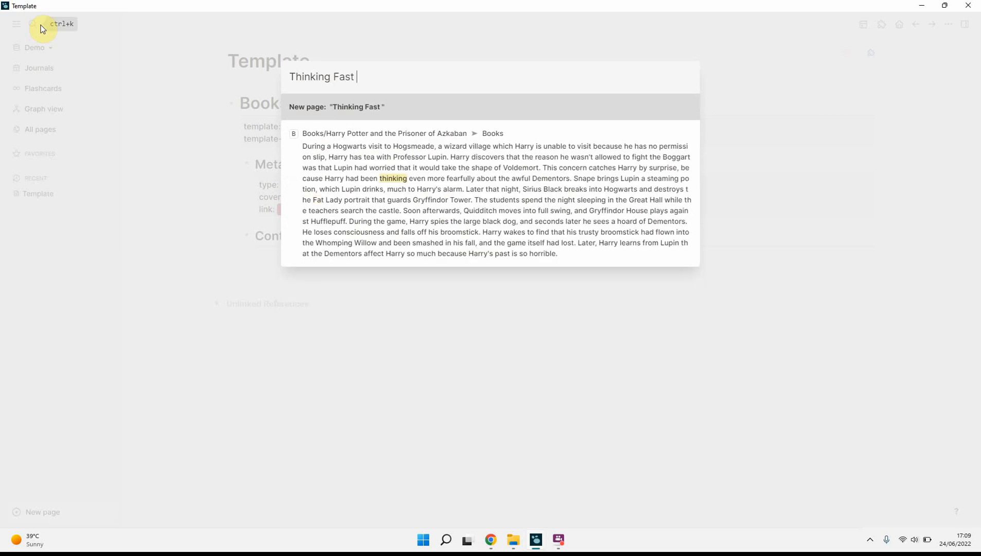
pyautogui.write('and Slow')
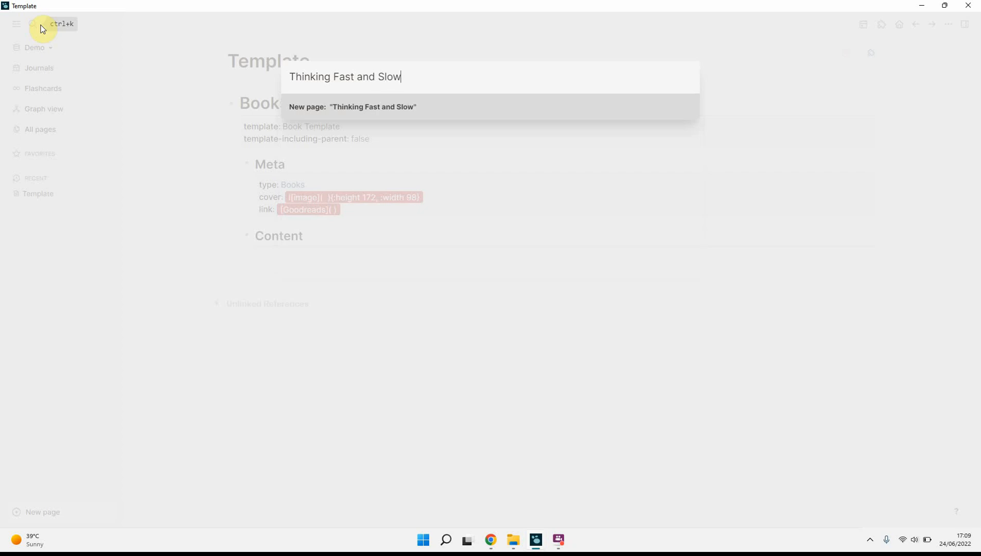
pyautogui.click(352, 106)
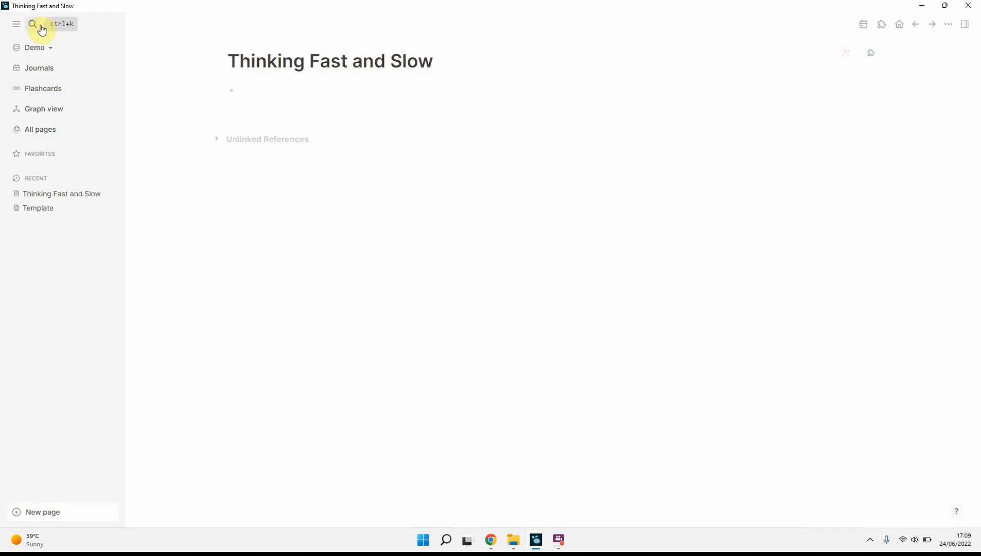
# Step: Insert Book Template with /template and set Status to Reading
pyautogui.write('/')
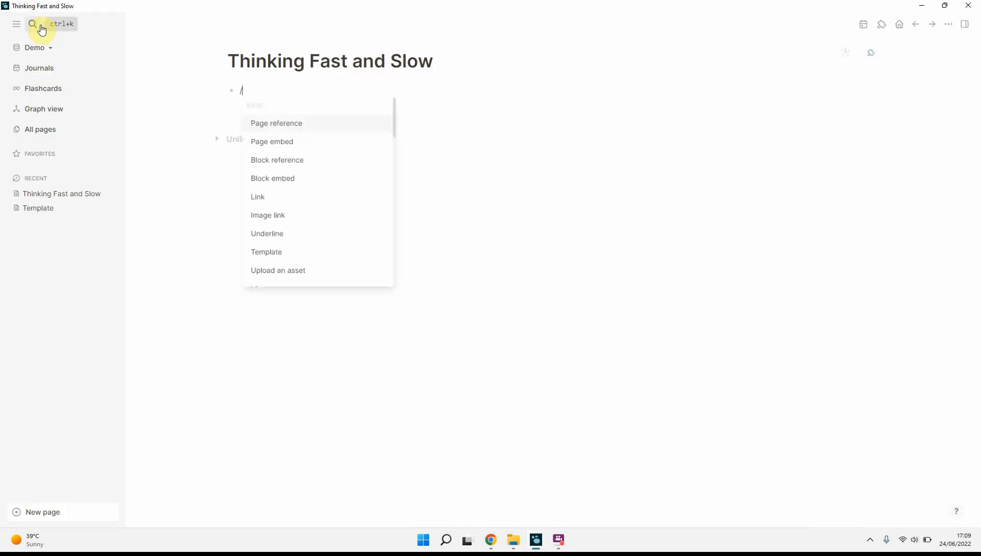
pyautogui.write('tem')
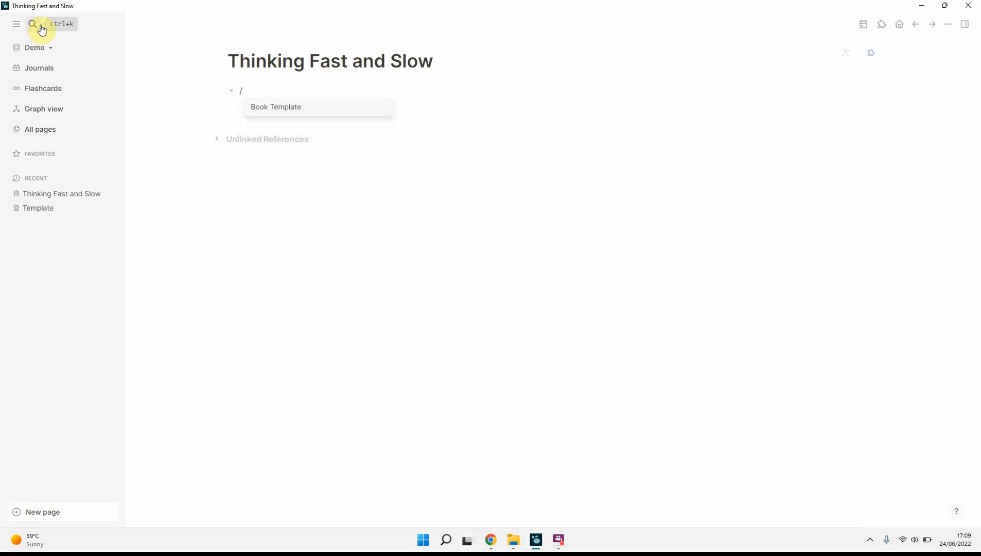
pyautogui.click(276, 107)
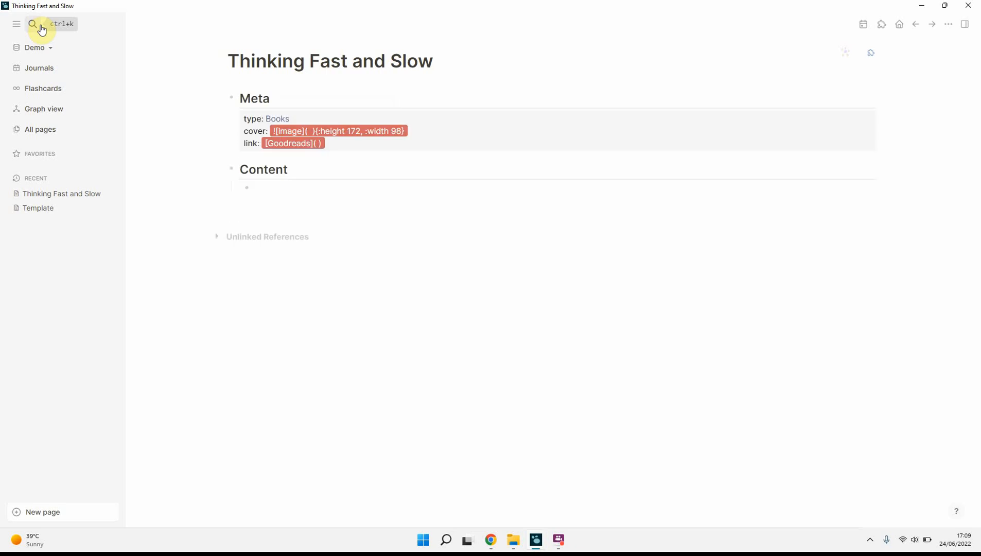
pyautogui.click(263, 169)
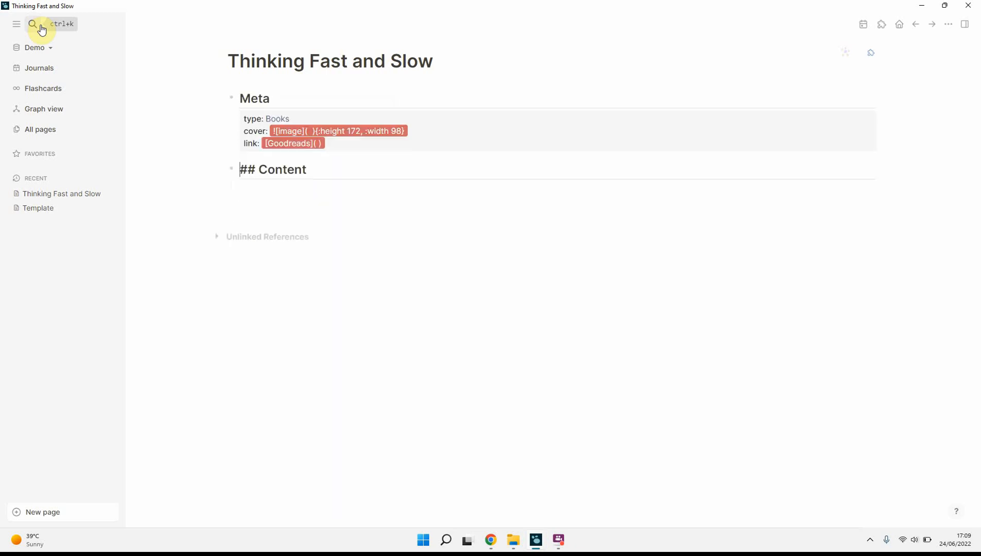
pyautogui.press('Enter')
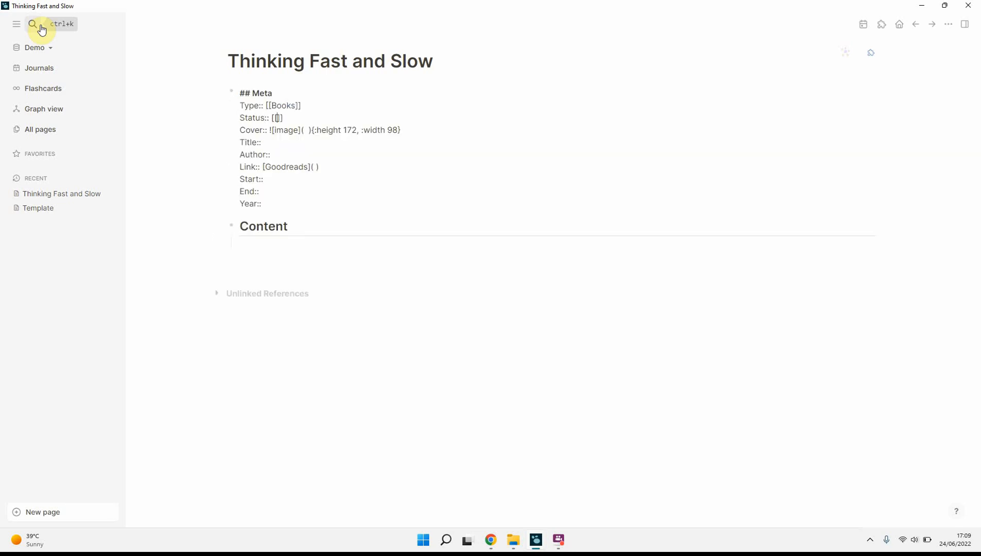
pyautogui.write('Reading')
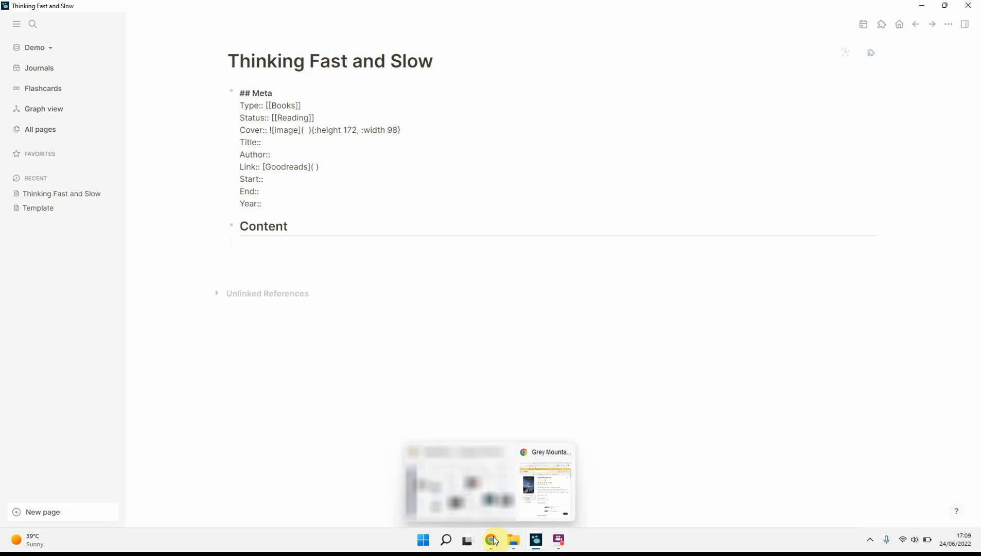
# Step: Search Goodreads for 'thinking fast', open Kahneman's book, and copy the cover image address
pyautogui.click(490, 539)
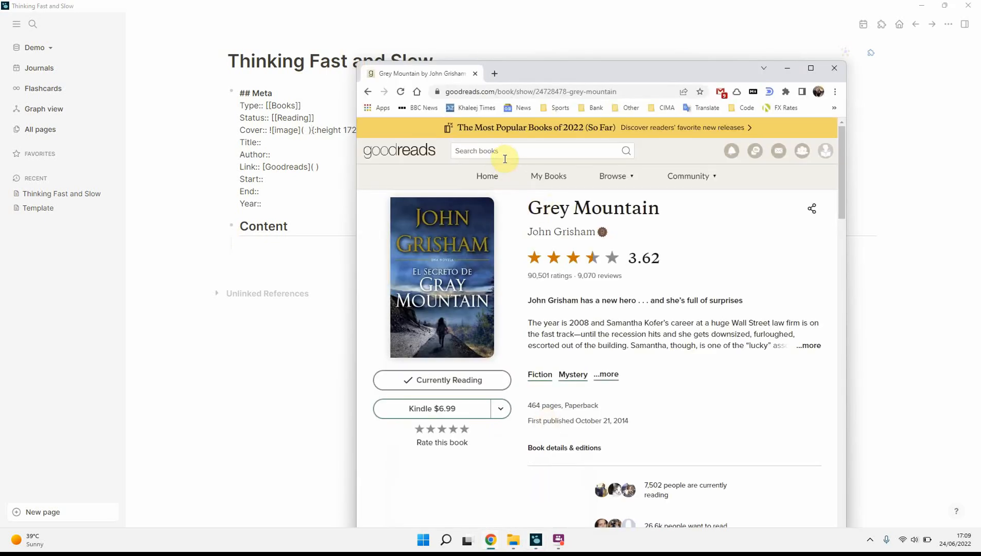
pyautogui.write('thiin')
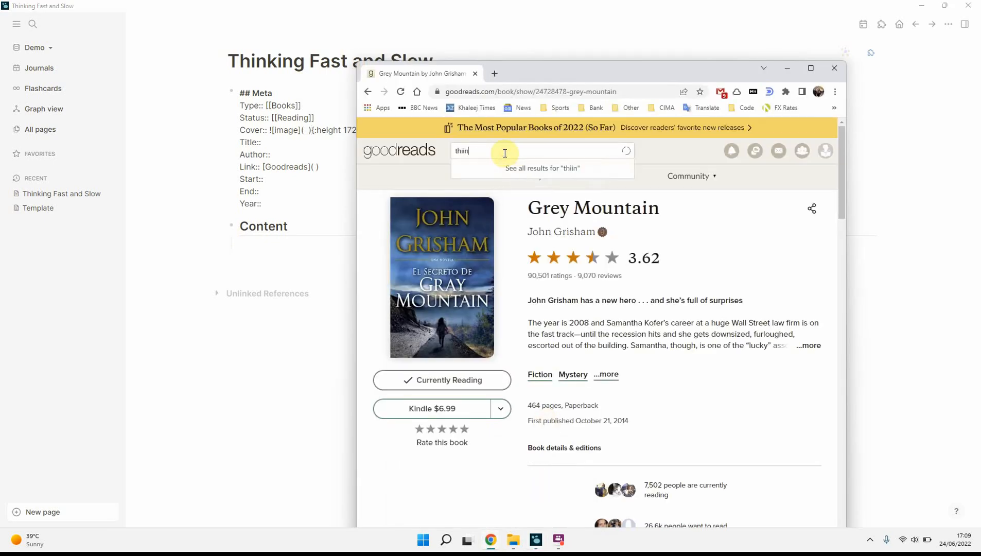
pyautogui.press('Backspace')
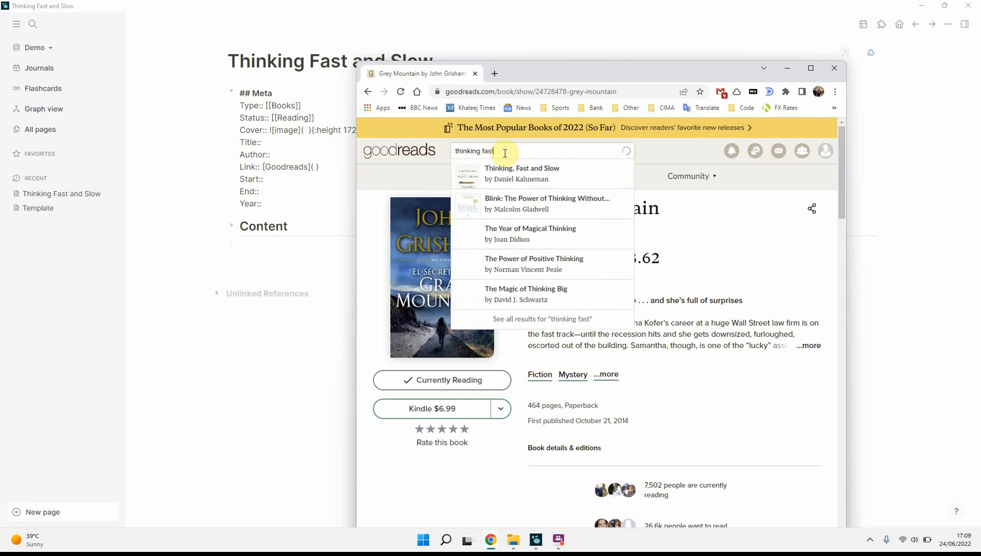
pyautogui.click(522, 174)
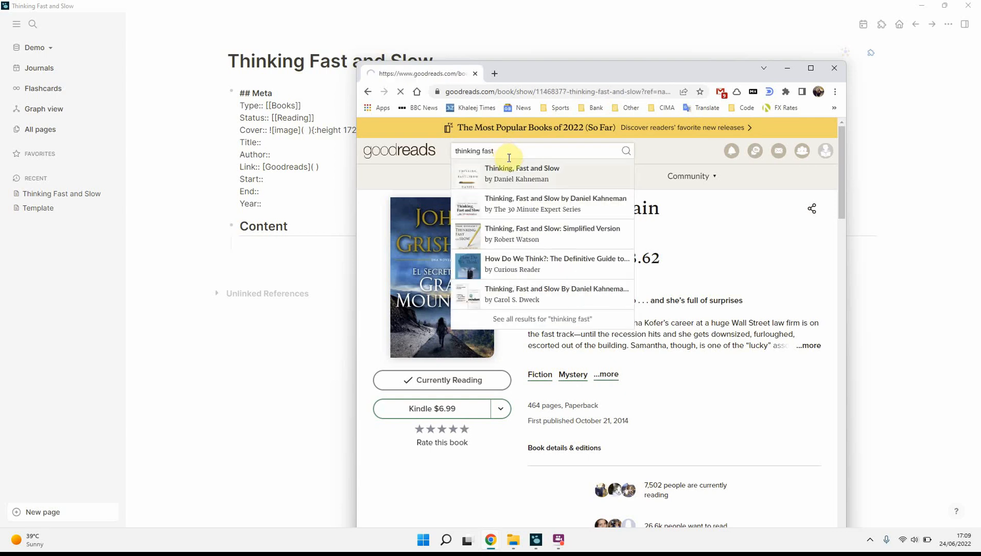
pyautogui.click(522, 174)
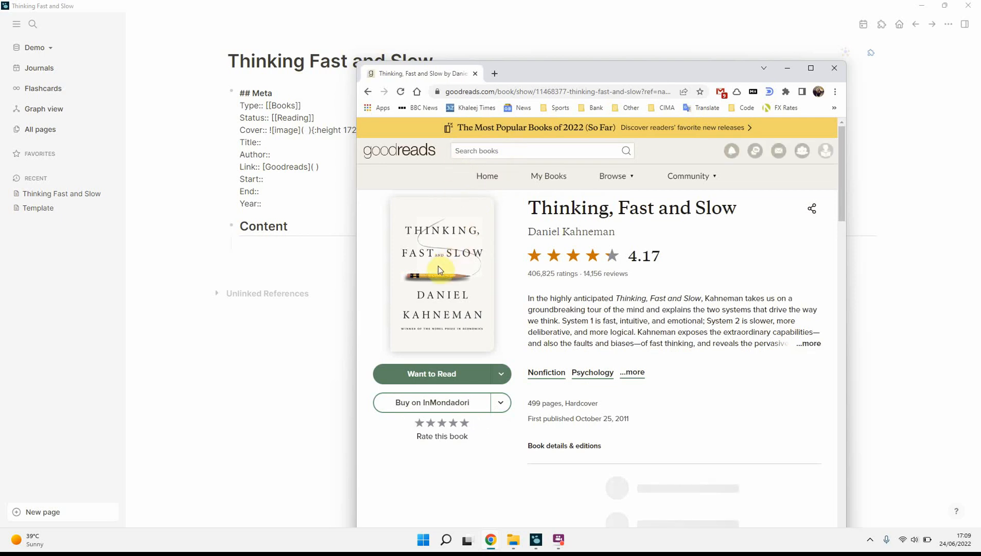
pyautogui.rightClick(440, 270)
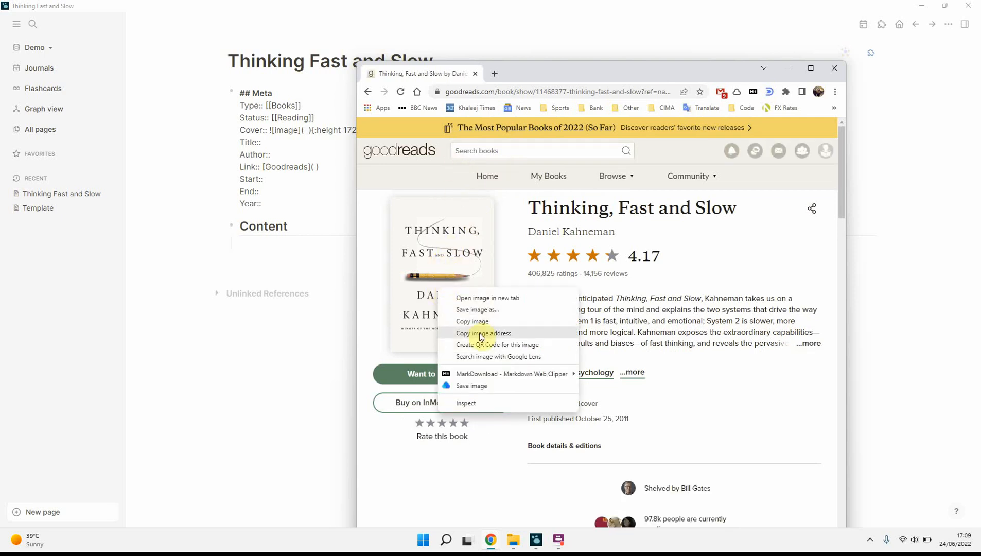
pyautogui.click(276, 248)
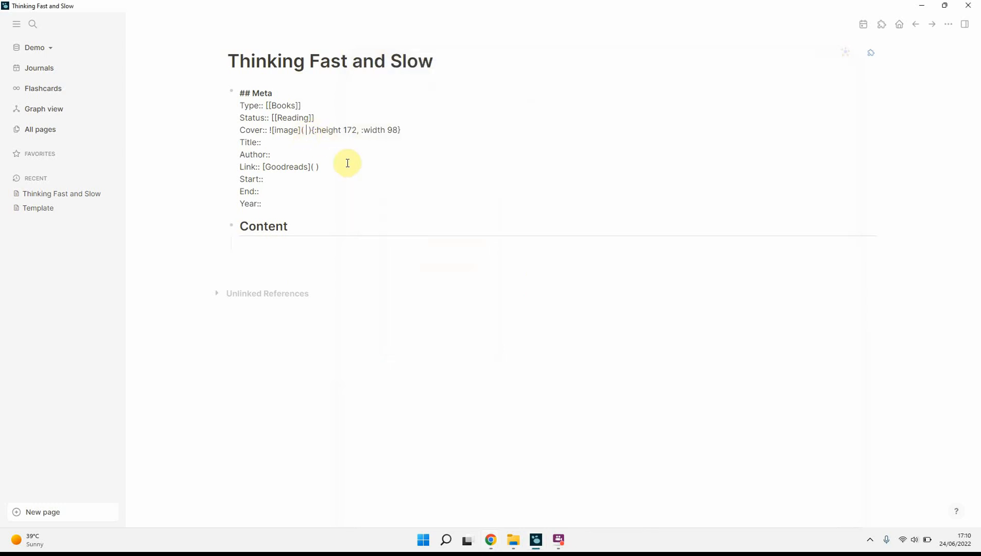
# Step: Paste the Goodreads cover URL into Cover and enter the title Thinking, Fast and Slow
pyautogui.write('https://images-na.ssl-images-amazon.com/images/S/compressed.photo.goodreads.com/books/1317793965i/11468377.jpg')
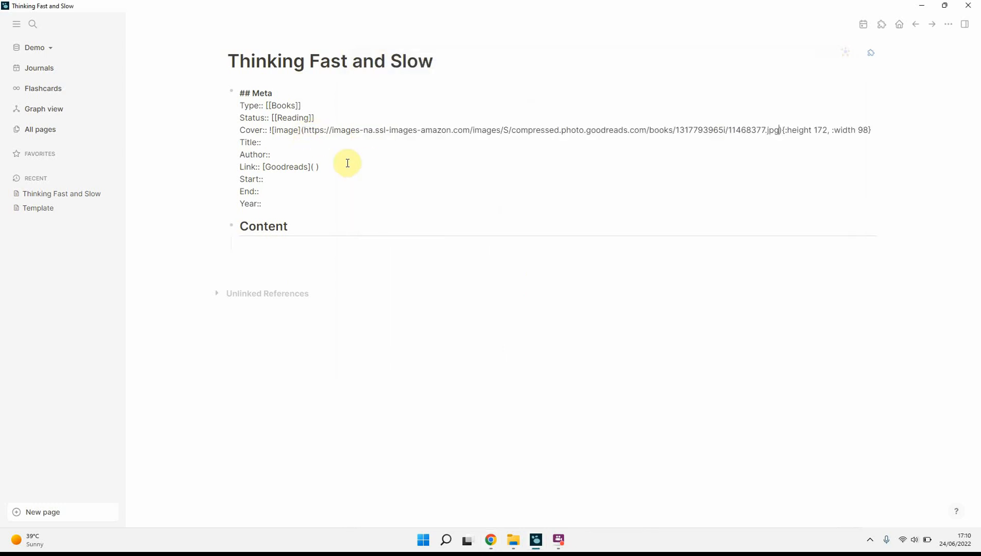
pyautogui.moveTo(610, 100)
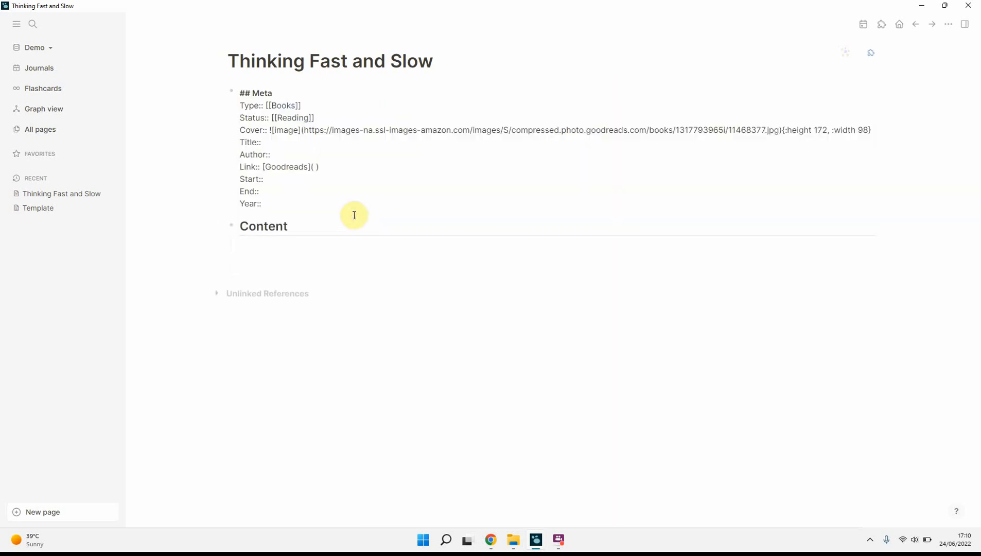
pyautogui.click(264, 142)
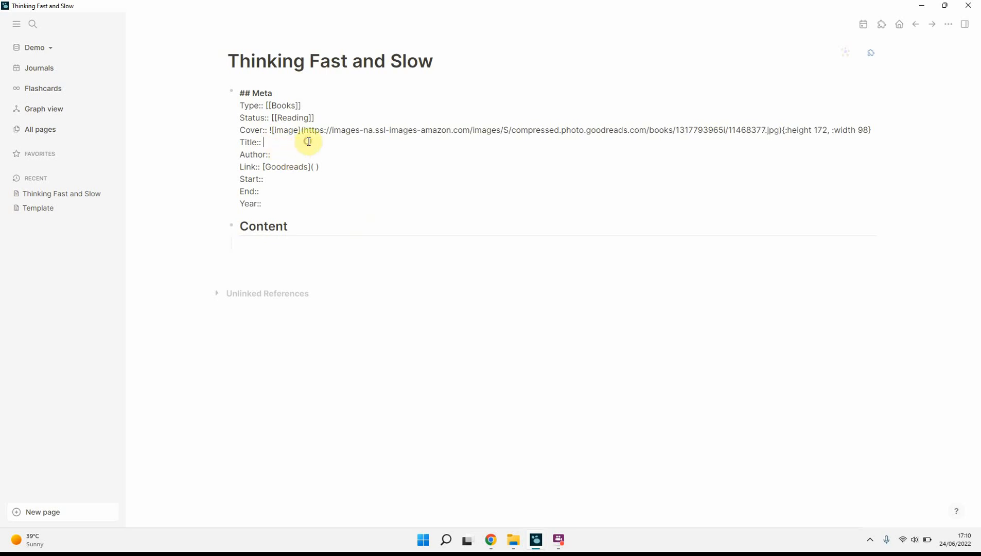
pyautogui.write('Thinking, Fast and Slow')
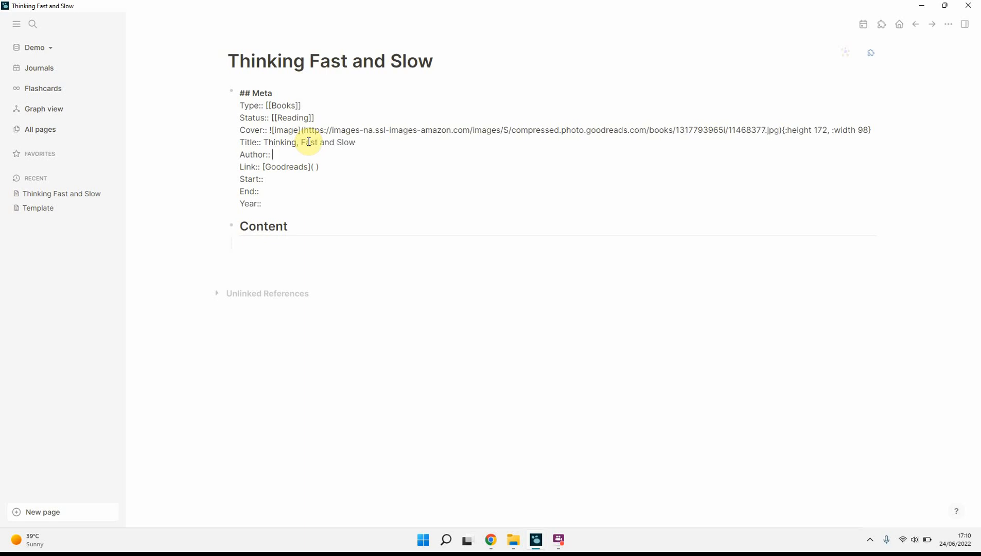
# Step: Set the author to Daniel Kahneman and add the Goodreads book link
pyautogui.write('Dani')
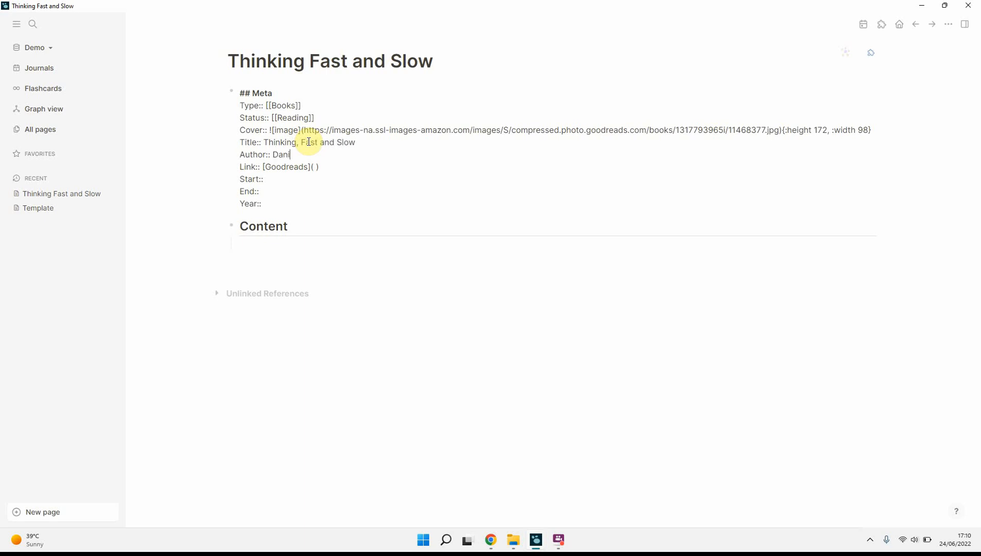
pyautogui.write('el')
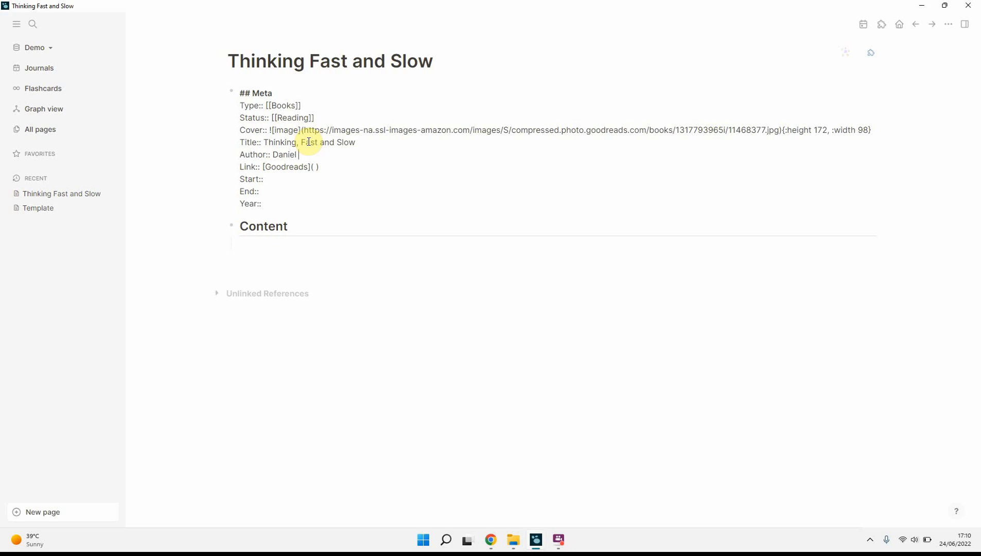
pyautogui.write('Kah')
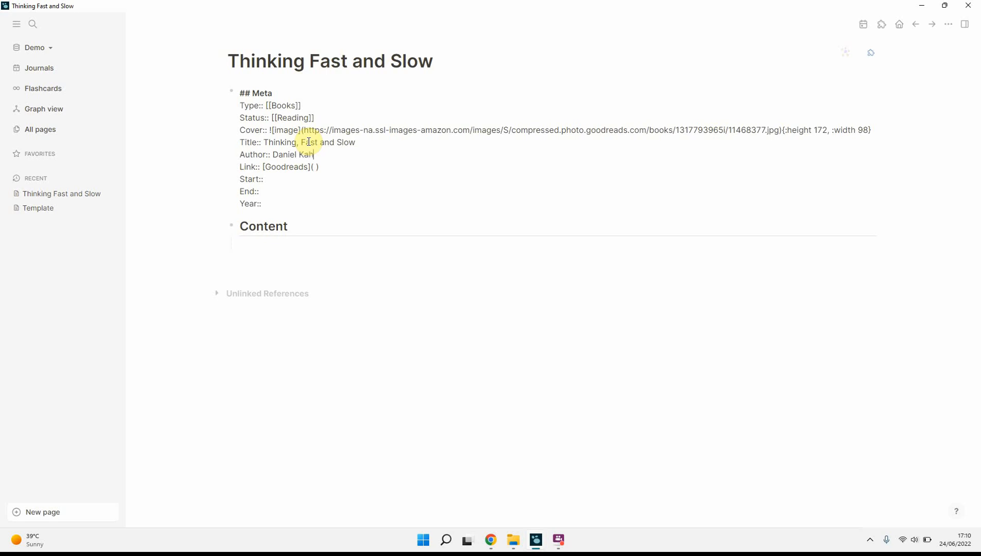
pyautogui.write('neman')
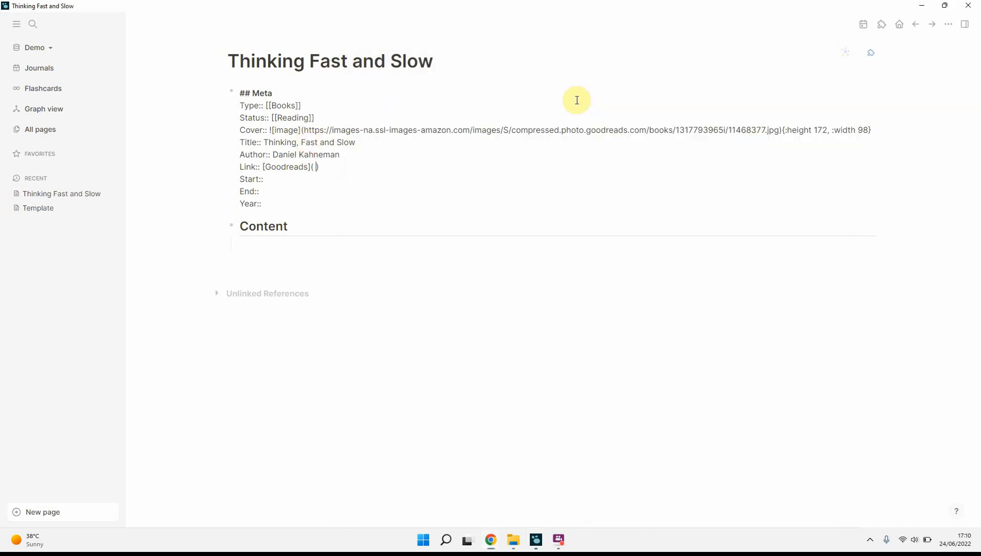
pyautogui.write('https://www.goodreads.com/book/show/11468377-thinking-fast-and-slow?ref=nav_sb_noss_l_13')
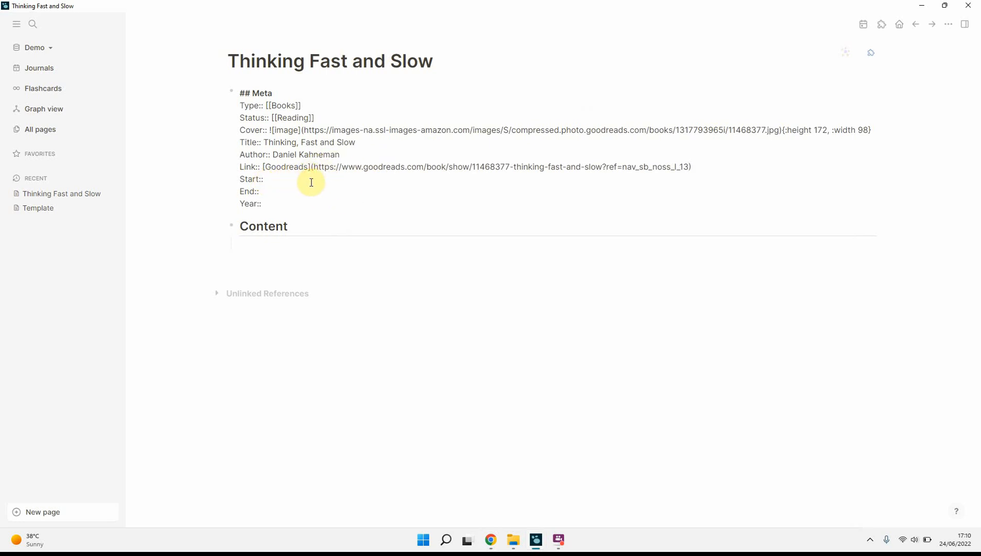
# Step: Set Start to today, Jun 24th, 2022, and End to Jul 14th, 2022
pyautogui.write('/today')
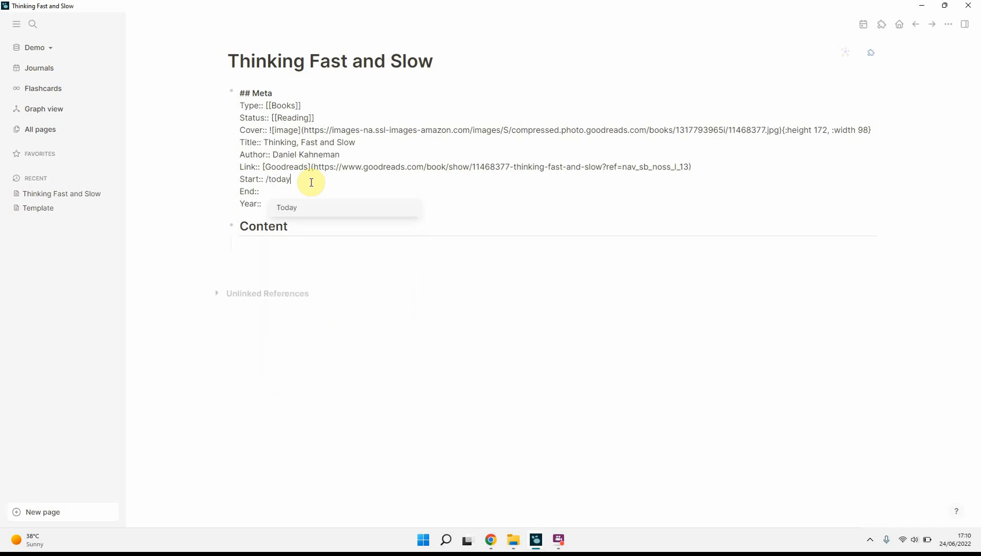
pyautogui.click(286, 207)
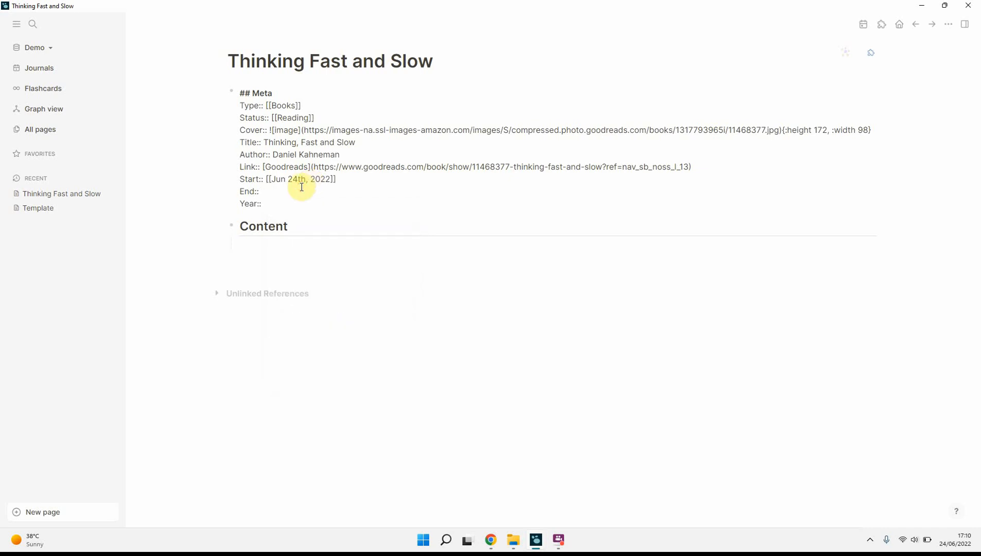
pyautogui.write('/date')
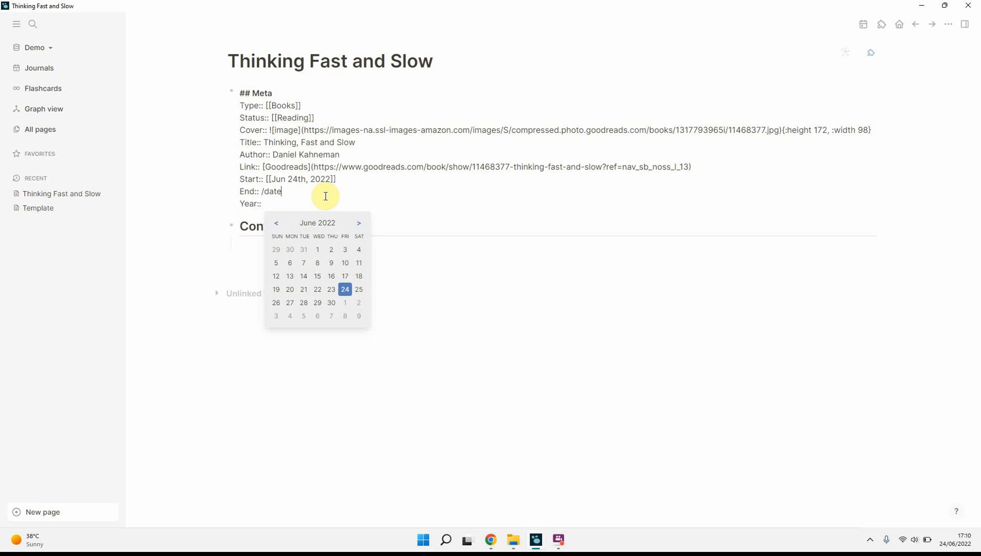
pyautogui.click(358, 223)
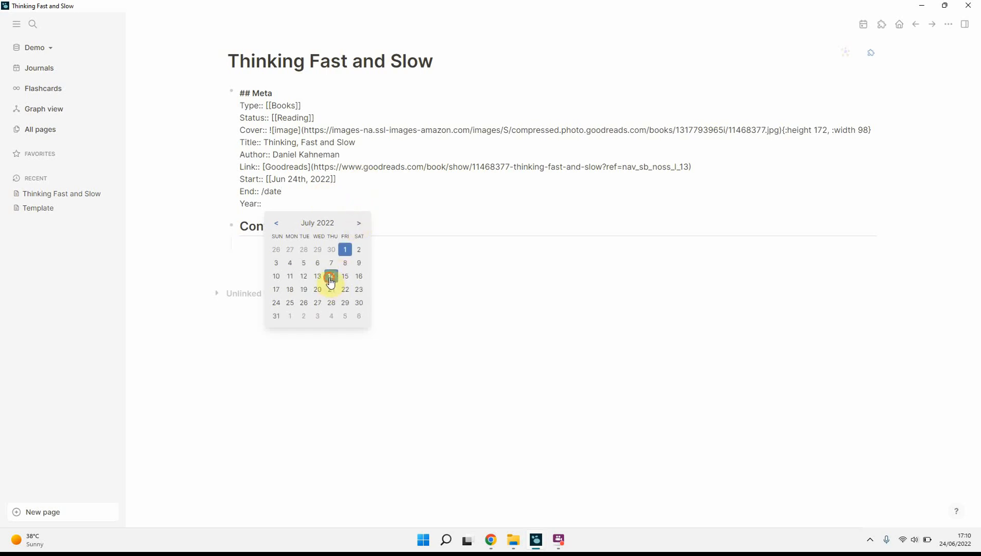
pyautogui.click(330, 276)
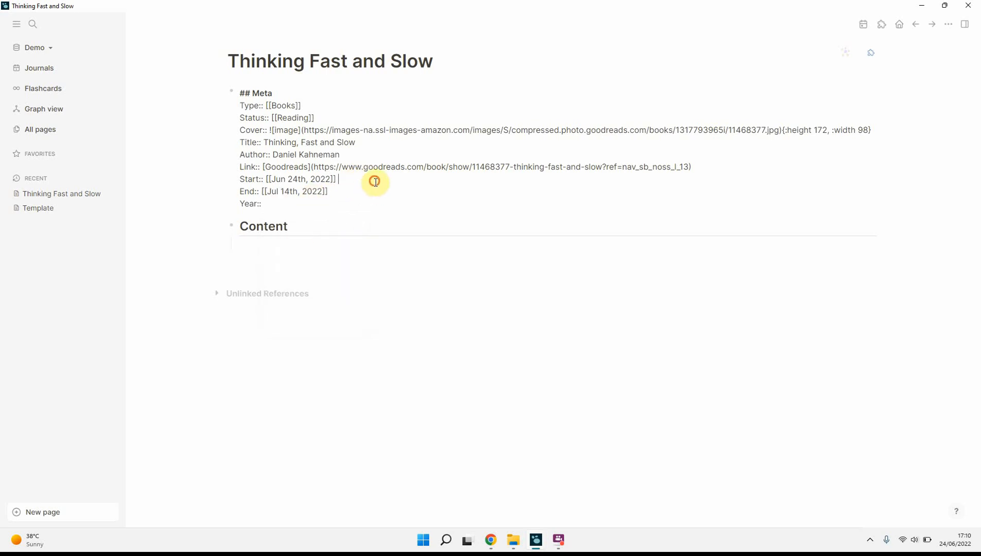
# Step: Pick another date from the calendar, set Year to 2022, and finish editing
pyautogui.write('/to')
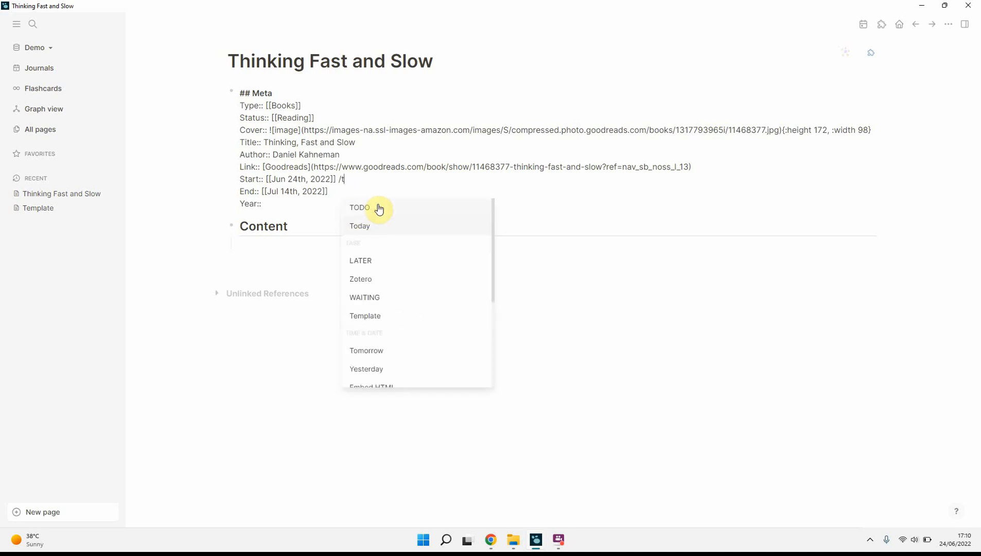
pyautogui.write('ate')
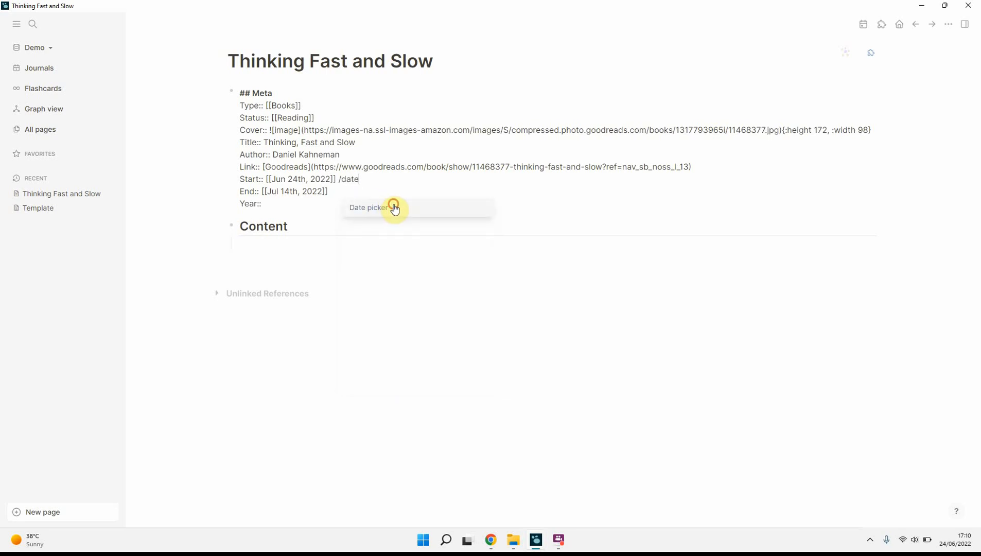
pyautogui.click(369, 208)
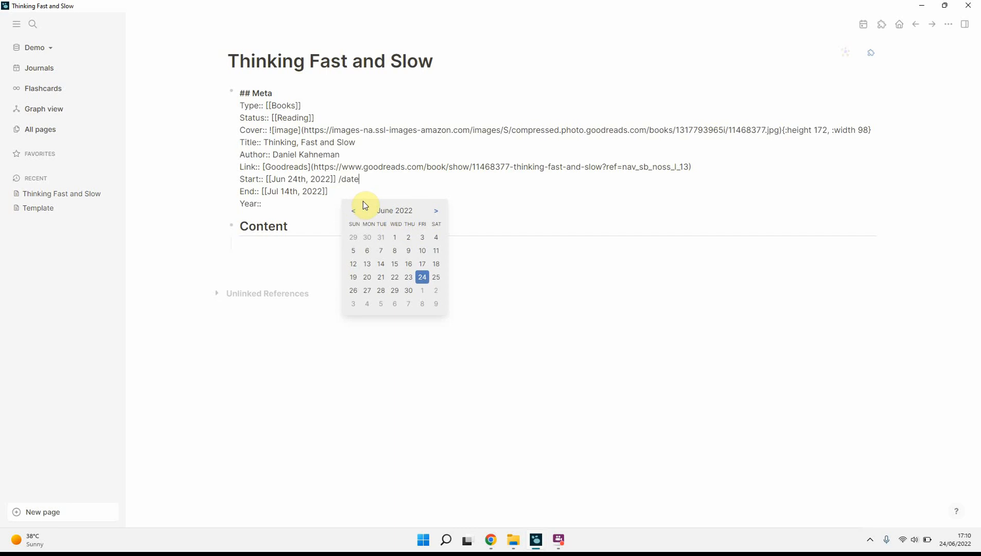
pyautogui.click(378, 213)
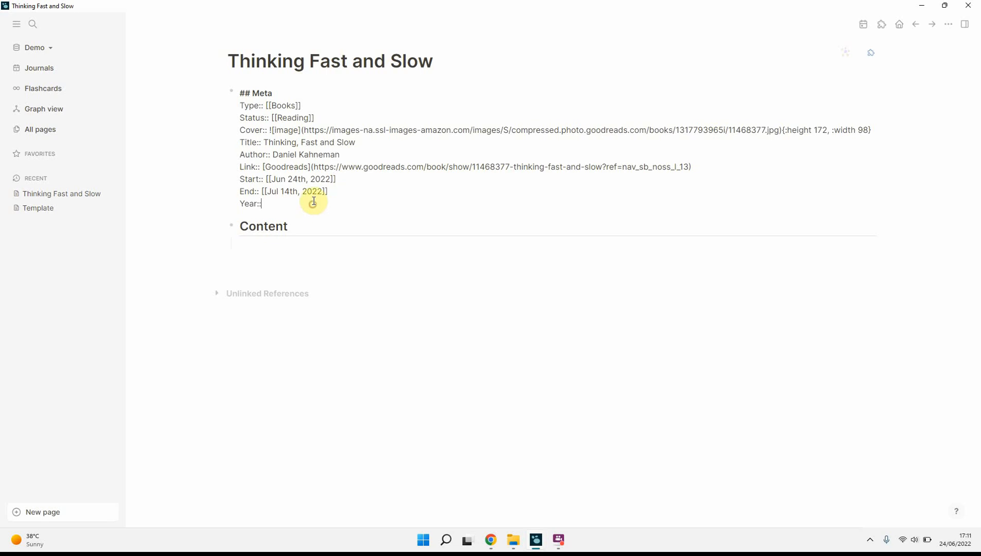
pyautogui.write('2022')
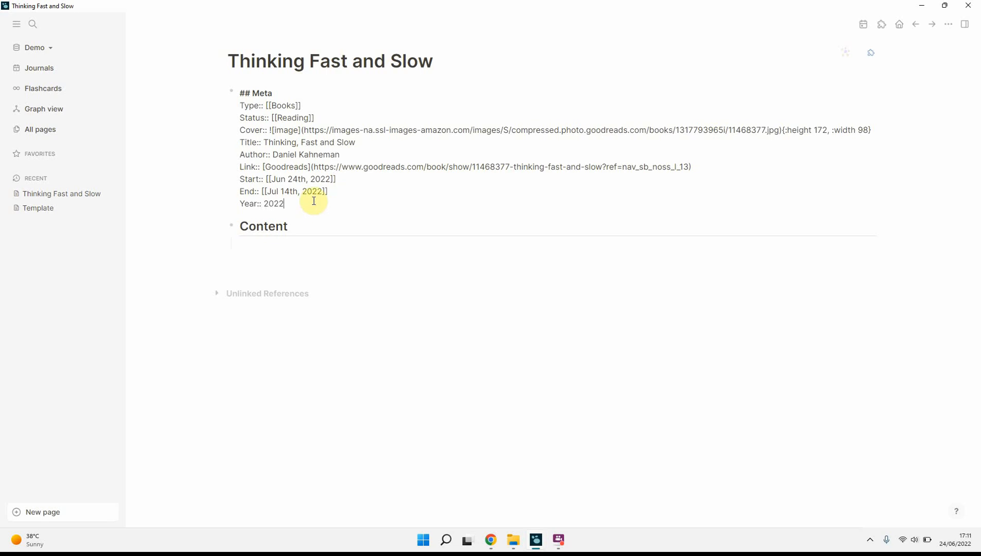
pyautogui.click(349, 375)
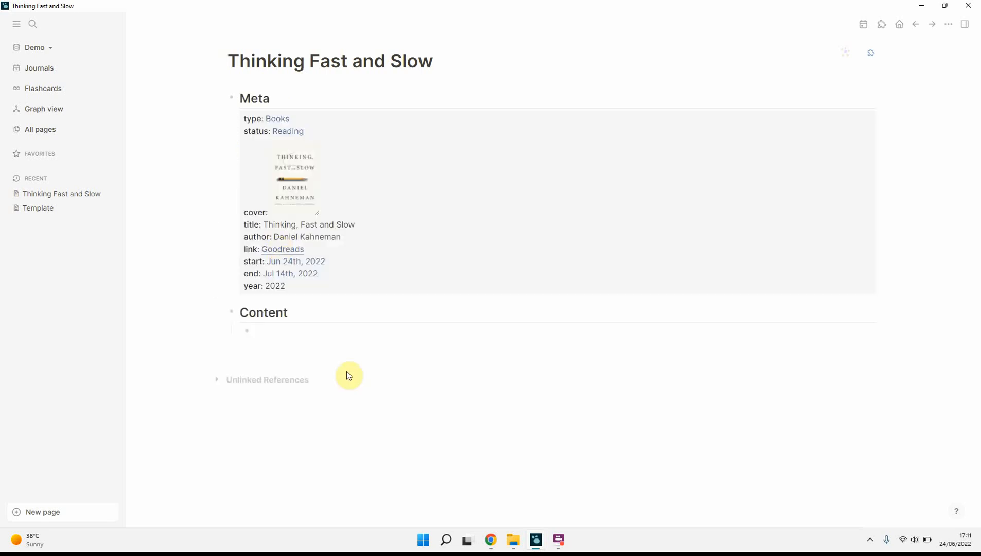
# Step: Add 'Some text here' under Content, then open page search
pyautogui.write('Some text here')
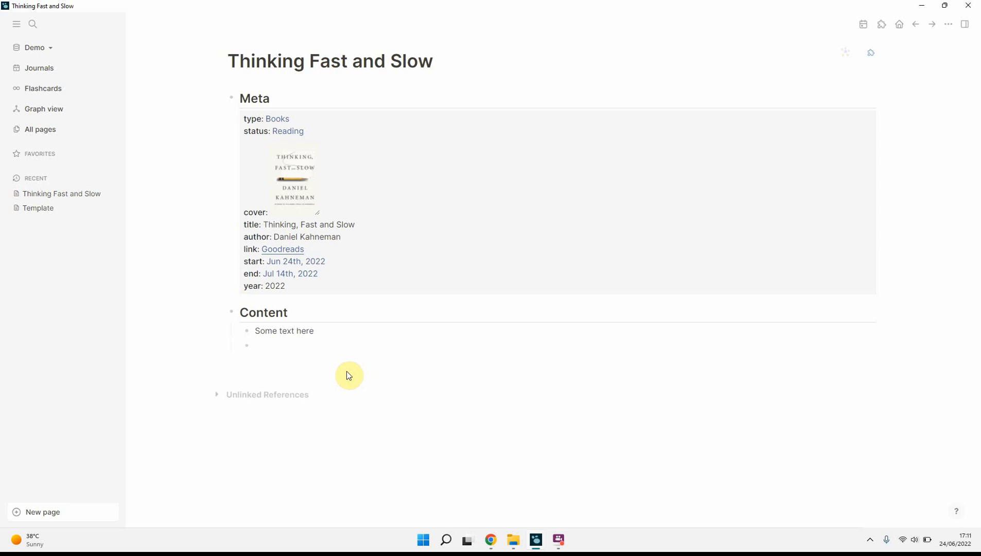
pyautogui.moveTo(368, 296)
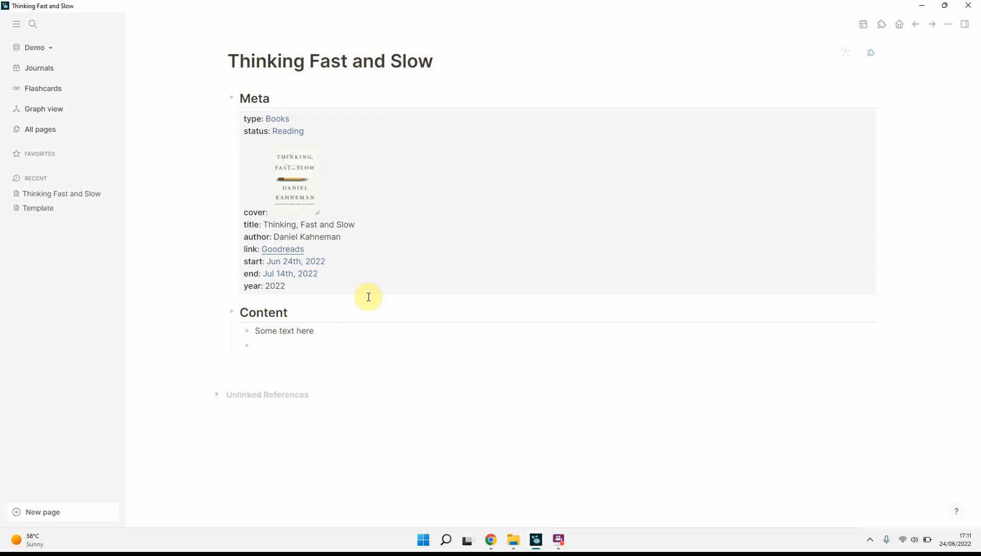
pyautogui.moveTo(388, 64)
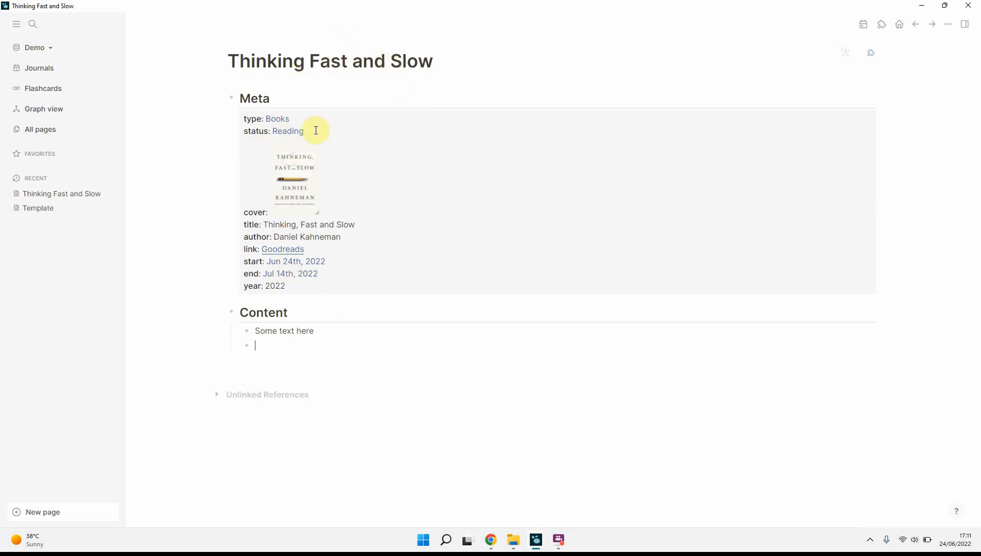
pyautogui.moveTo(295, 341)
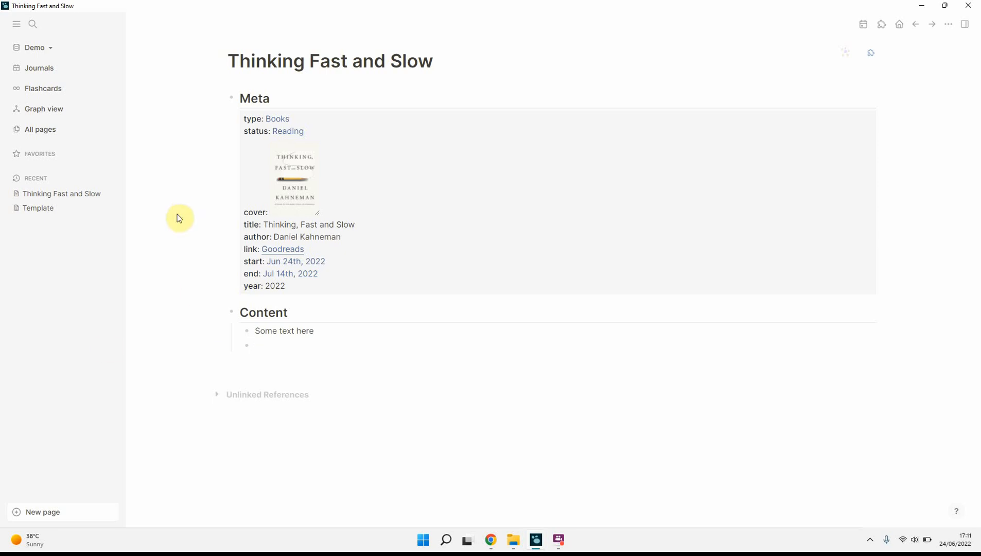
pyautogui.click(32, 23)
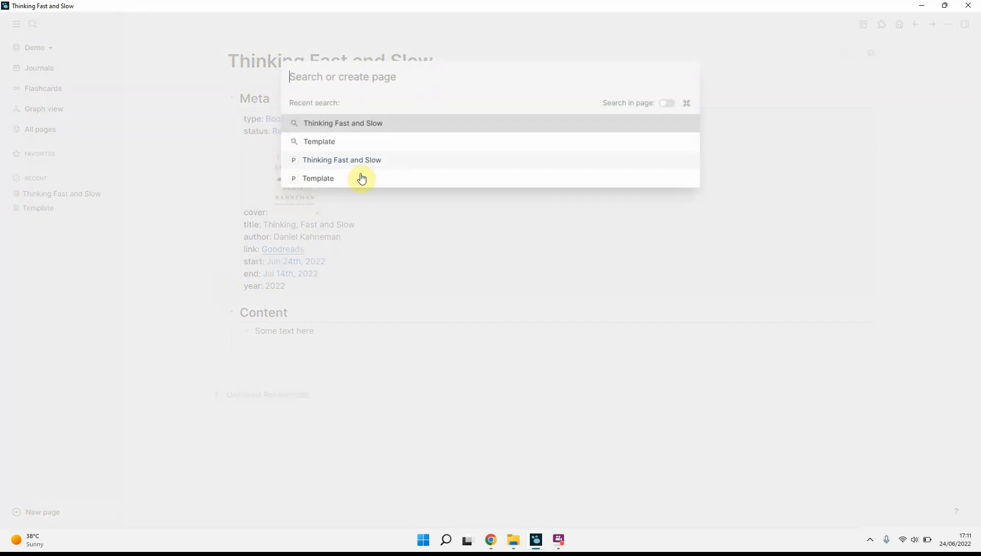
# Step: Create the Reading List page and start typing a {{query [[Books]]}} query
pyautogui.write('Reading')
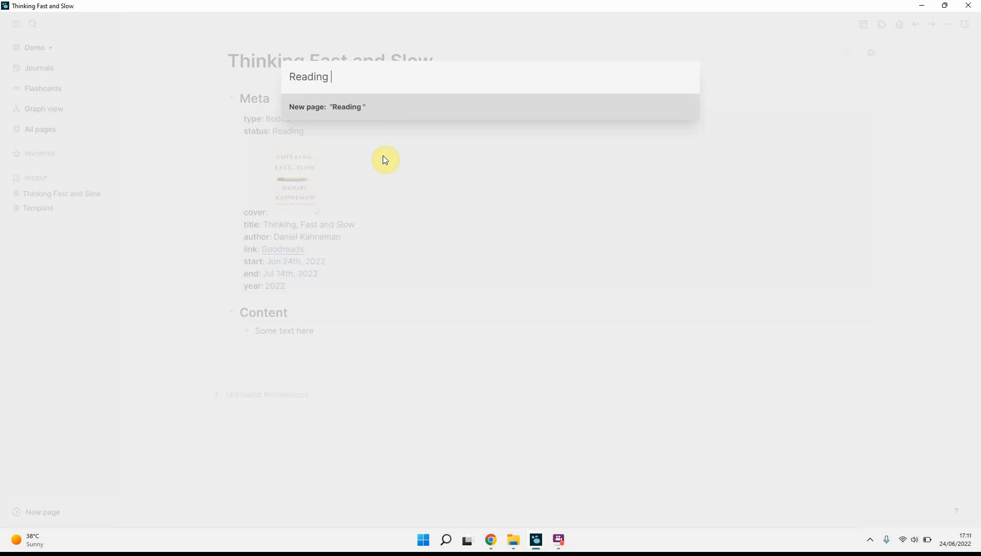
pyautogui.write('List')
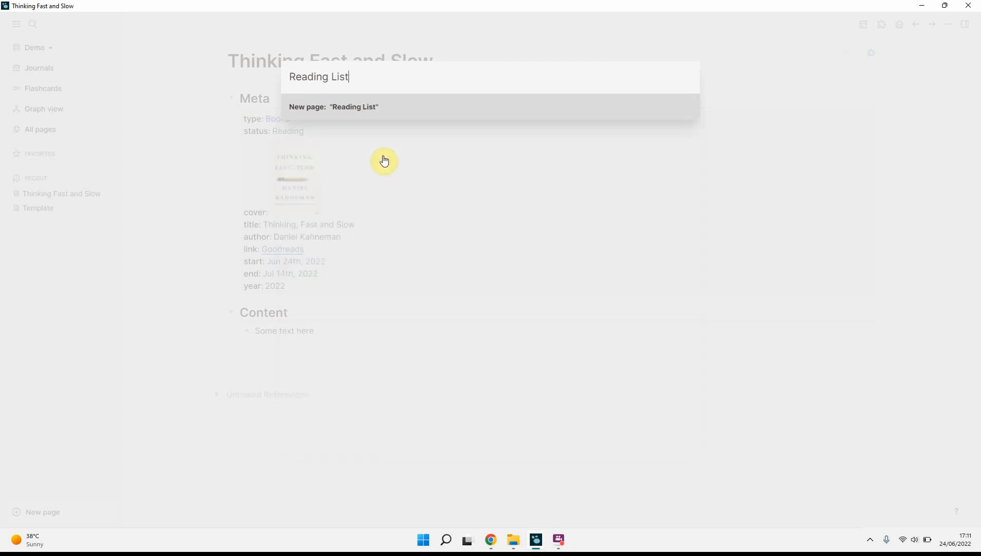
pyautogui.click(334, 106)
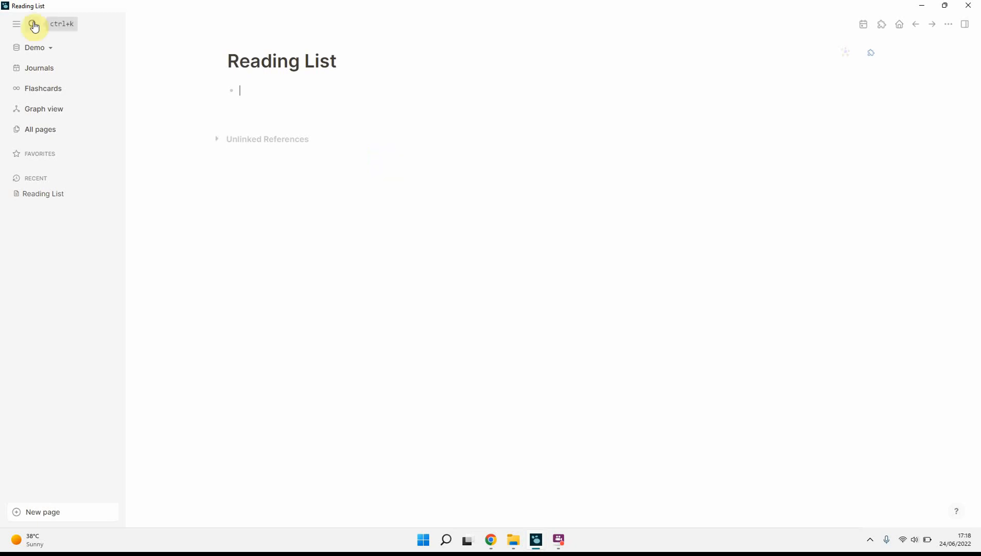
pyautogui.write('{{query')
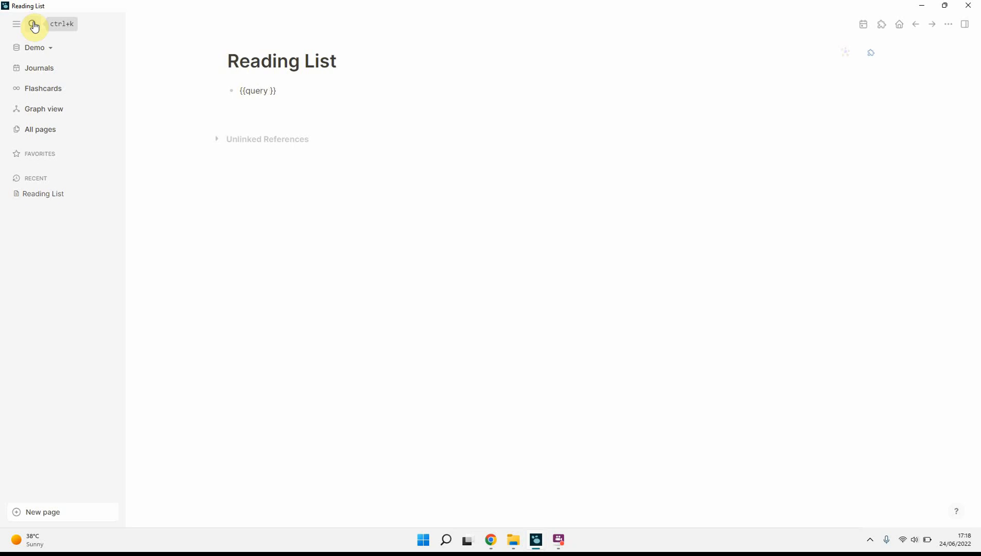
pyautogui.write('[[Books')
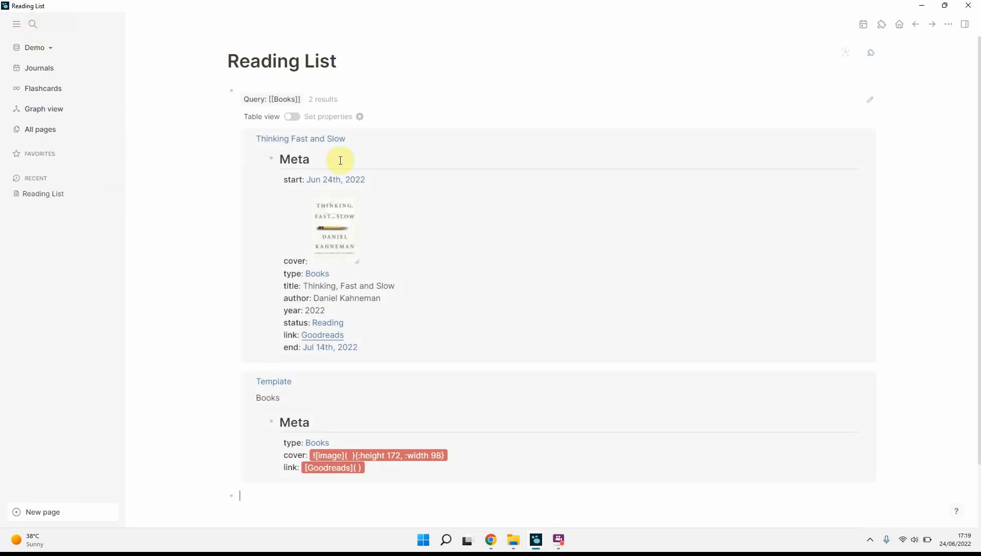
pyautogui.moveTo(396, 428)
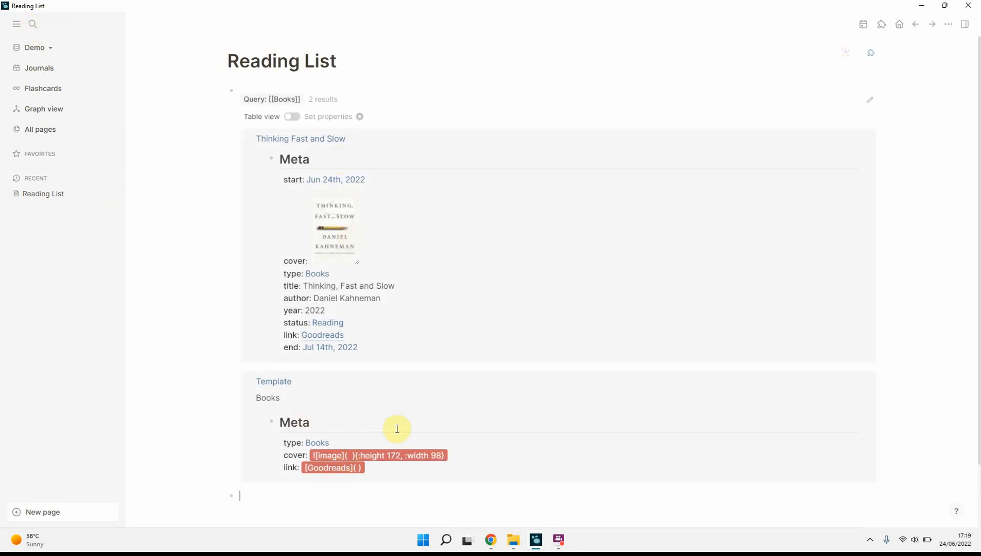
pyautogui.moveTo(310, 396)
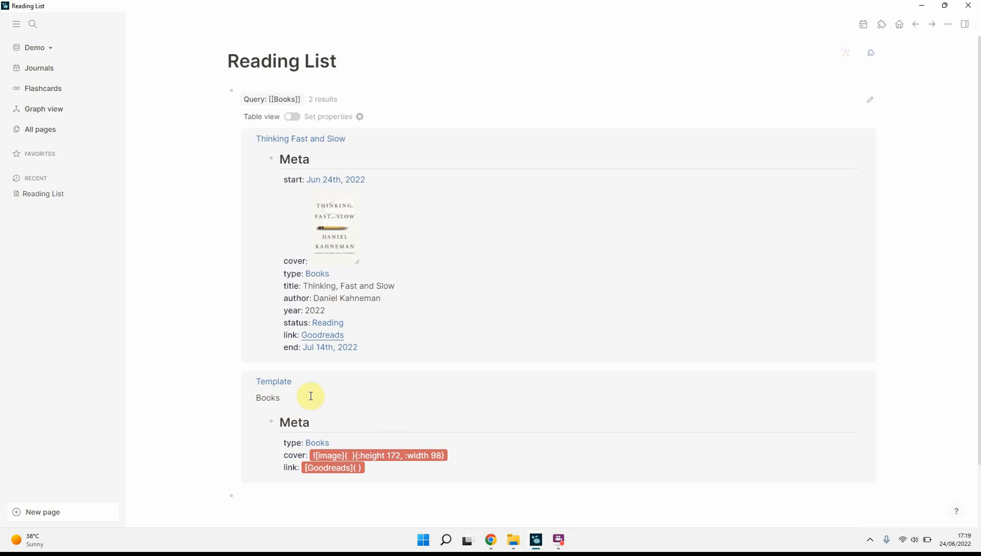
# Step: Open the Template page to escape its Books link, then return to Reading List
pyautogui.click(273, 382)
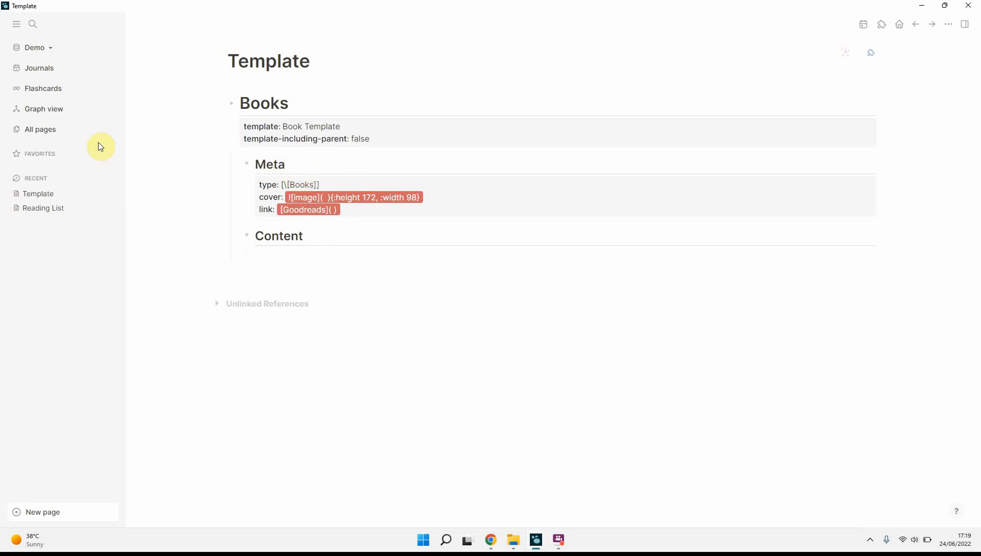
pyautogui.click(43, 207)
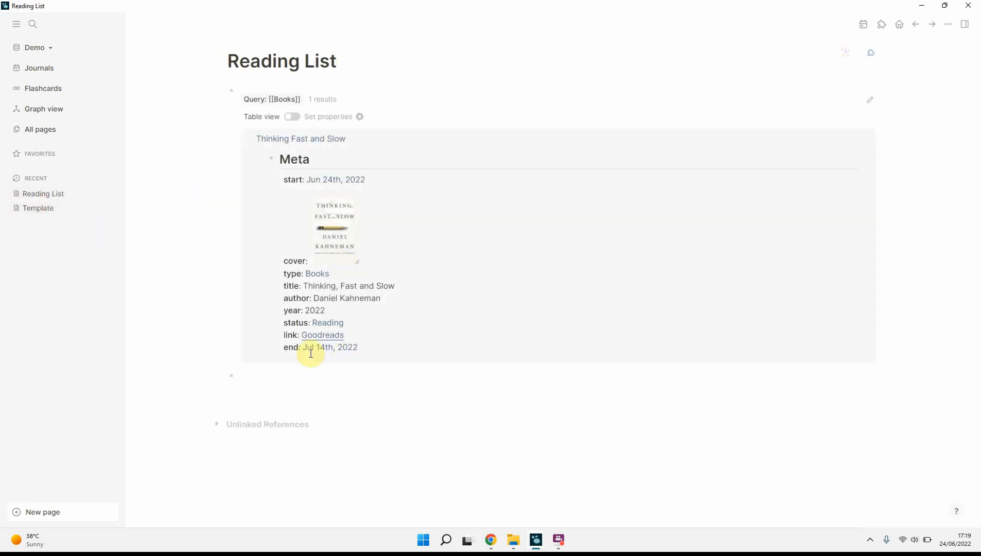
pyautogui.moveTo(316, 123)
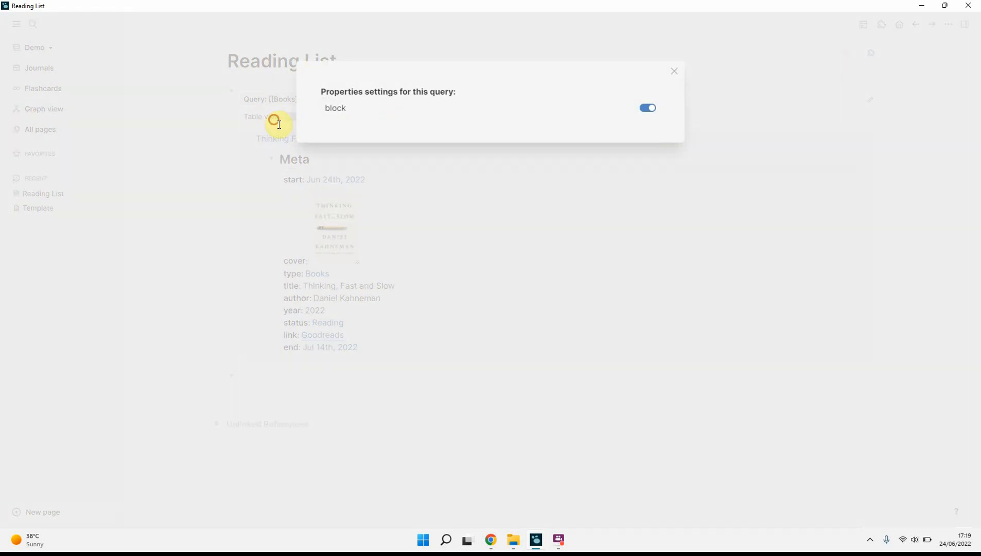
# Step: Show the query results as a table and hide the block and start columns
pyautogui.click(674, 71)
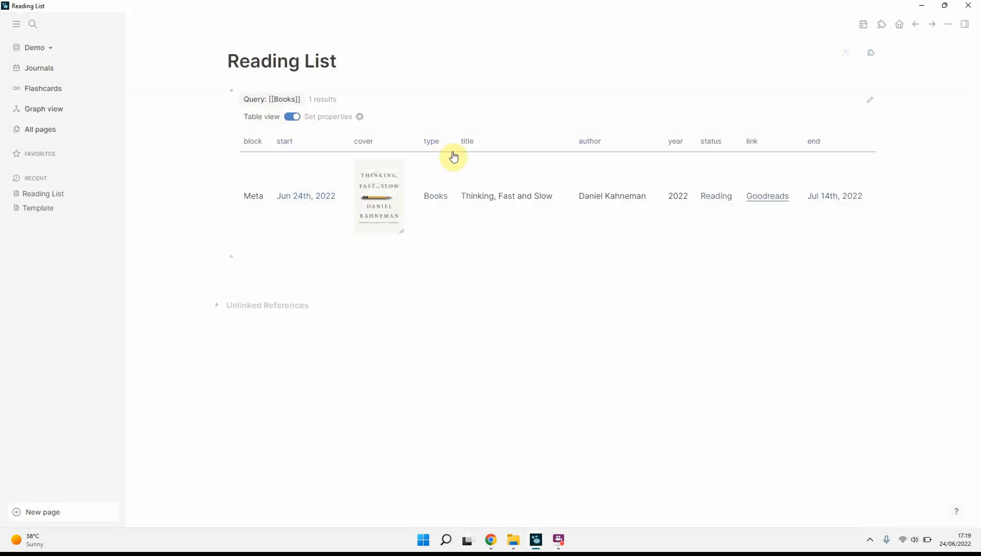
pyautogui.click(359, 116)
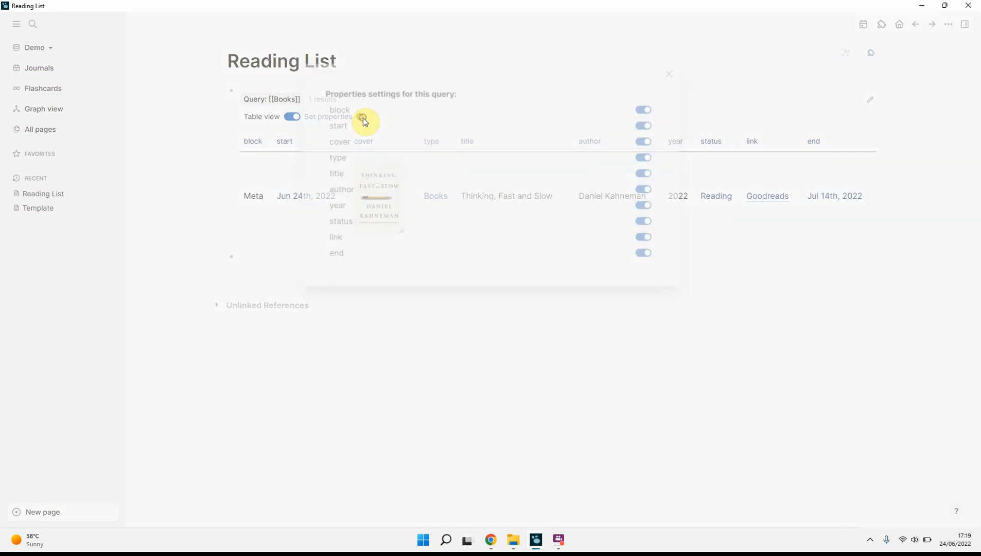
pyautogui.click(646, 108)
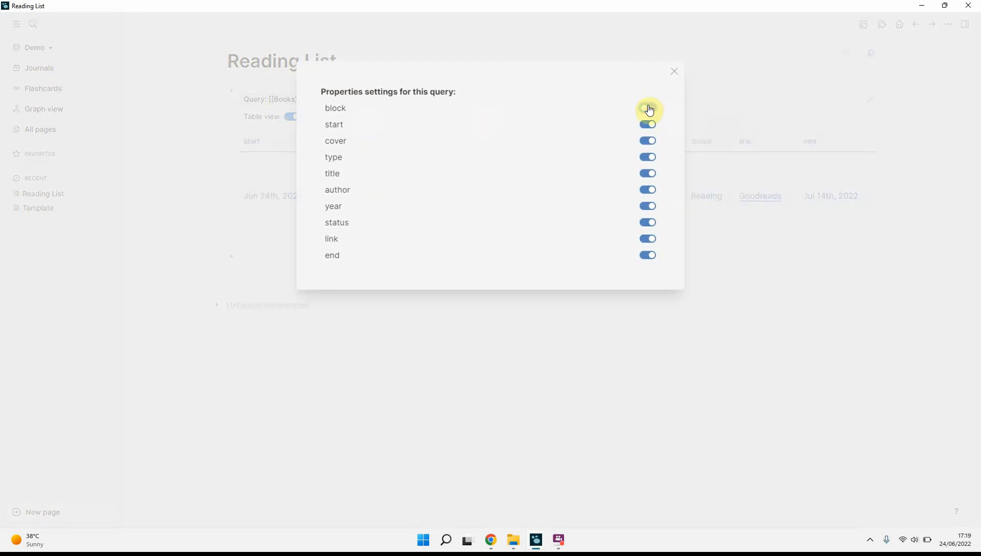
pyautogui.click(647, 107)
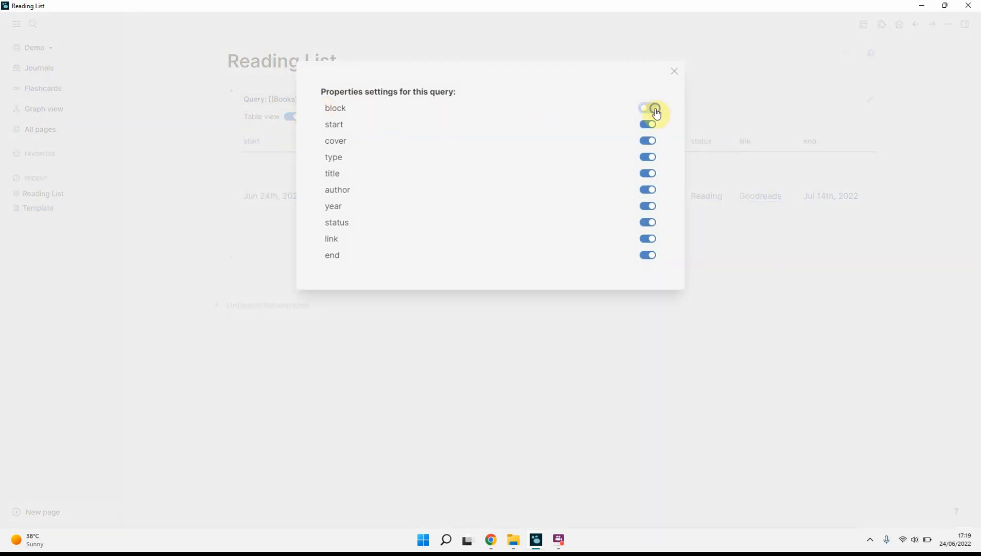
pyautogui.click(647, 107)
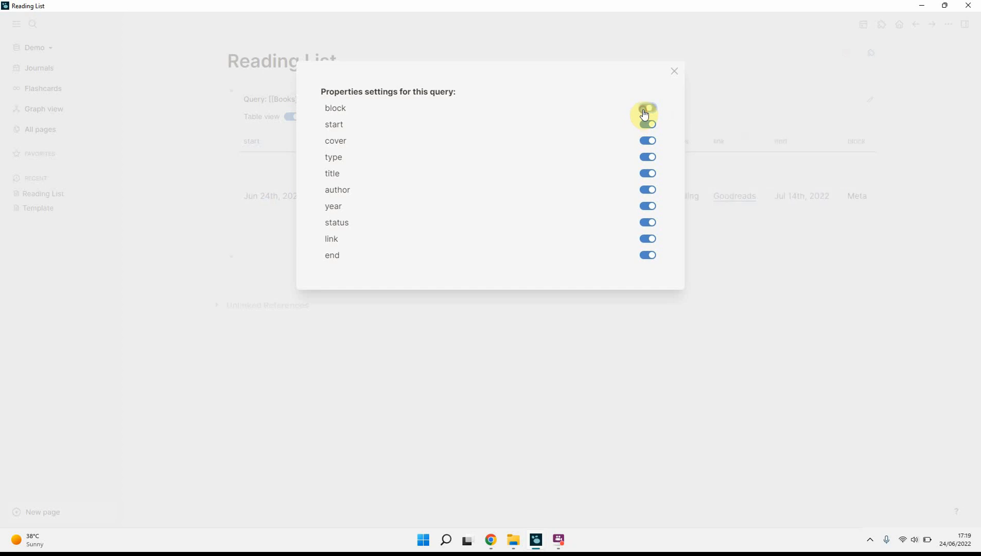
pyautogui.click(647, 108)
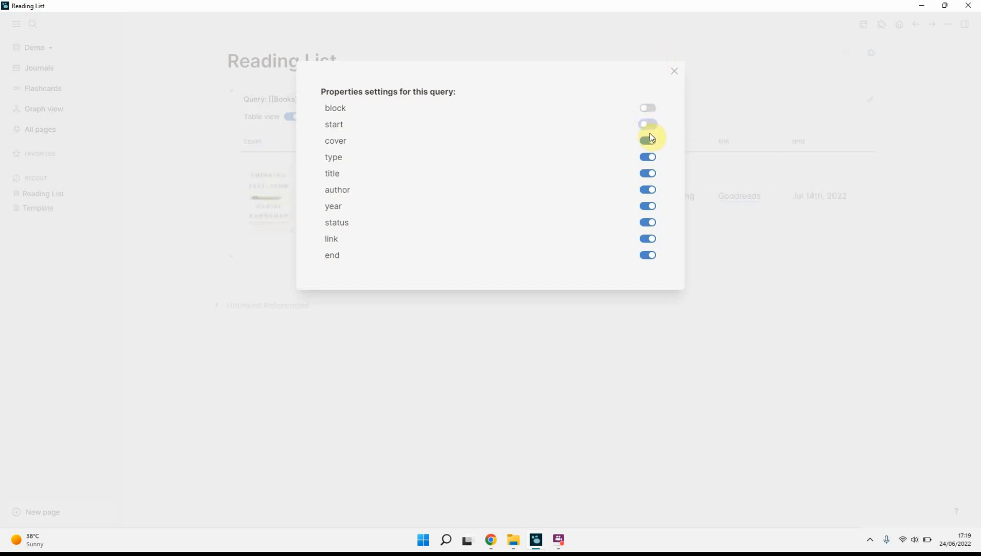
# Step: Toggle cover off and on so it becomes the last column, then open search
pyautogui.click(647, 140)
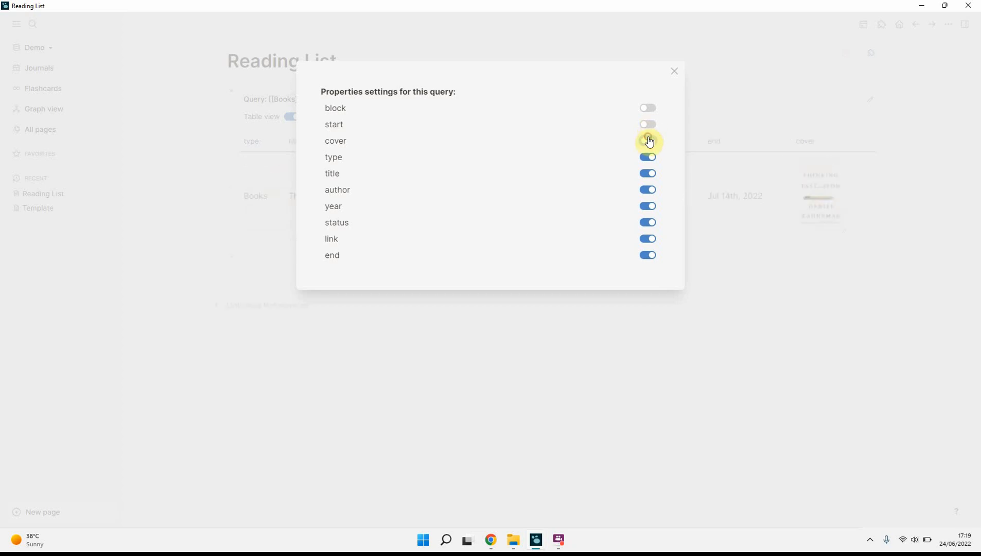
pyautogui.click(673, 71)
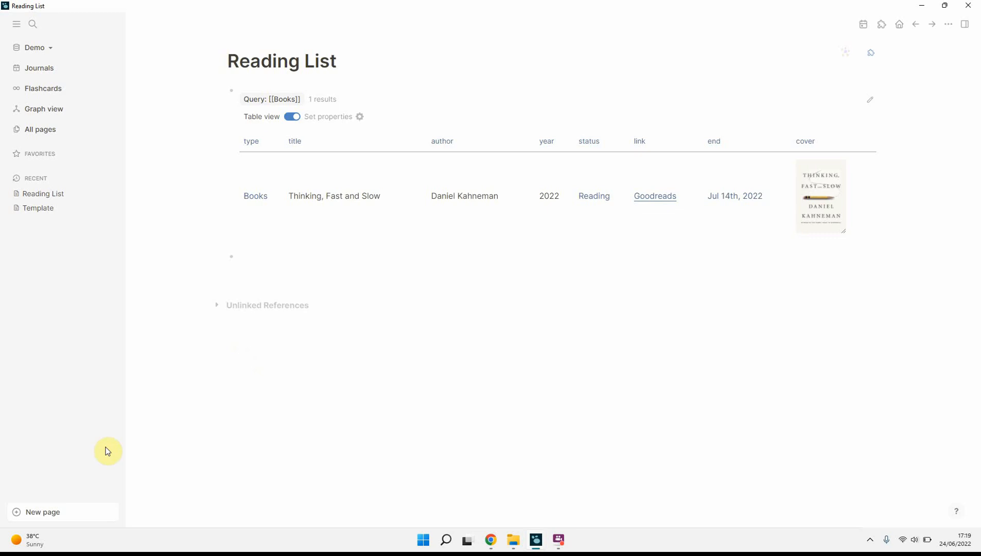
pyautogui.click(32, 24)
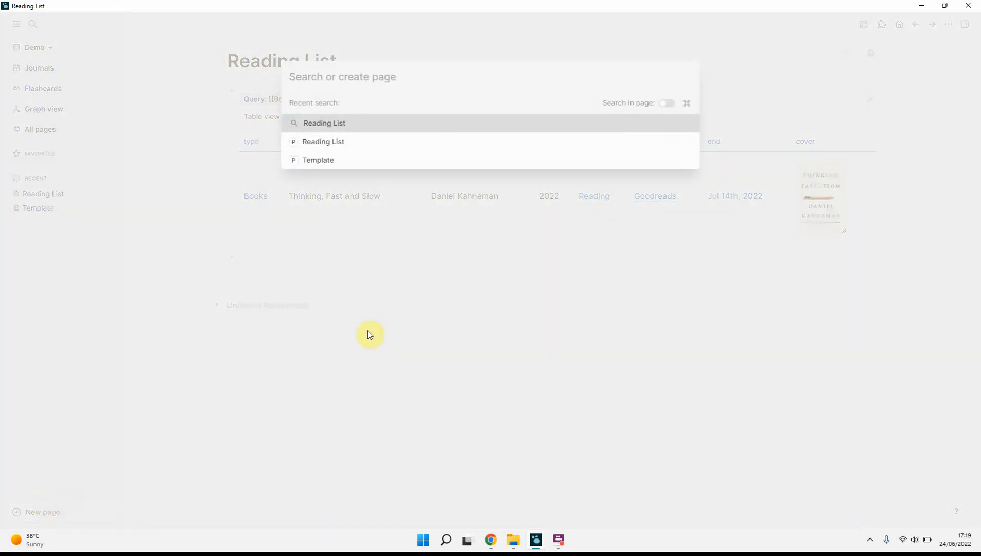
# Step: Create The Power of Habit page from Book Template and type Status [[To be Read]]
pyautogui.write('T')
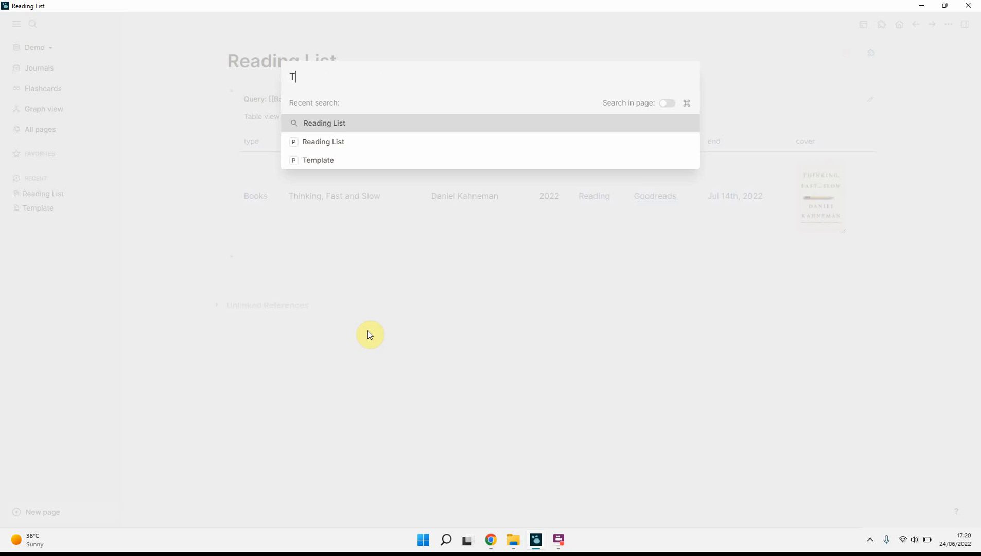
pyautogui.write('he Power of')
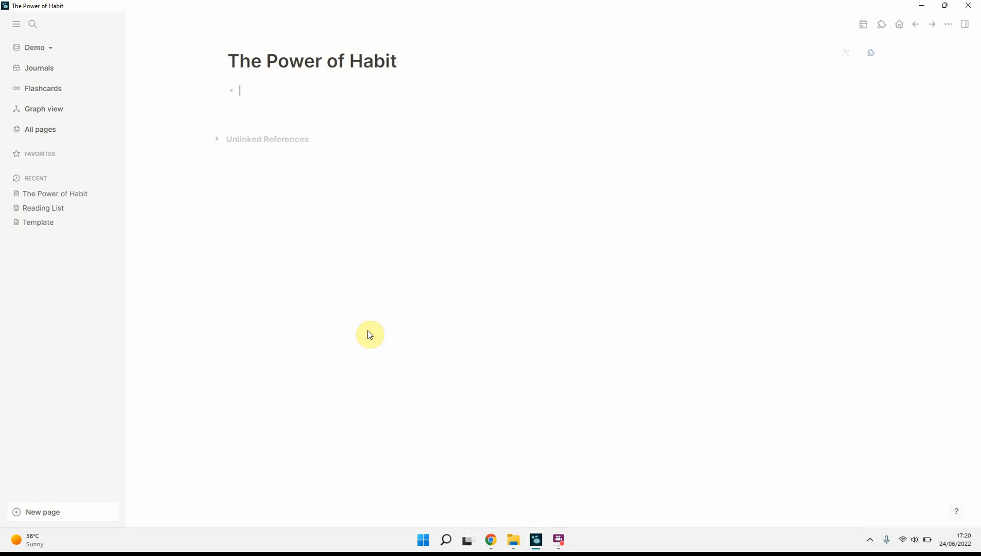
pyautogui.write('/')
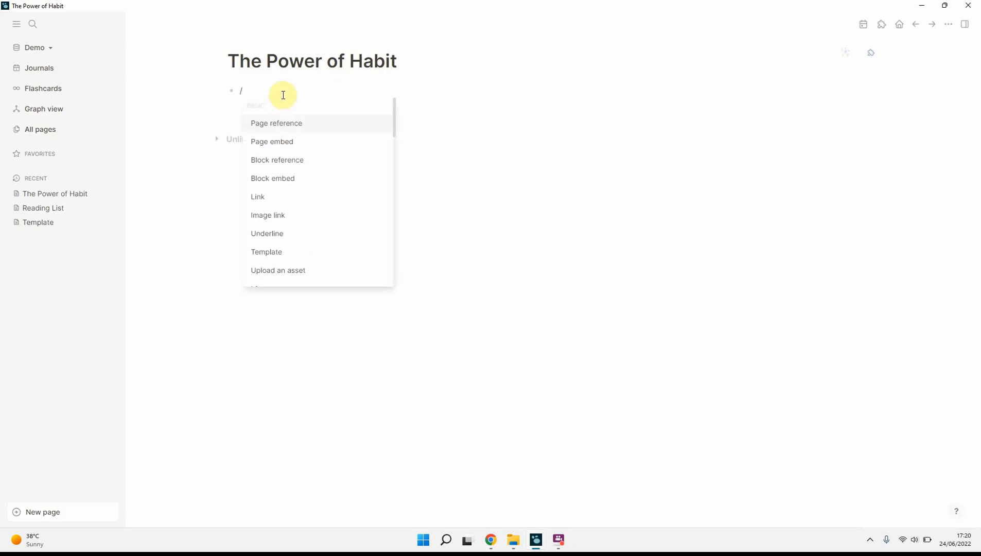
pyautogui.write('tem')
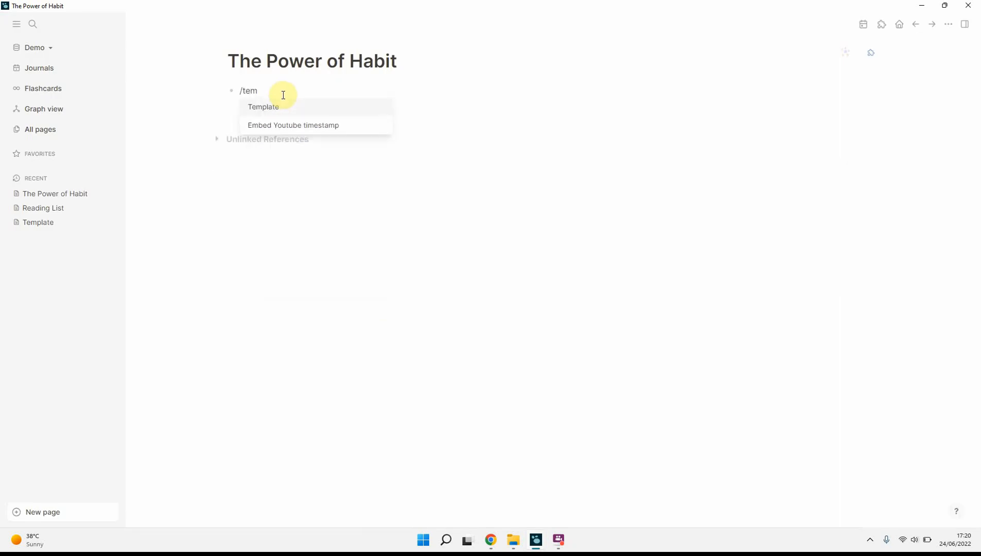
pyautogui.press('BackSpace')
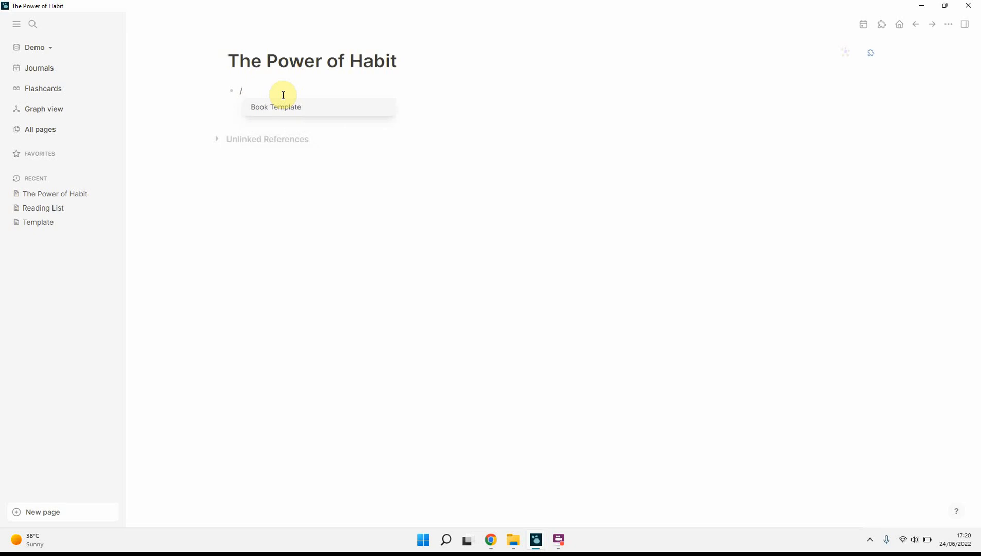
pyautogui.click(275, 106)
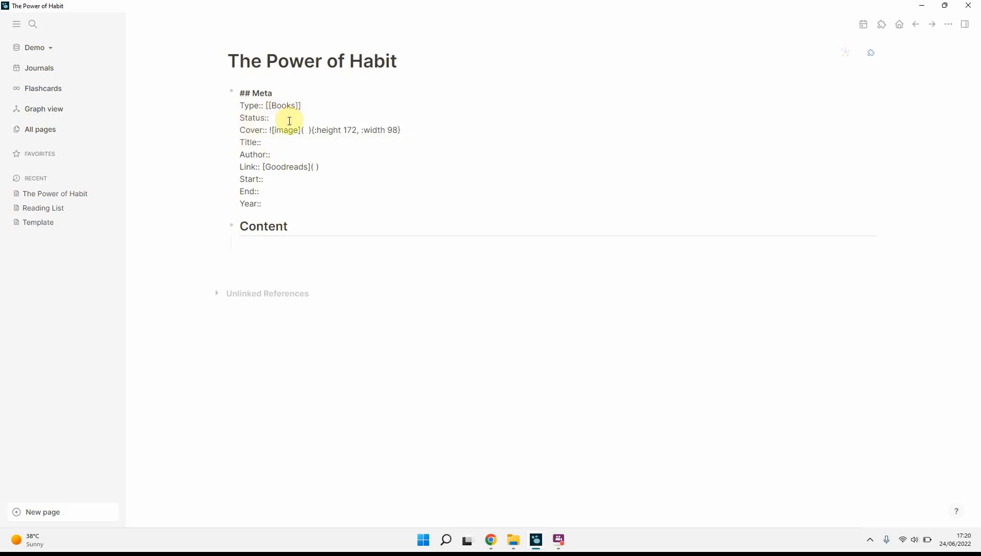
pyautogui.write('[[To b')
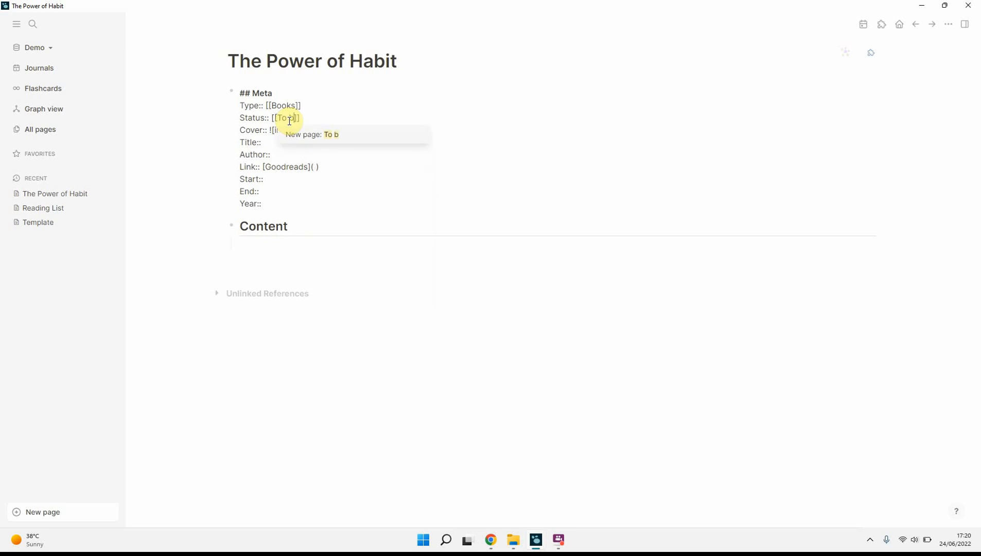
pyautogui.write('e Read')
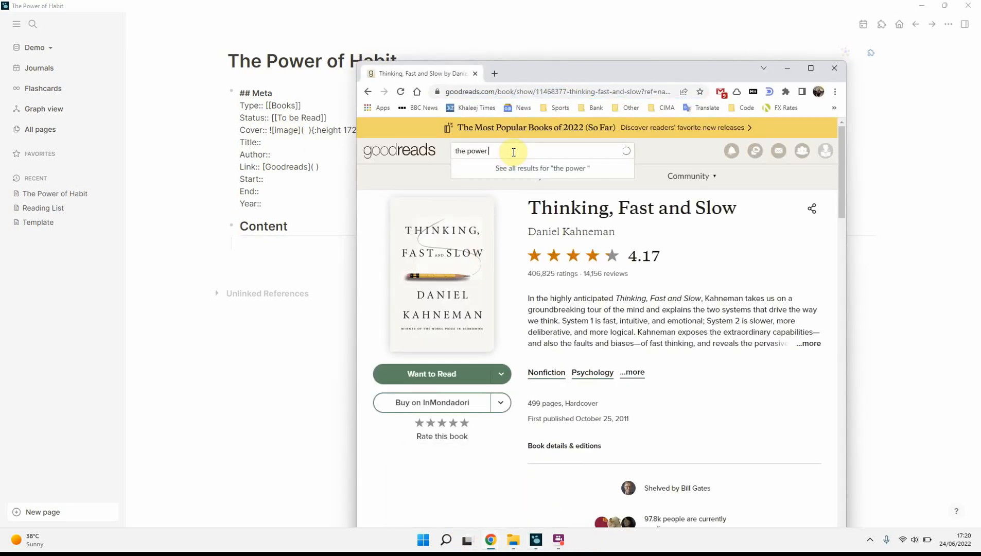
# Step: Search Goodreads for 'the power of habit' and open the book's page
pyautogui.write('of habit')
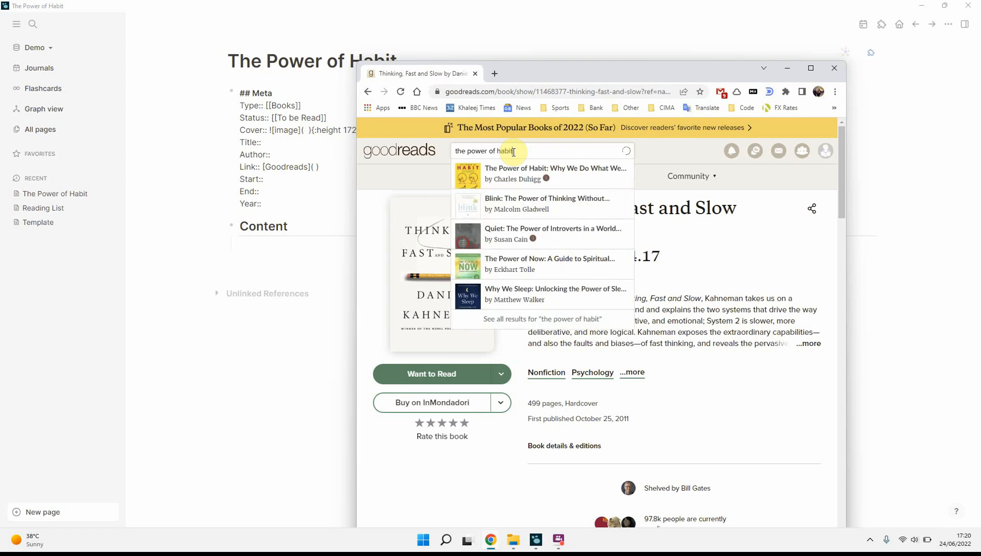
pyautogui.click(554, 173)
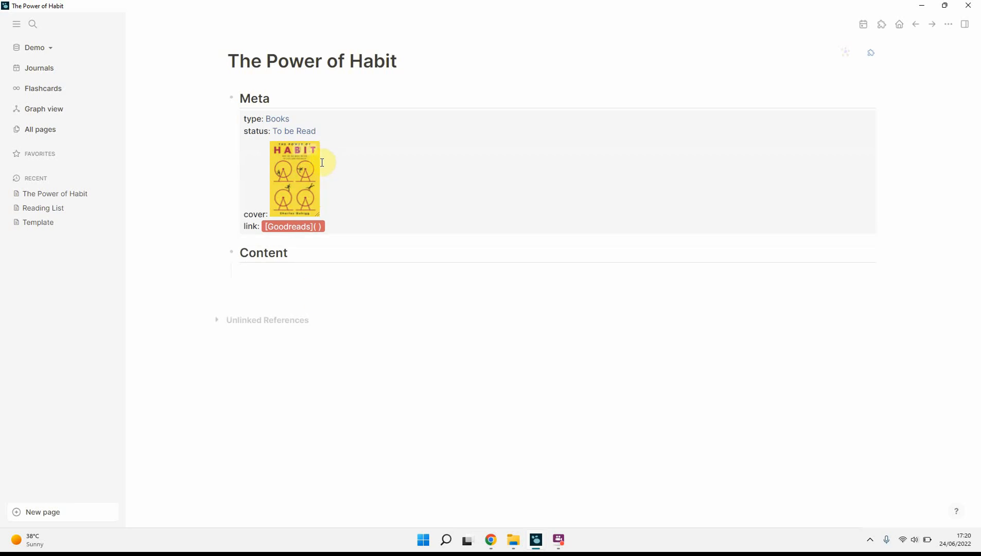
# Step: Enter the title The Power of Habit and author Charles Duhigg
pyautogui.click(297, 153)
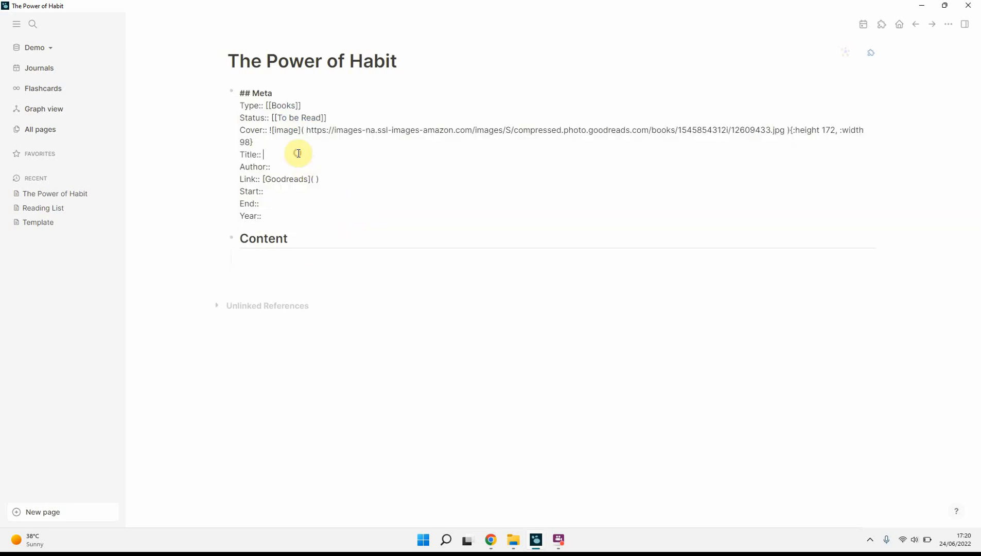
pyautogui.write('The Power of Hab')
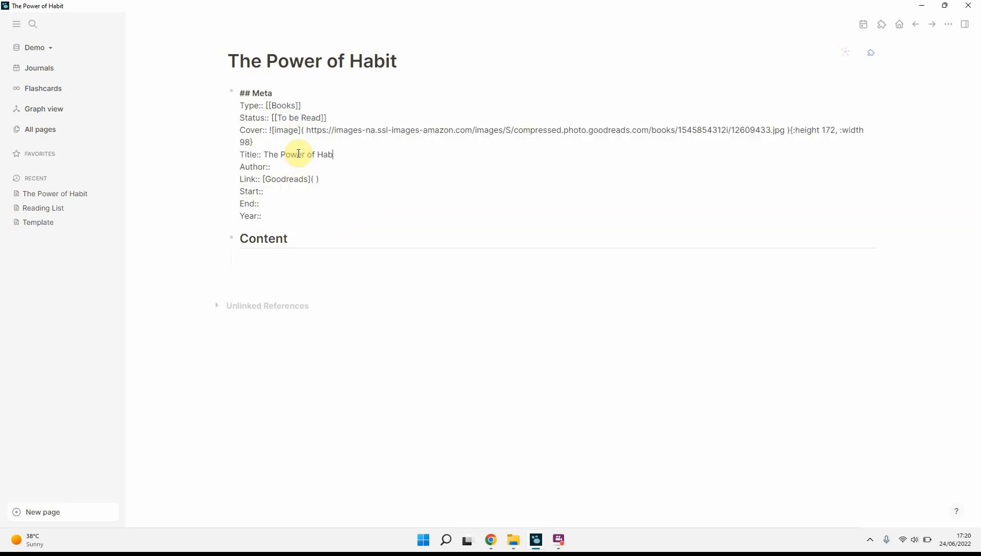
pyautogui.write('it')
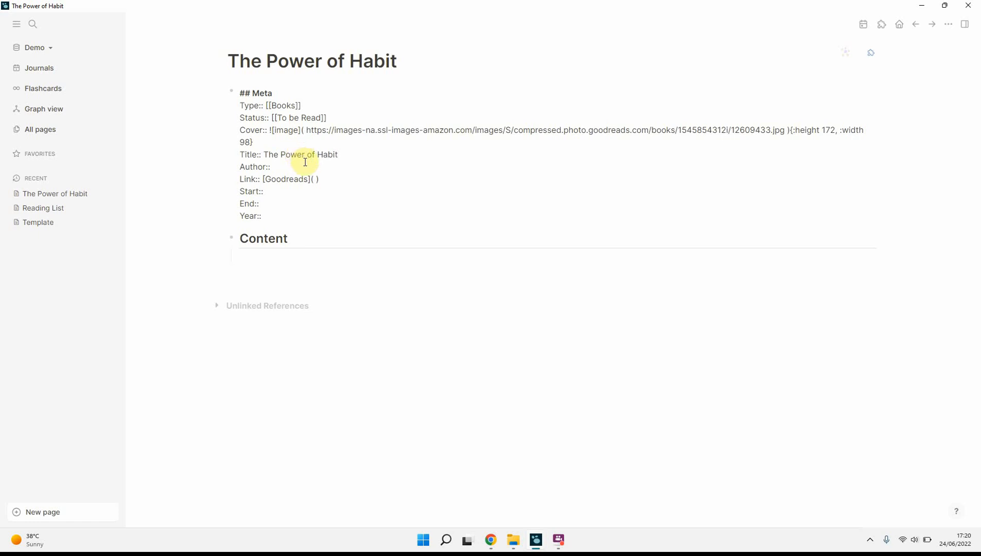
pyautogui.write('Ch')
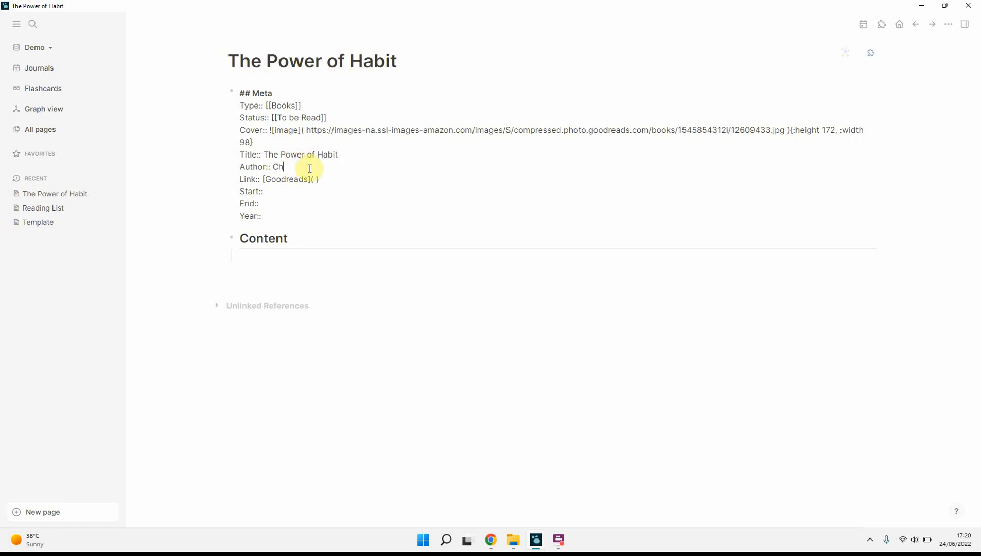
pyautogui.write('arles')
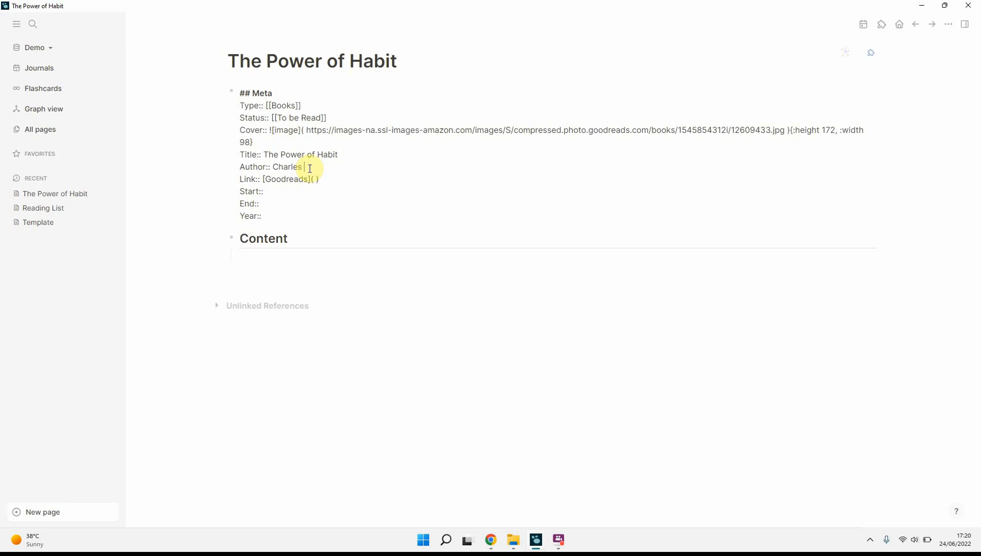
pyautogui.write('Duhigg')
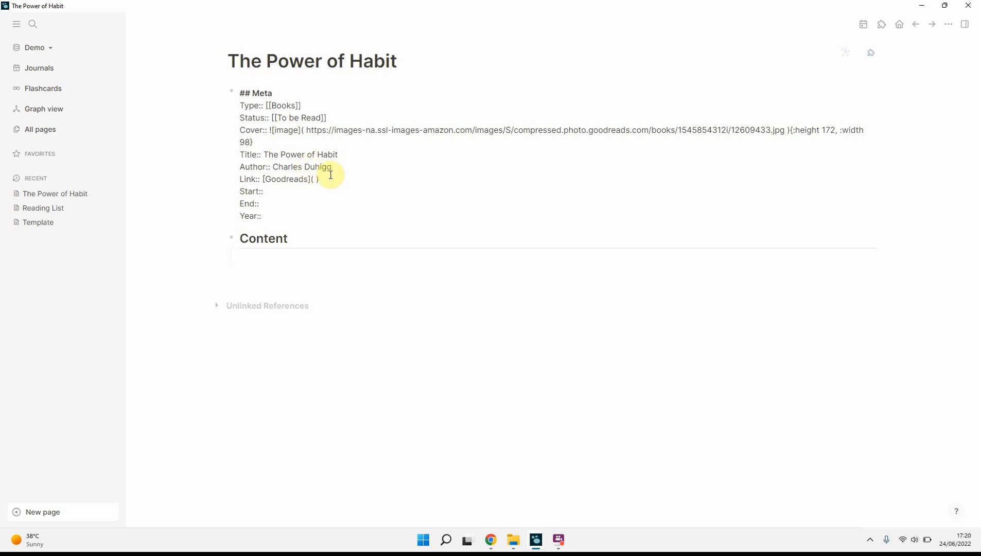
# Step: Paste the Goodreads link, set Start to Jun 25th, 2022, Year 2022, and add content text
pyautogui.rightClick(569, 92)
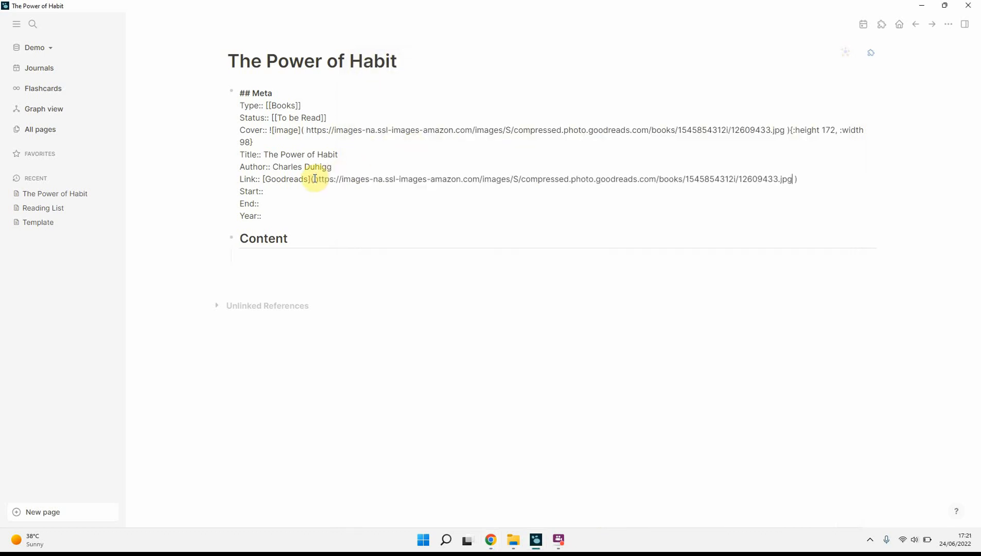
pyautogui.rightClick(283, 193)
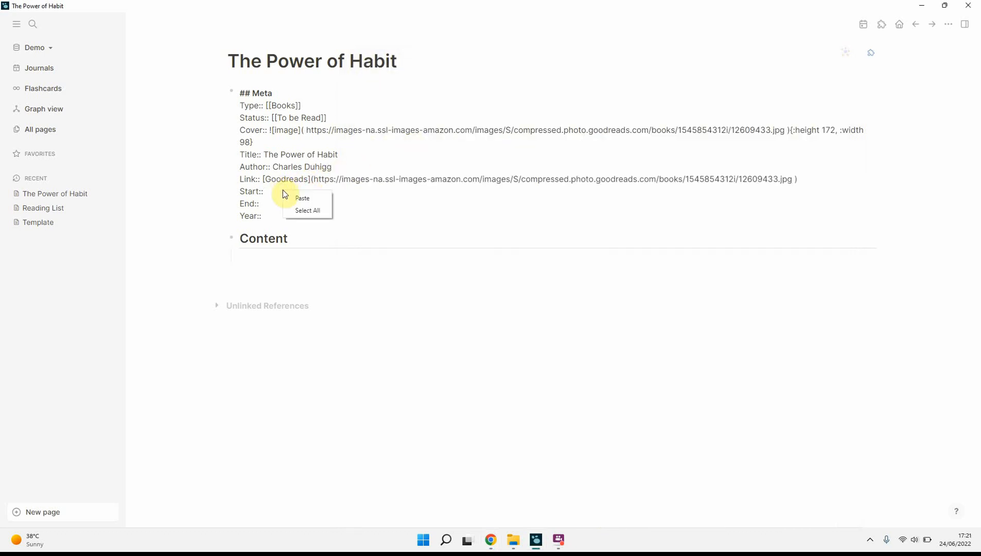
pyautogui.write('/tom')
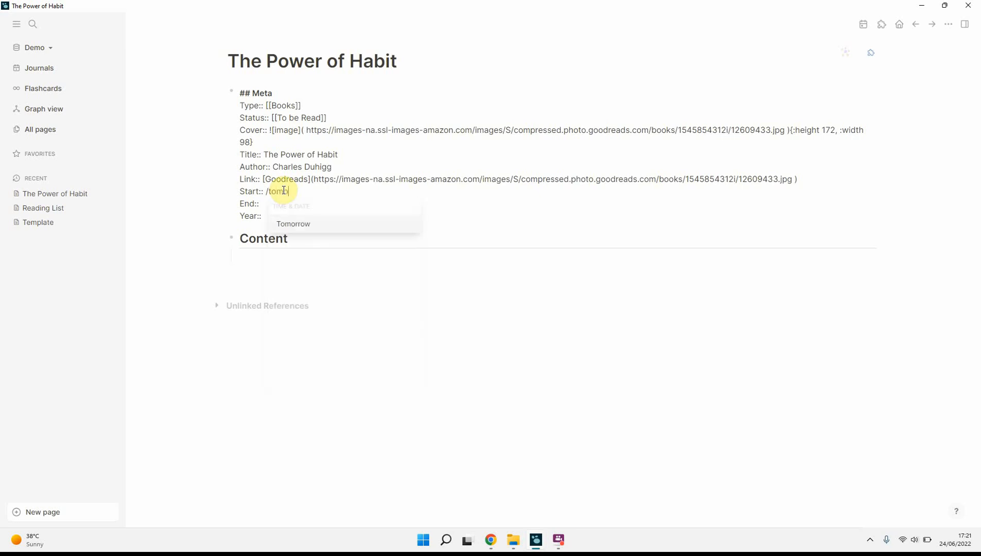
pyautogui.click(293, 223)
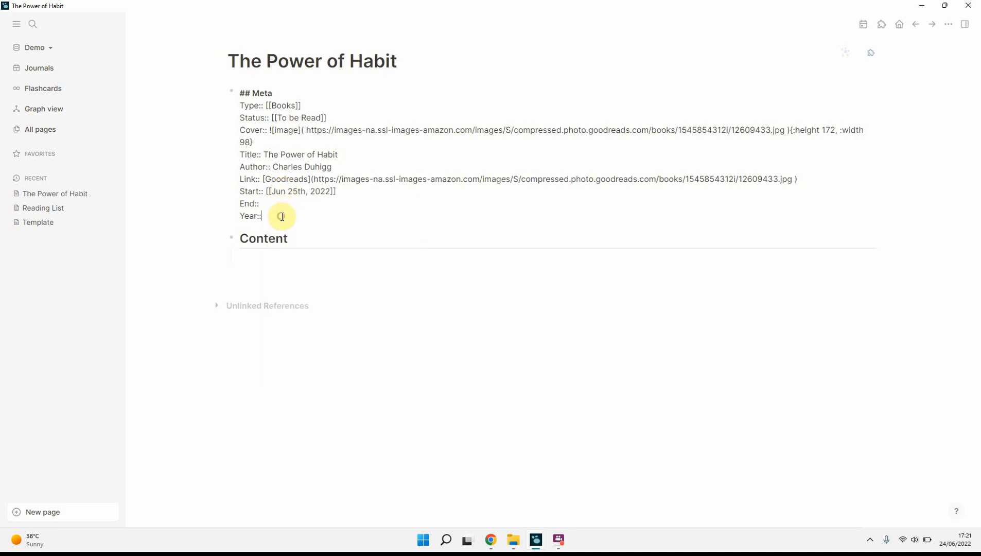
pyautogui.write('2022')
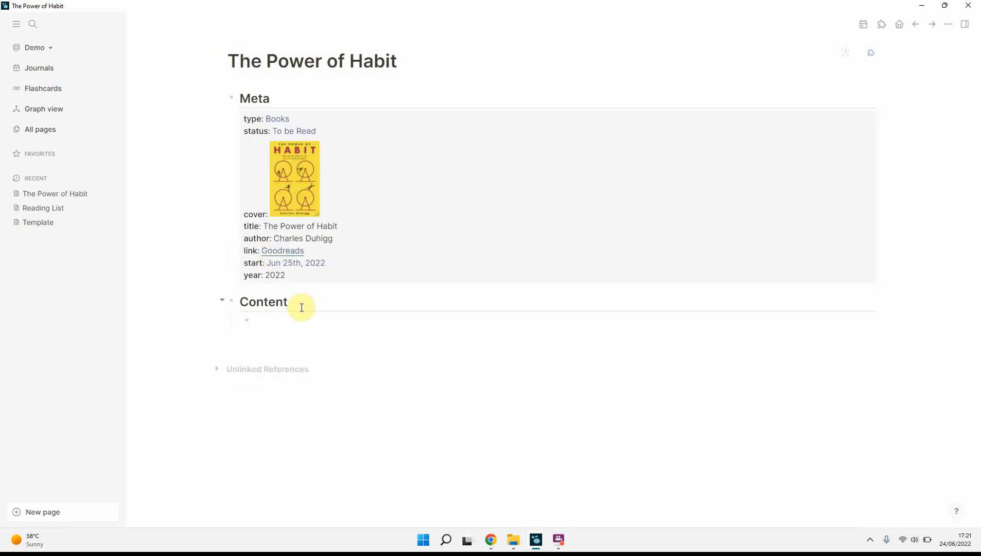
pyautogui.write('Text')
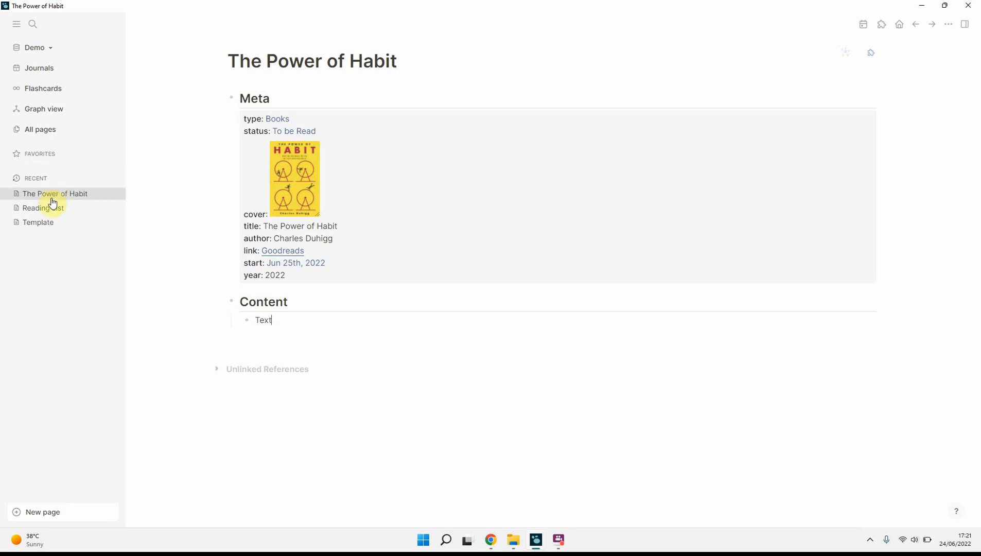
pyautogui.click(43, 207)
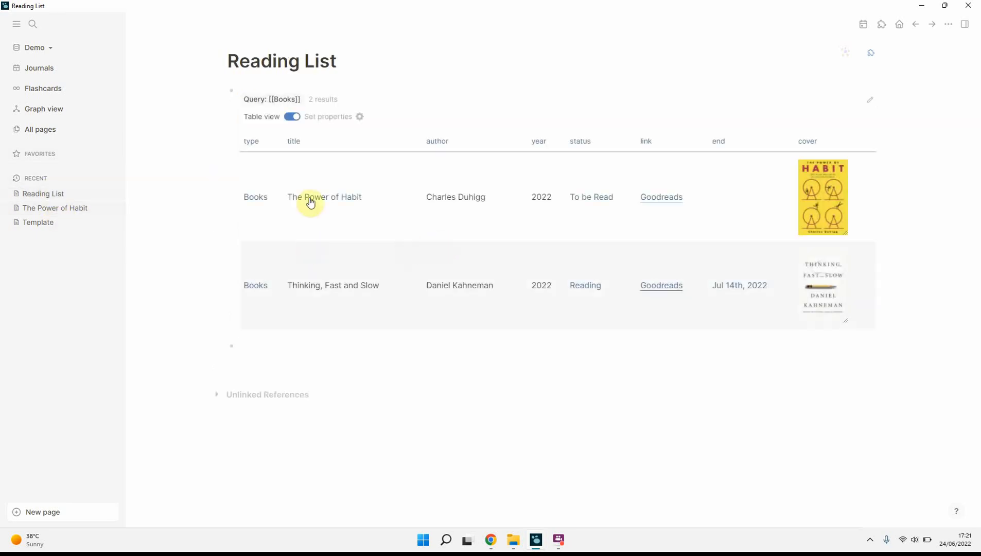
pyautogui.moveTo(282, 88)
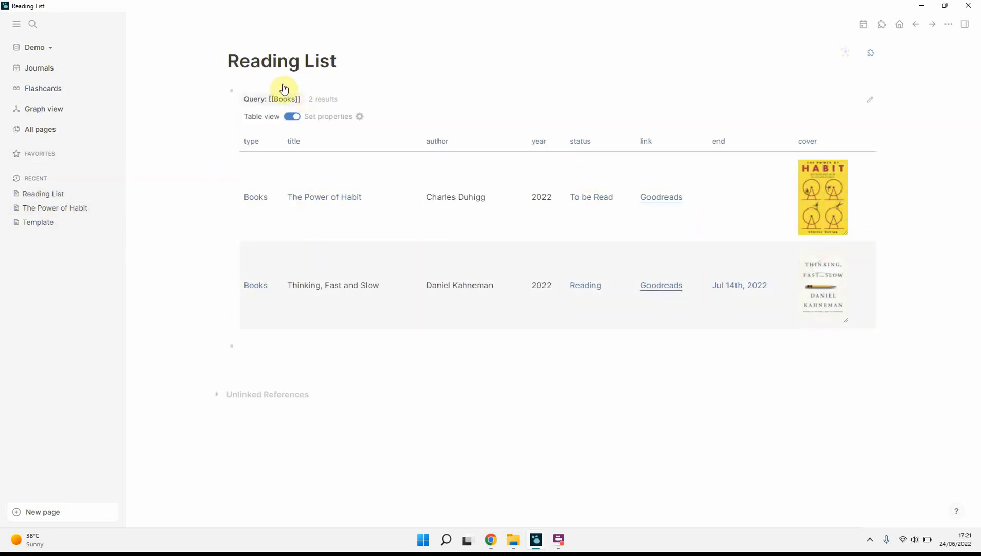
pyautogui.click(292, 116)
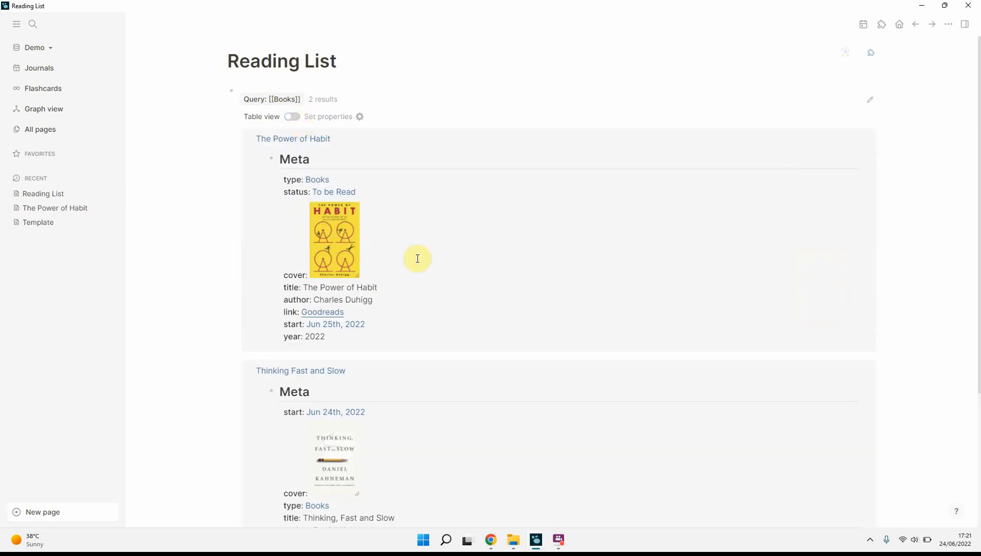
pyautogui.click(292, 116)
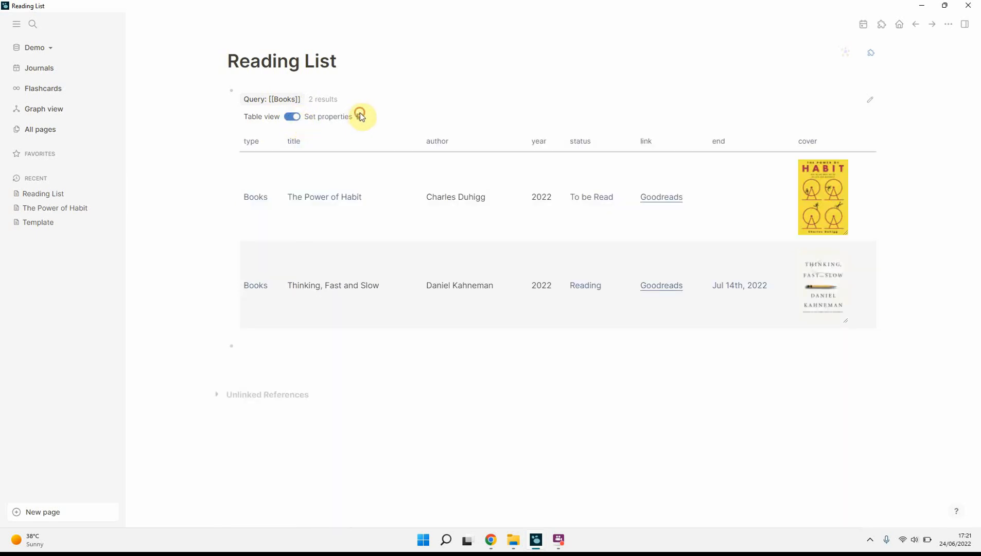
# Step: Hide the block, type, status and link columns; keep cover, title, author, start, end, year
pyautogui.click(359, 117)
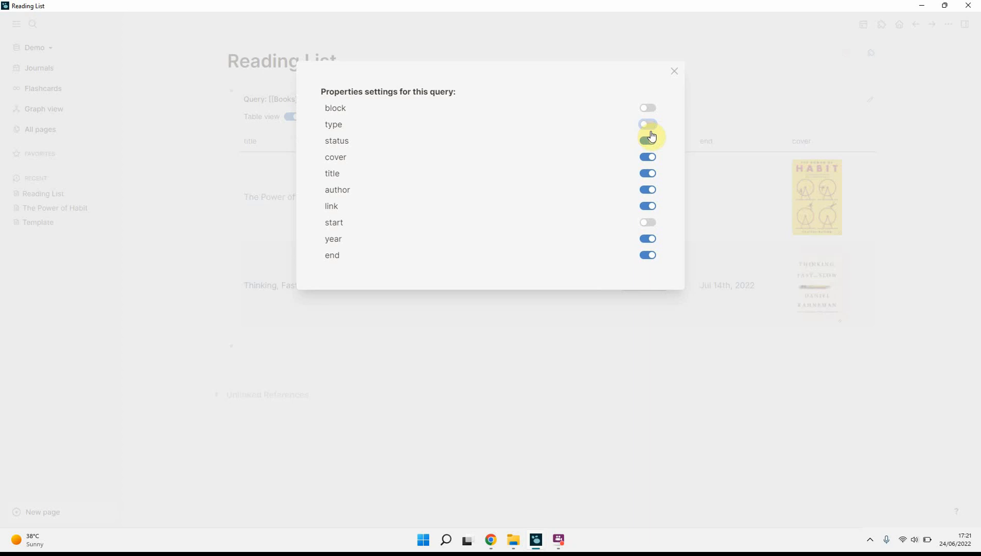
pyautogui.click(647, 173)
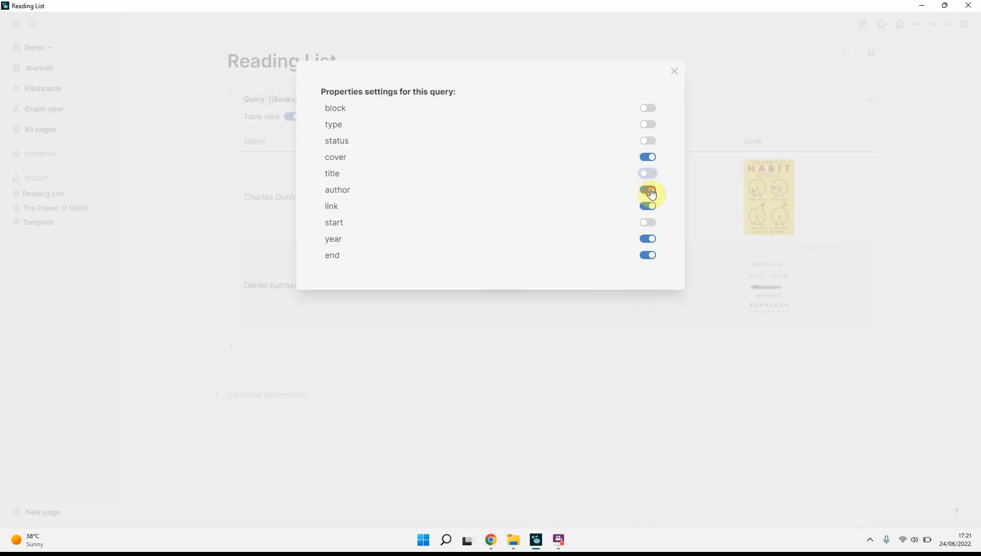
pyautogui.click(647, 190)
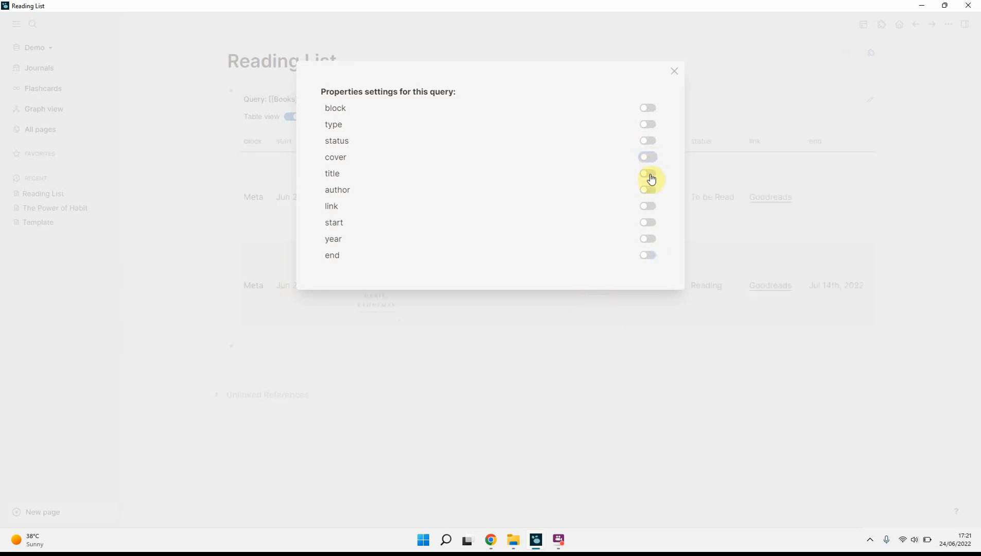
pyautogui.click(673, 71)
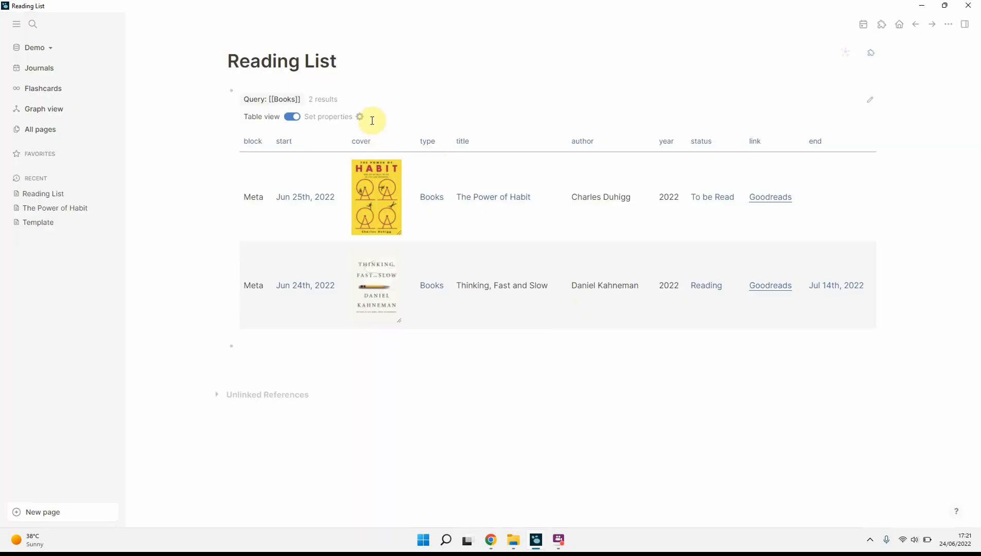
pyautogui.click(359, 117)
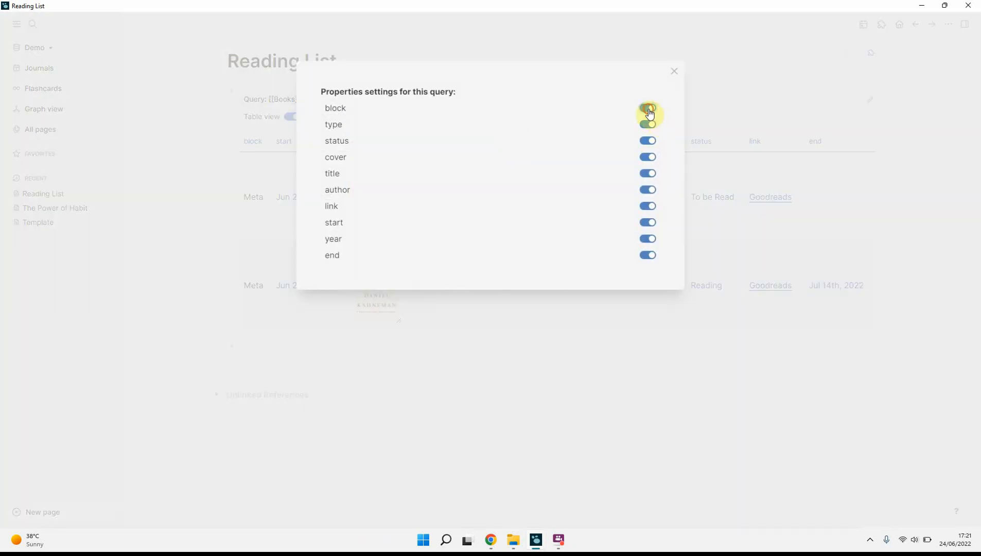
pyautogui.click(648, 124)
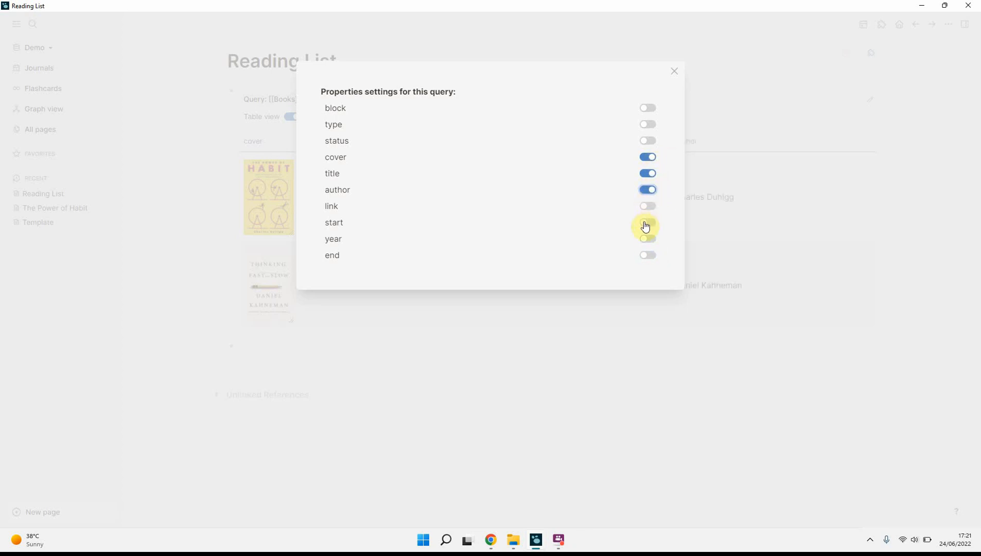
pyautogui.click(646, 222)
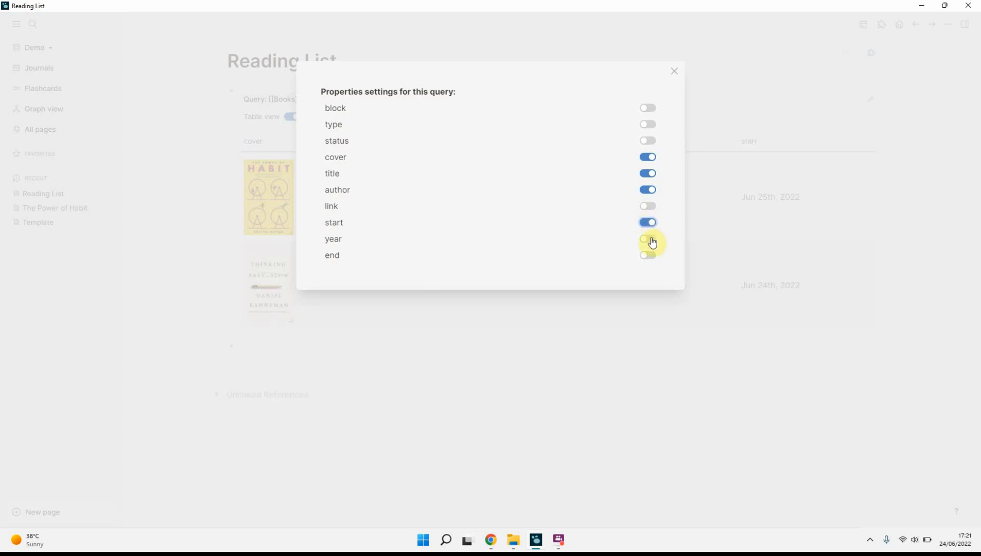
pyautogui.click(647, 255)
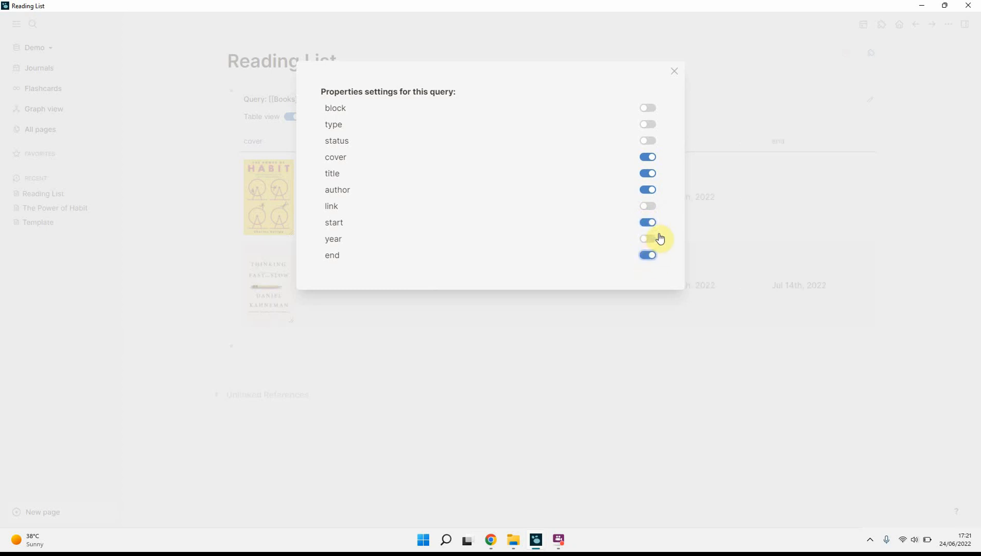
pyautogui.click(647, 238)
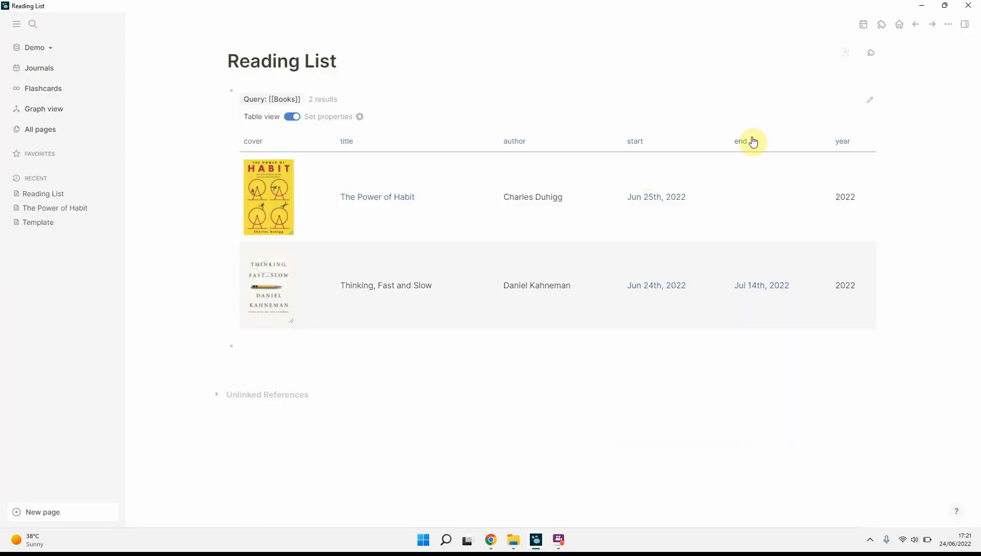
pyautogui.moveTo(632, 145)
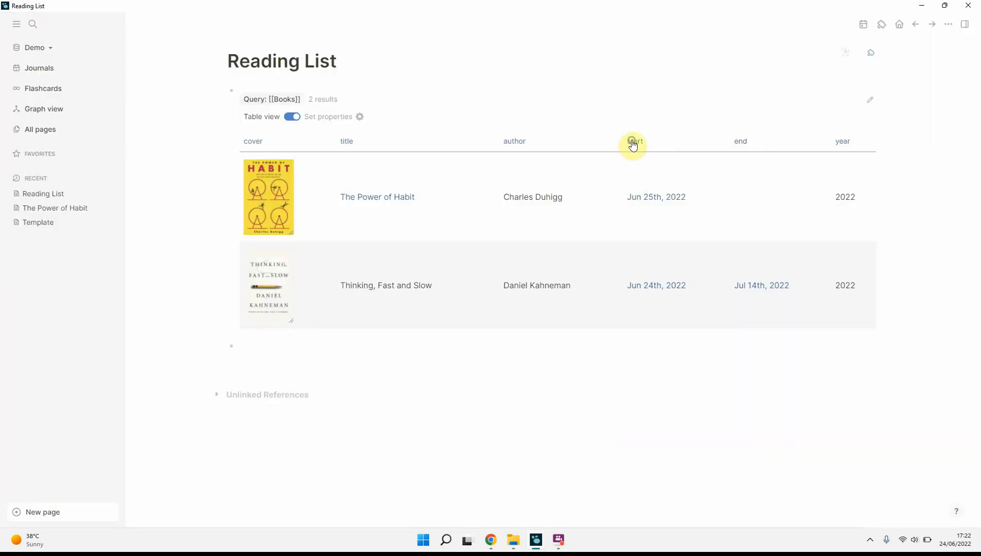
# Step: Sort the Books table ascending by the start column
pyautogui.click(634, 141)
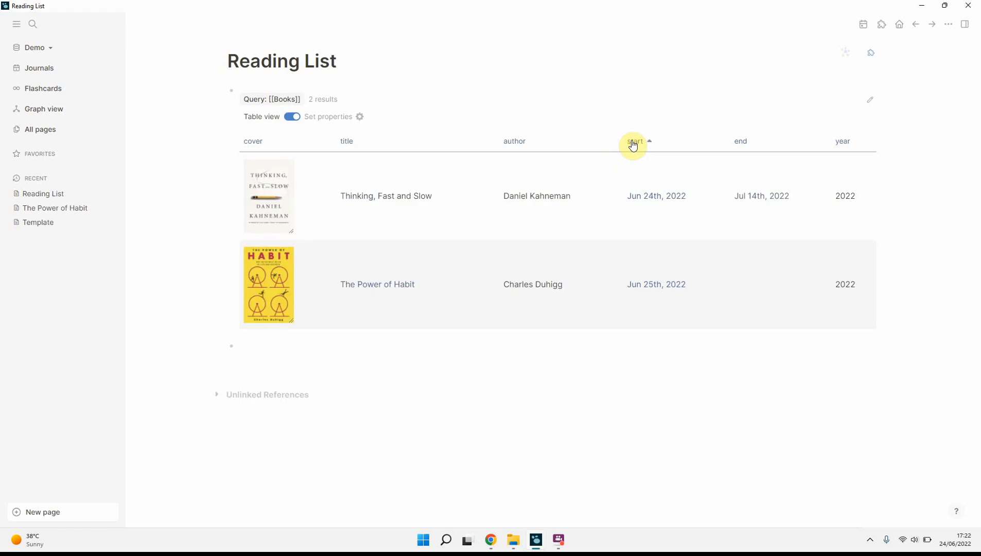
# Step: Open the {{query [[Books]] }} block's raw text for editing
pyautogui.click(514, 141)
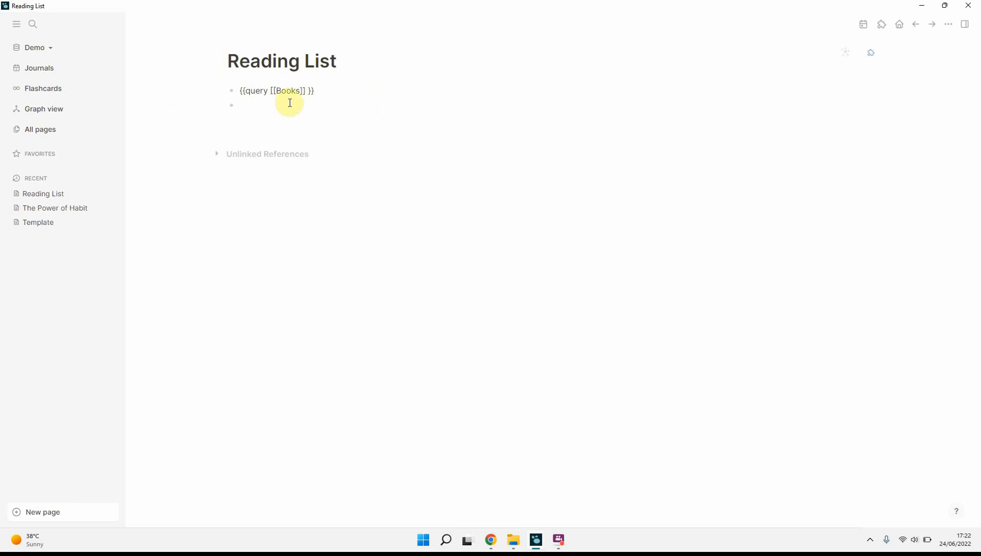
# Step: Rewrite the query as (and [[Books]] "Duhigg"), run it, then reopen it for editing
pyautogui.click(270, 90)
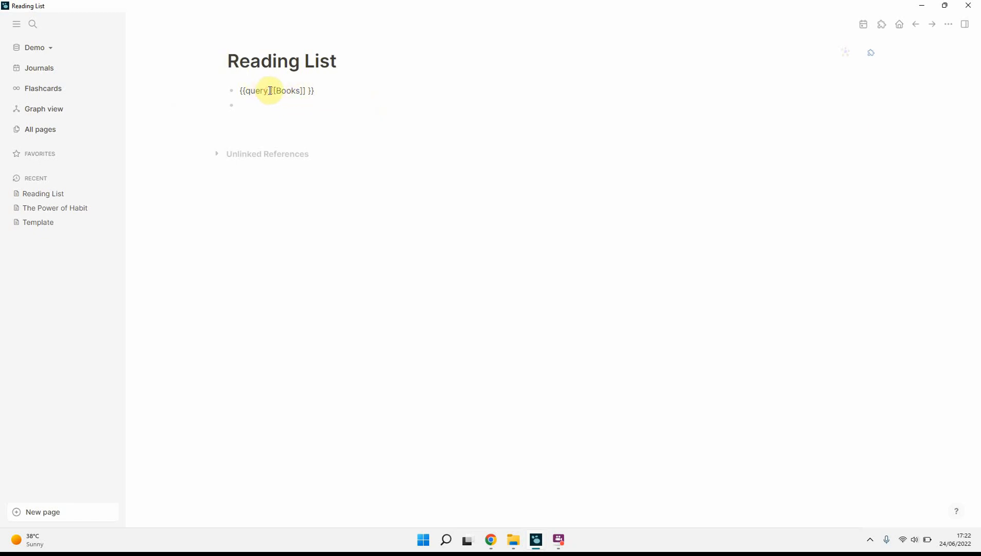
pyautogui.write('a)')
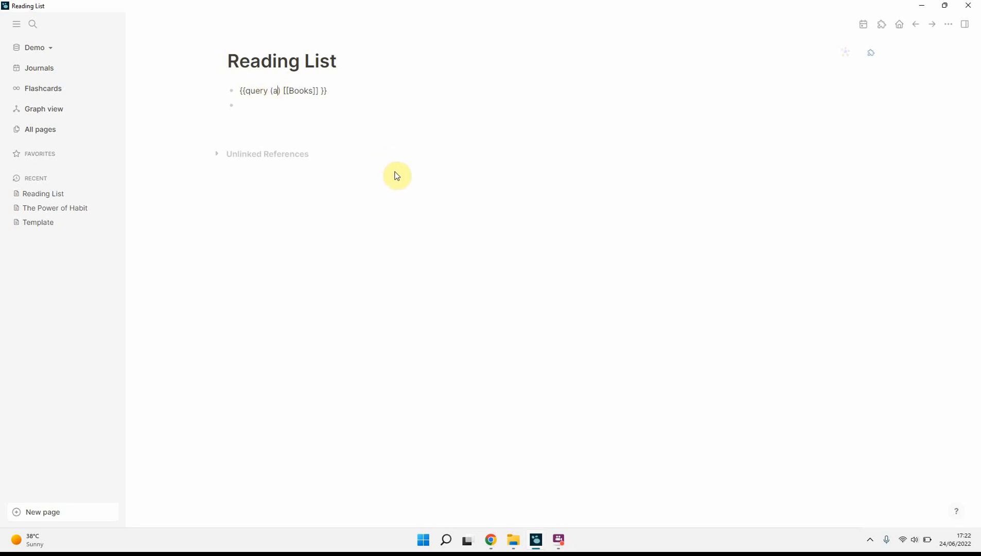
pyautogui.write('nd')
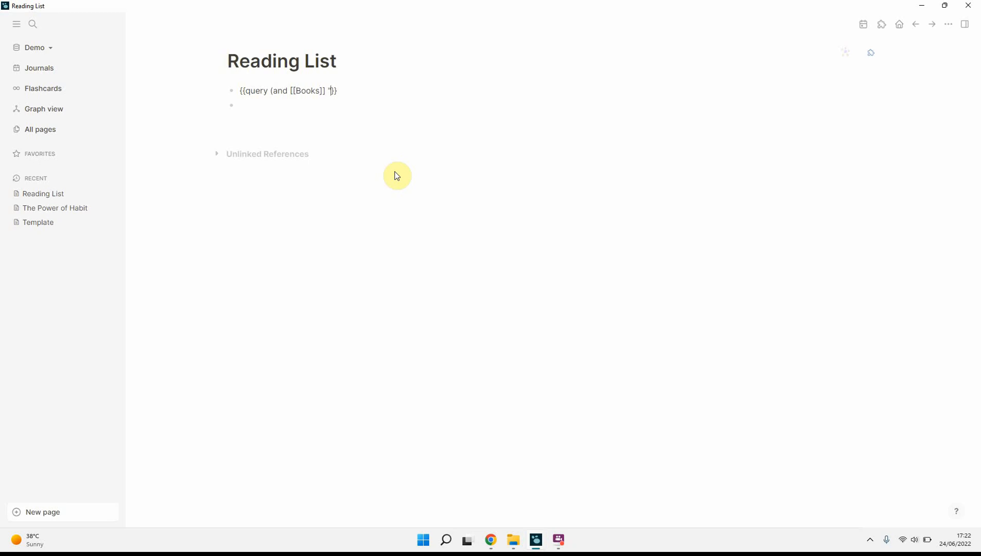
pyautogui.write('Duhigg")')
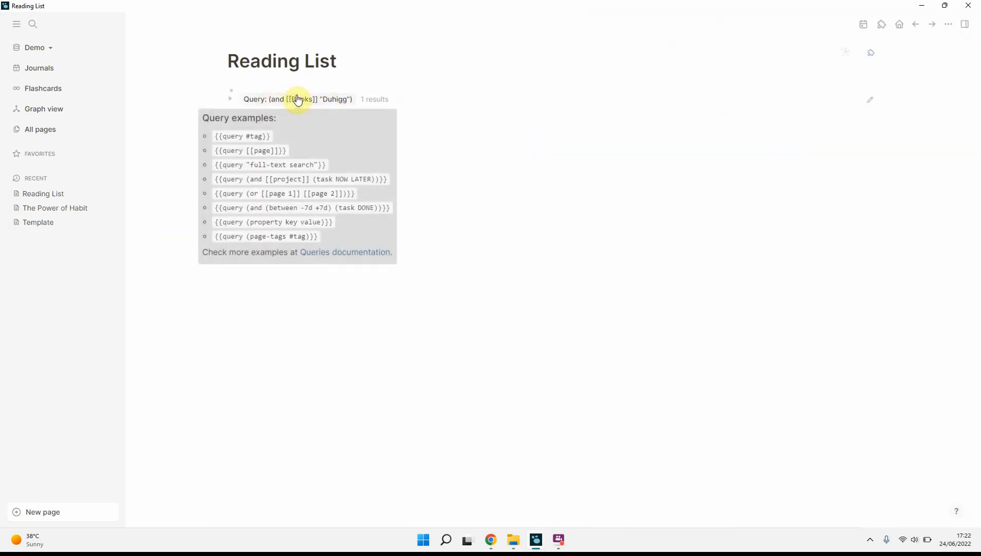
pyautogui.click(305, 93)
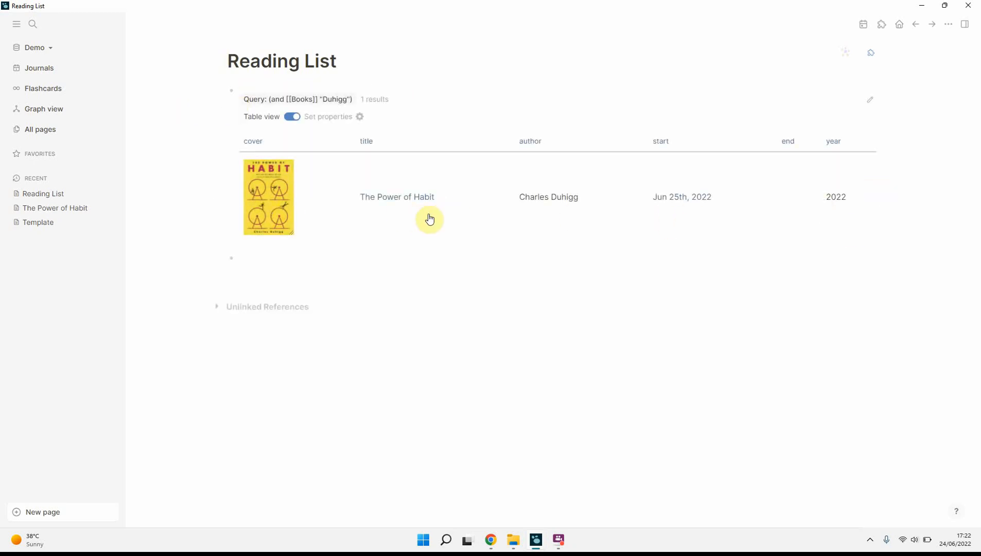
pyautogui.moveTo(333, 99)
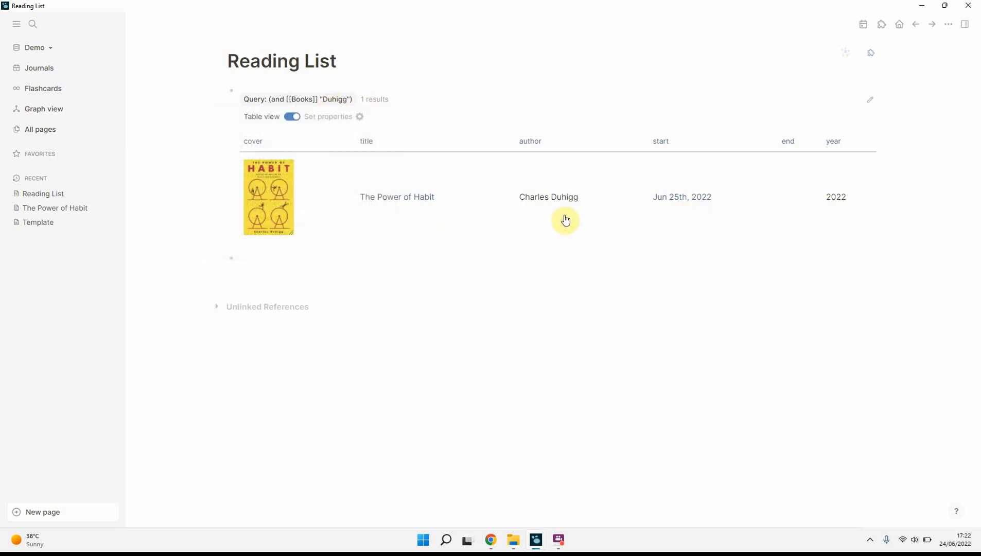
pyautogui.click(337, 99)
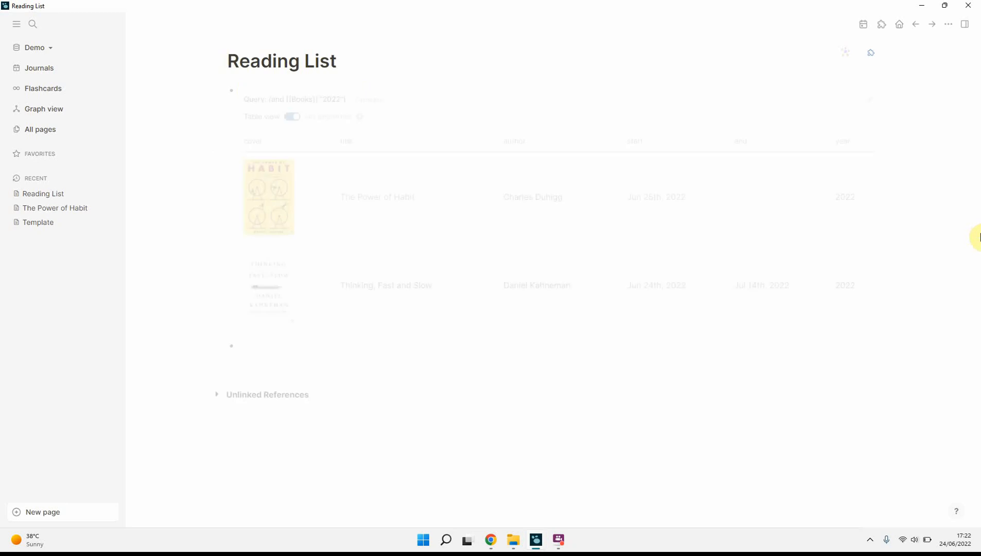
# Step: Apply the (and [[Books]] "2022") query so both book pages are listed
pyautogui.click(292, 116)
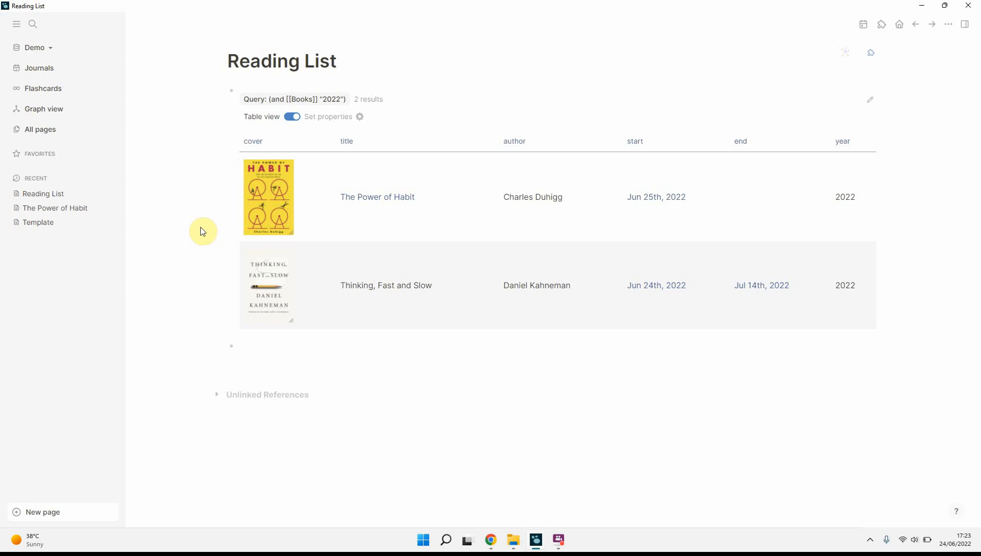
pyautogui.moveTo(218, 238)
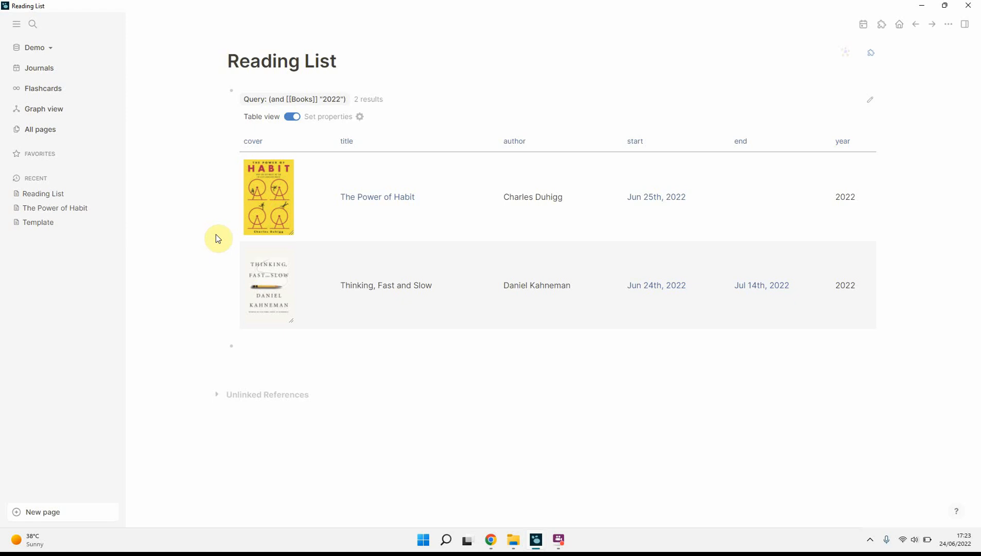
pyautogui.moveTo(563, 408)
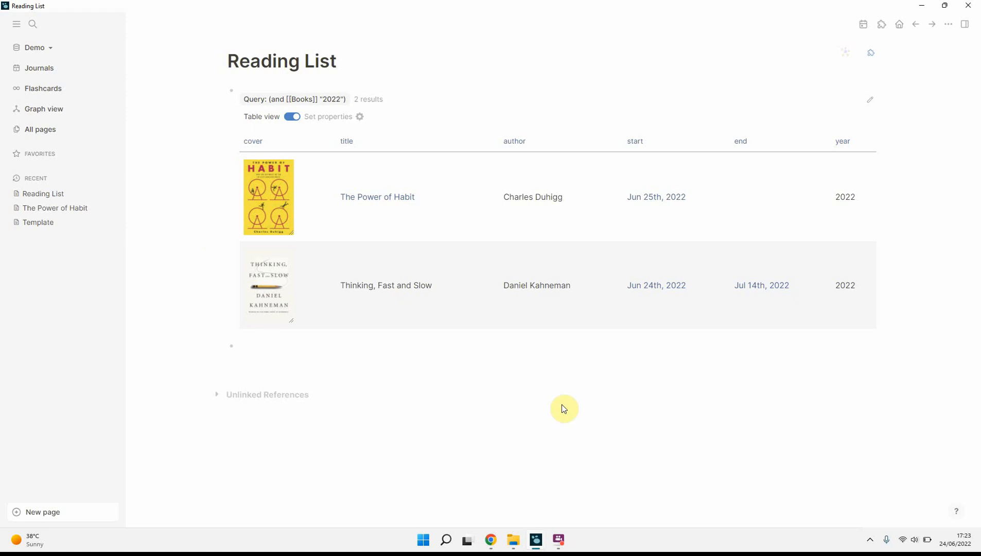